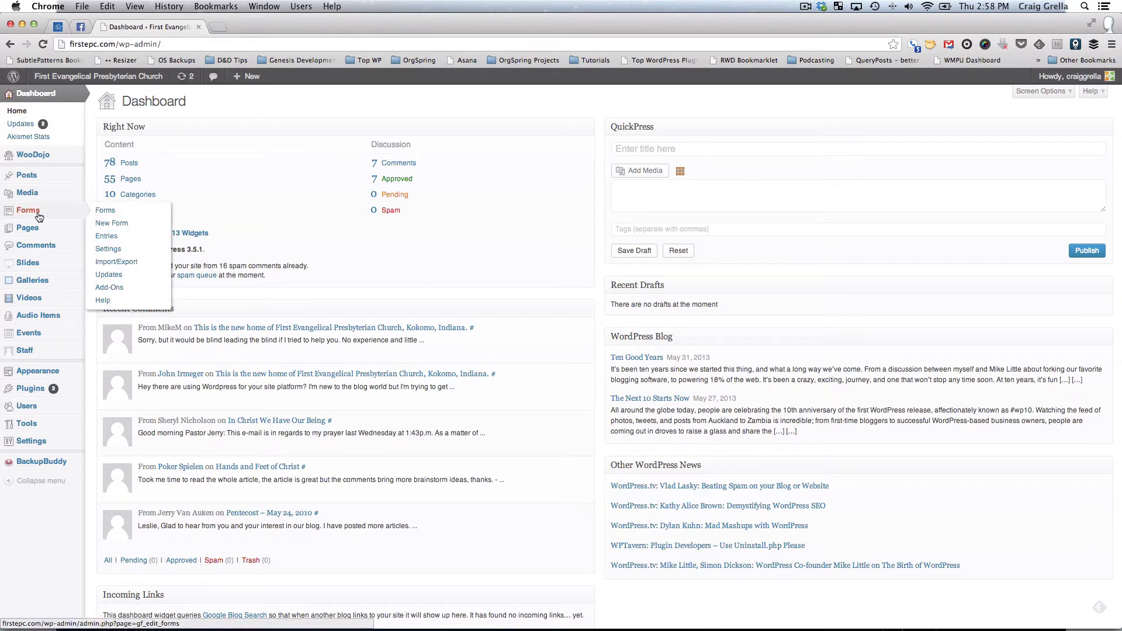
Open the Forms list showing Prayer Requests and Sample Event Form Template.
left_click(105, 210)
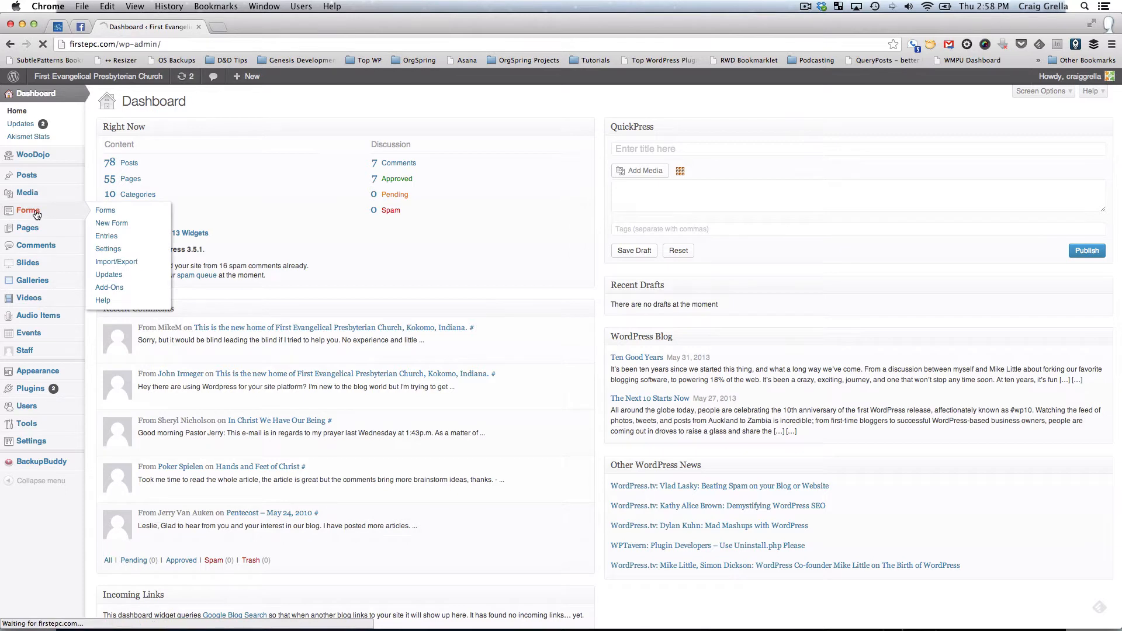
left_click(105, 210)
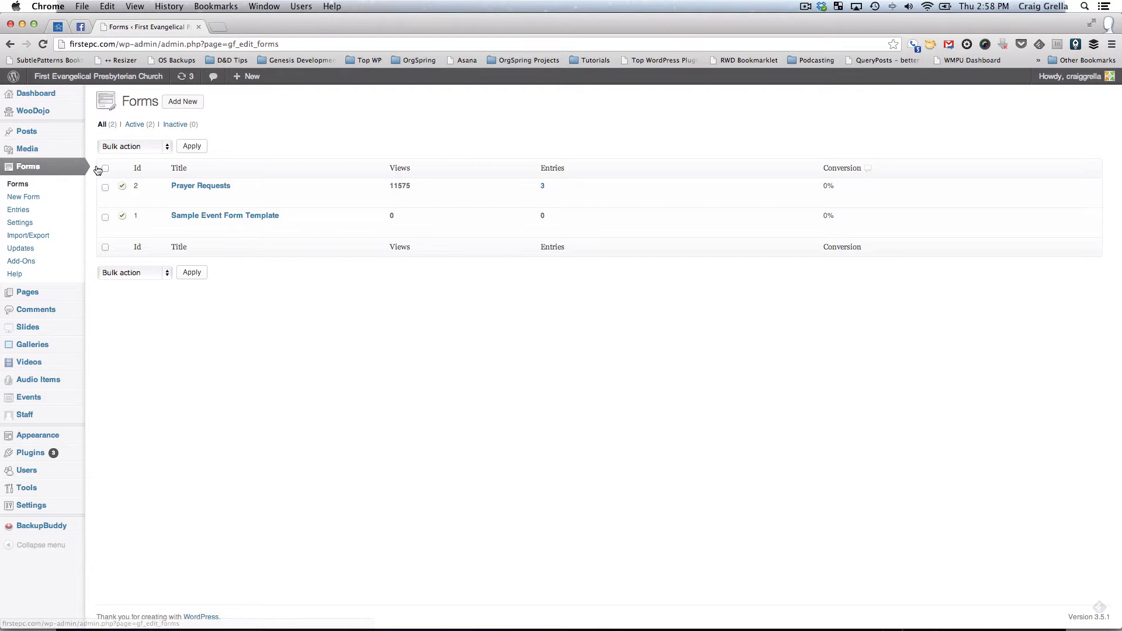
mouse_move(238, 278)
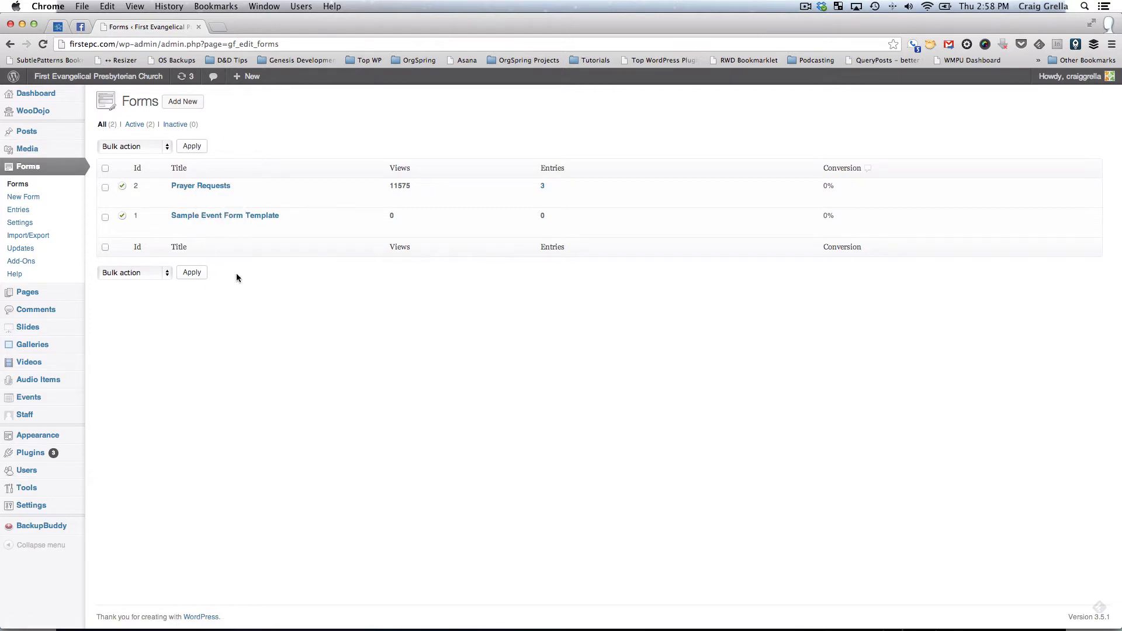
mouse_move(201, 185)
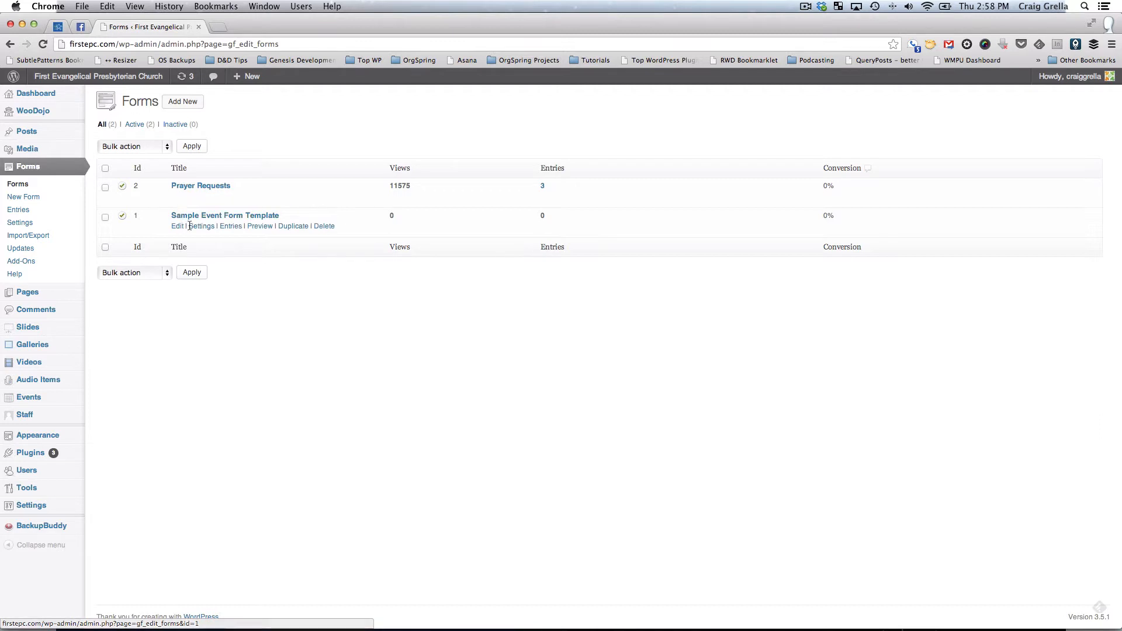
mouse_move(176, 229)
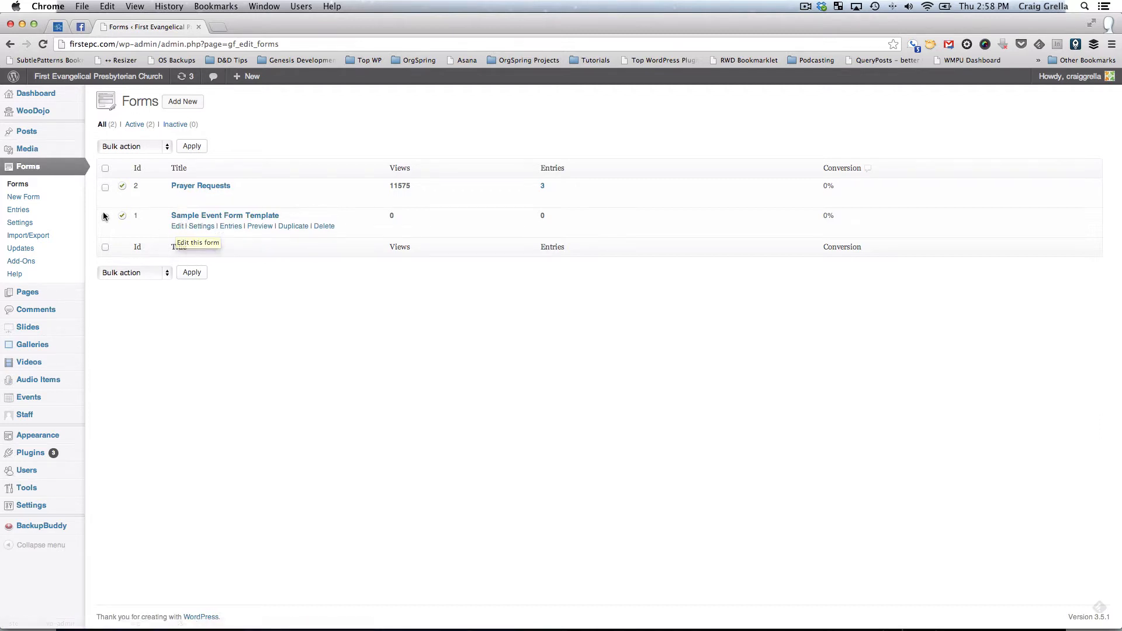
mouse_move(201, 186)
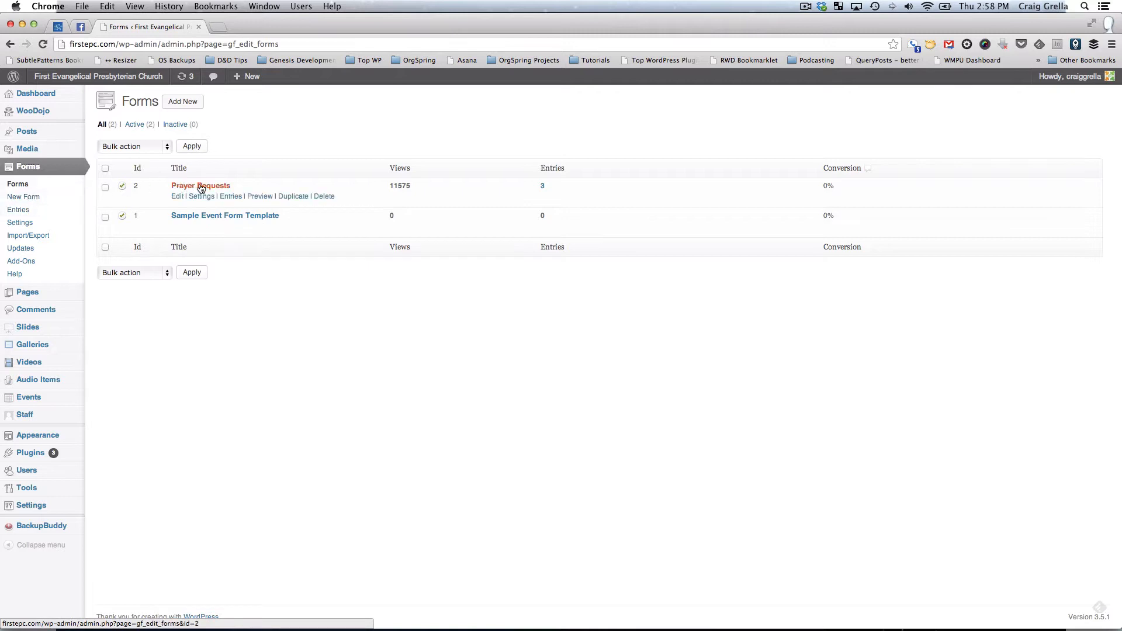
mouse_move(226, 187)
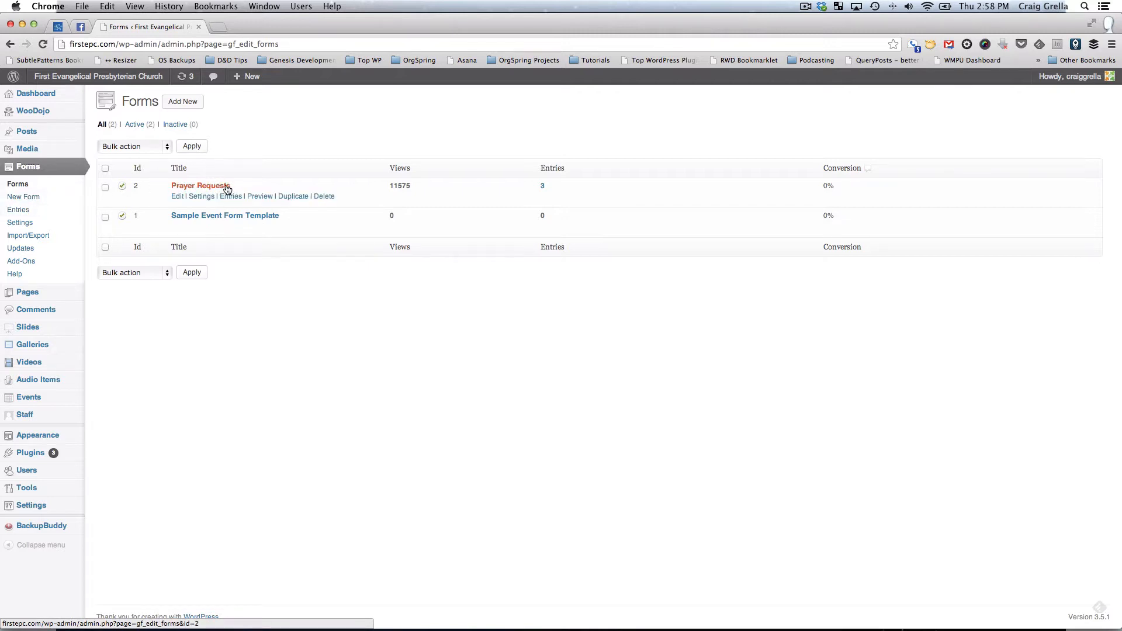
left_click(201, 197)
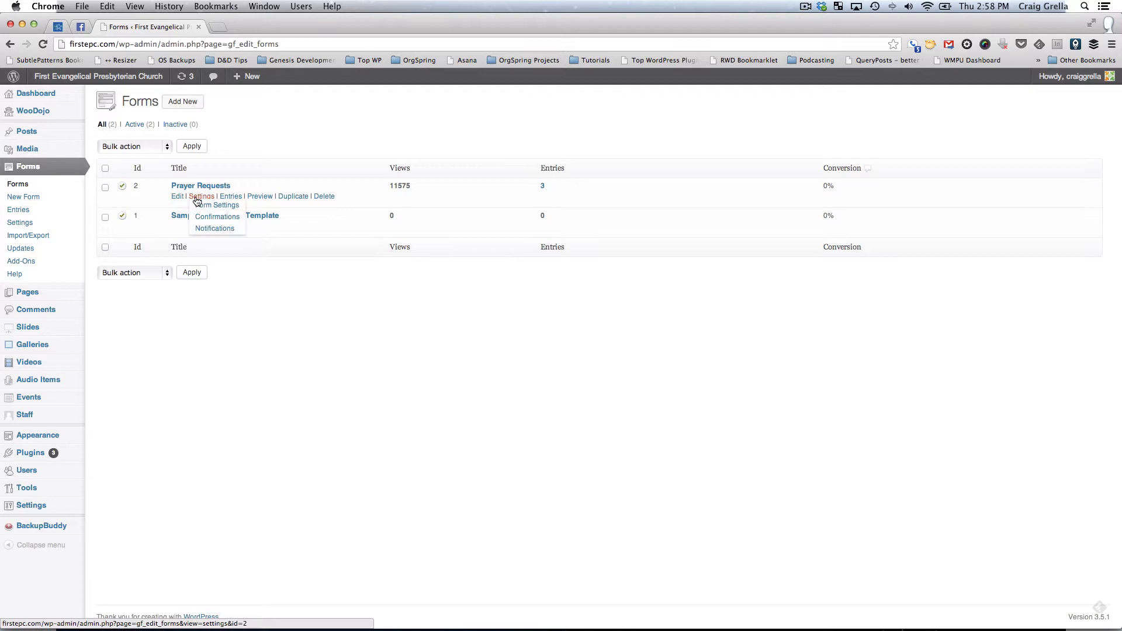
mouse_move(203, 197)
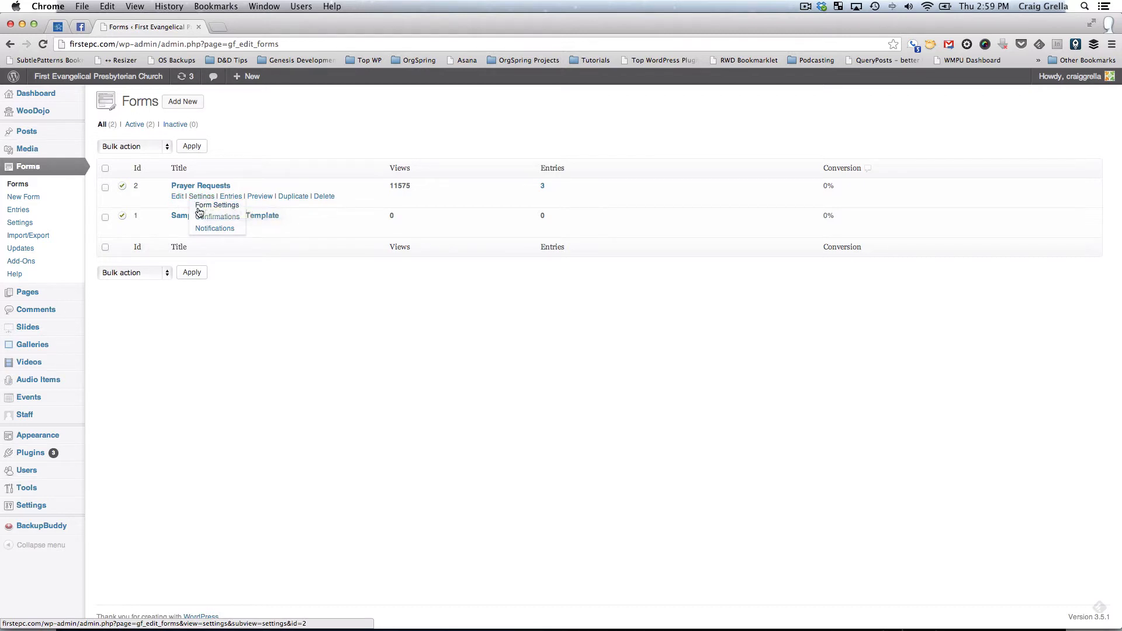
mouse_move(217, 217)
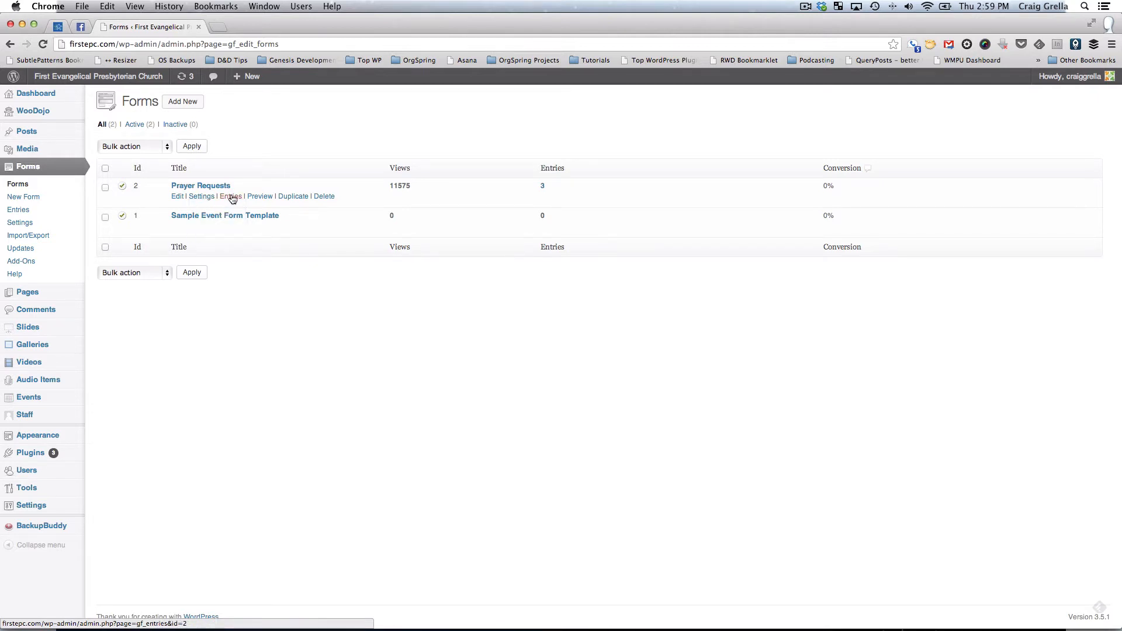
mouse_move(260, 195)
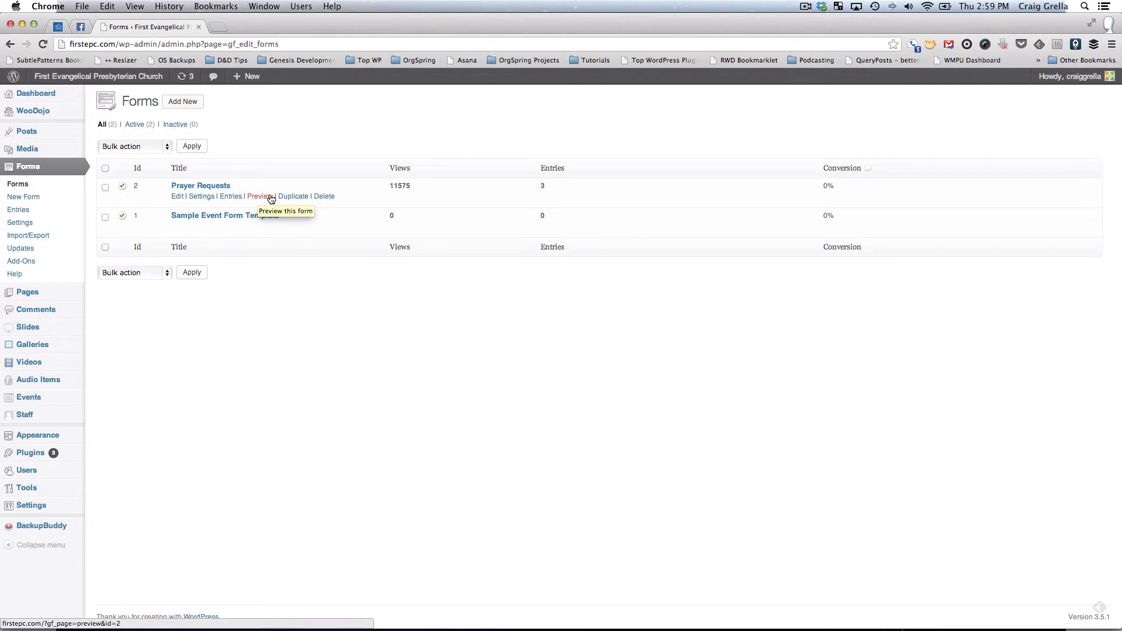
mouse_move(294, 196)
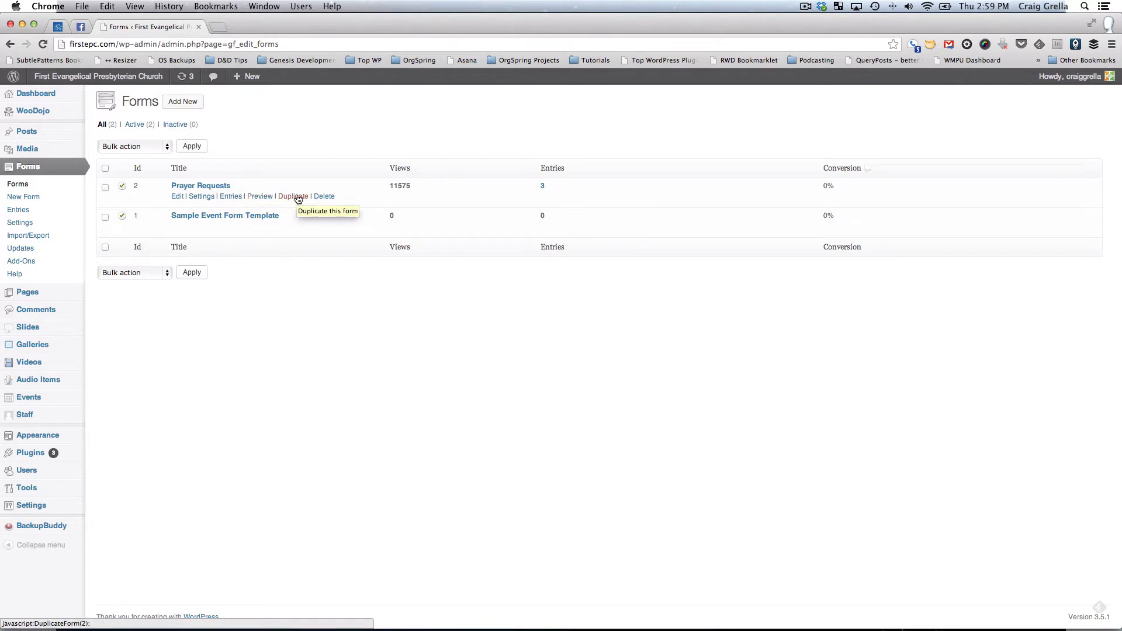
mouse_move(324, 197)
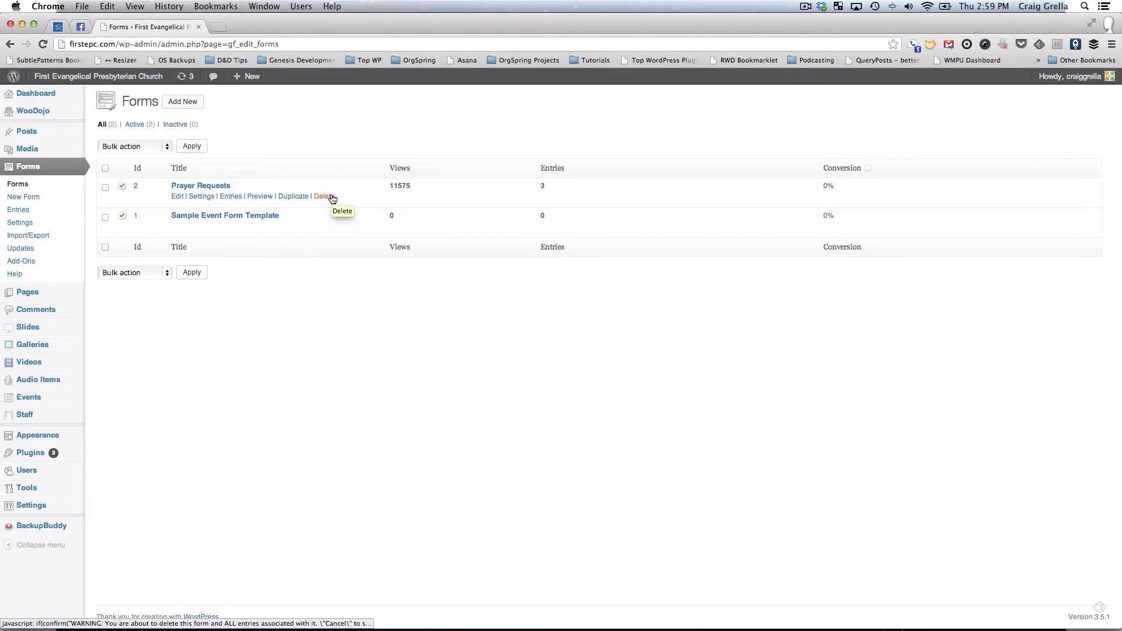
mouse_move(419, 189)
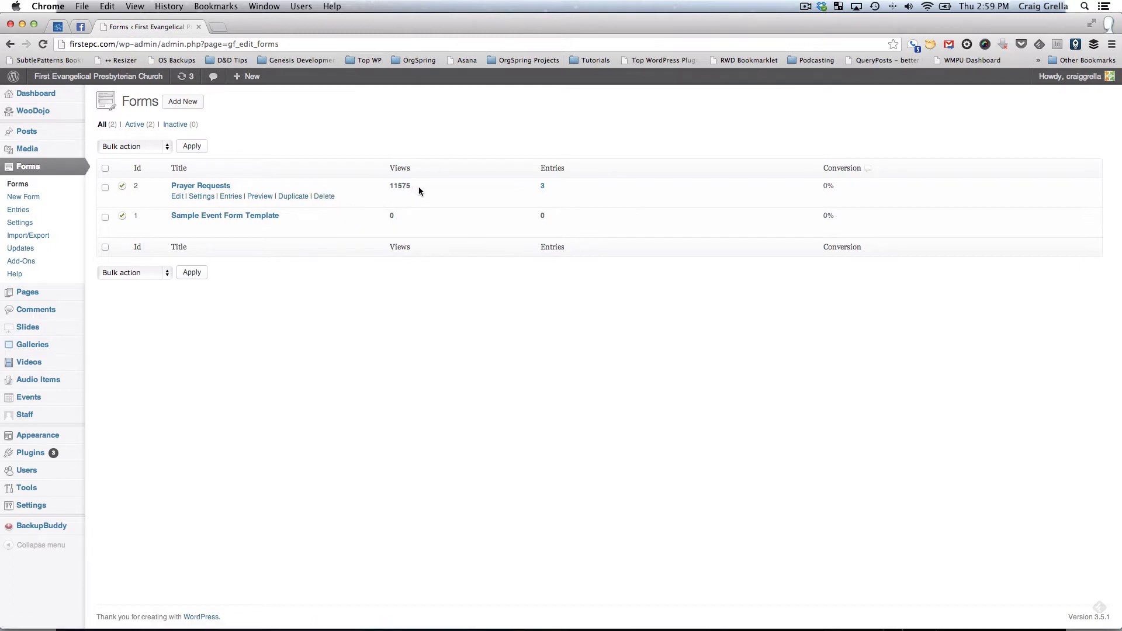
mouse_move(519, 176)
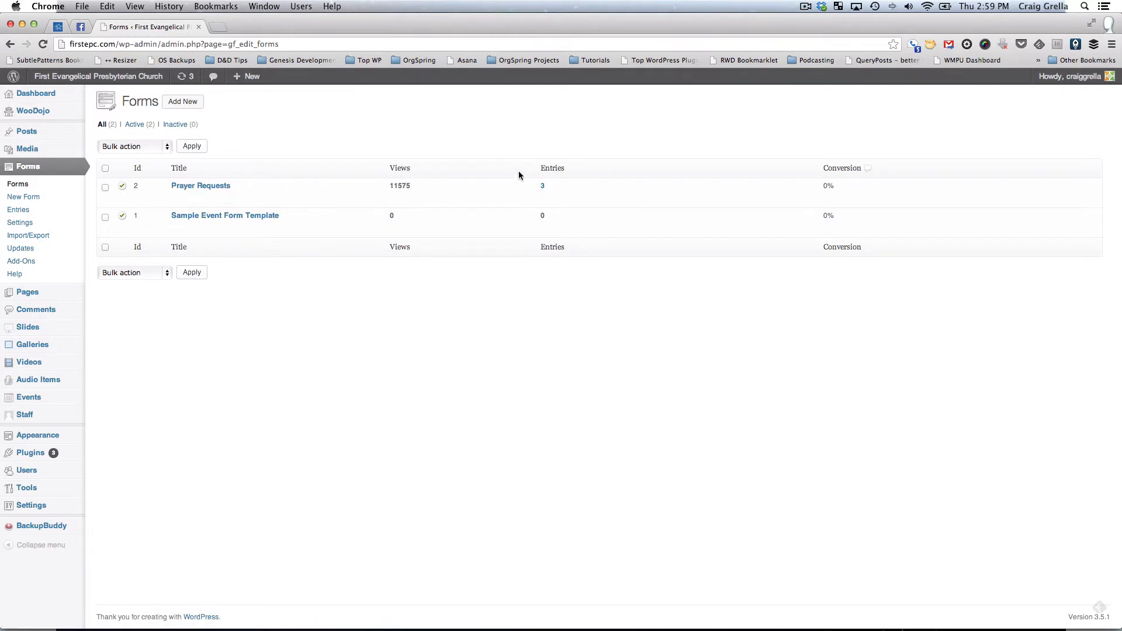
mouse_move(281, 350)
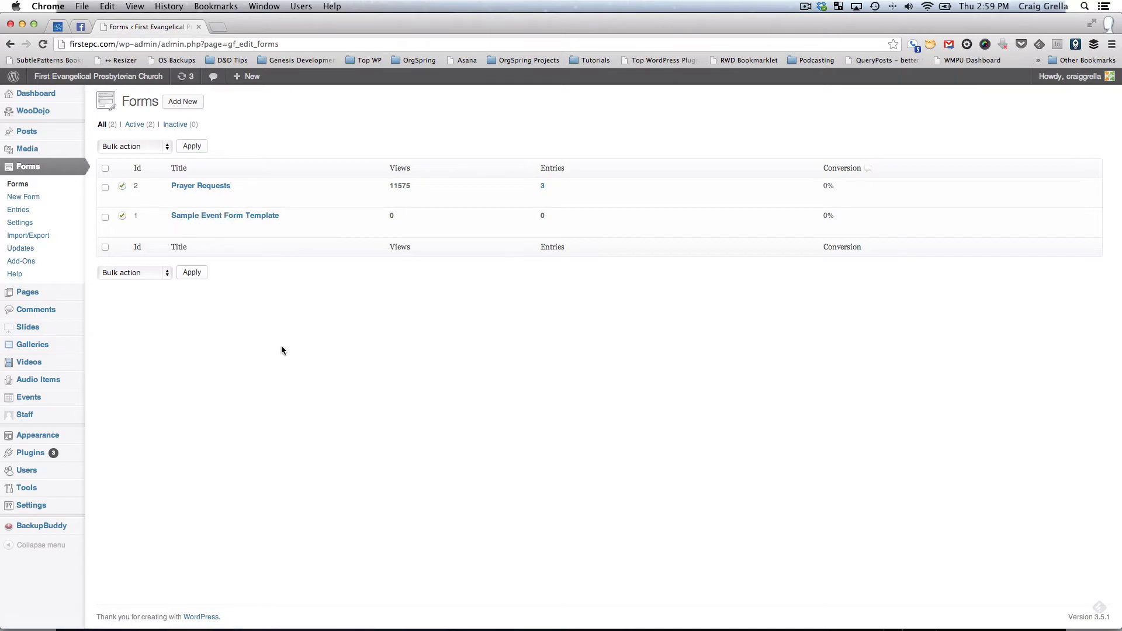
mouse_move(294, 366)
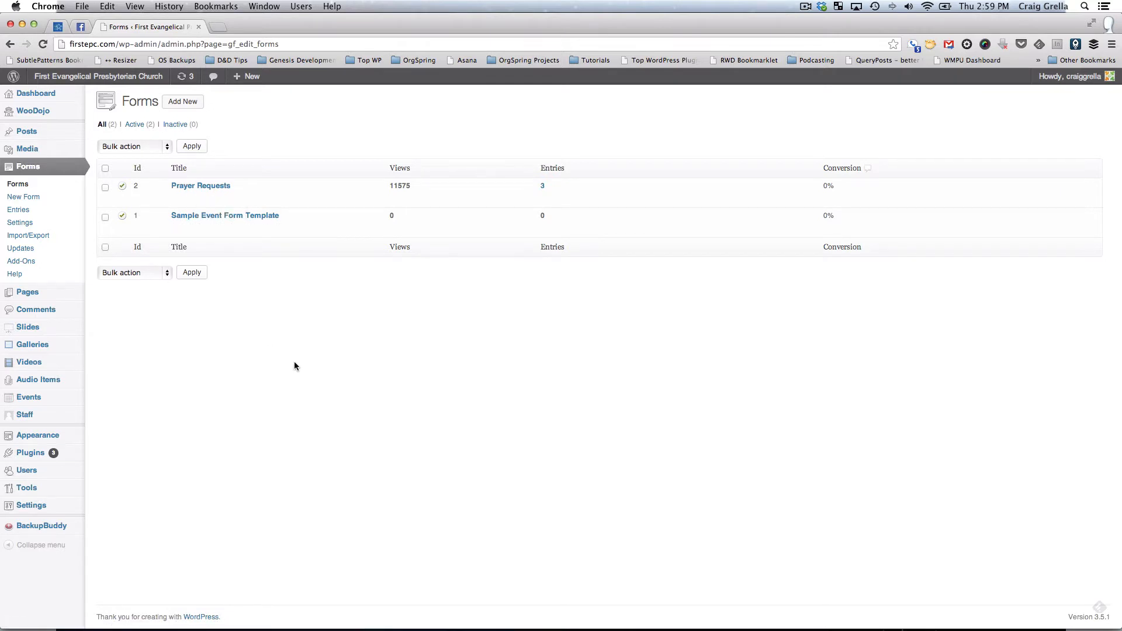
mouse_move(292, 358)
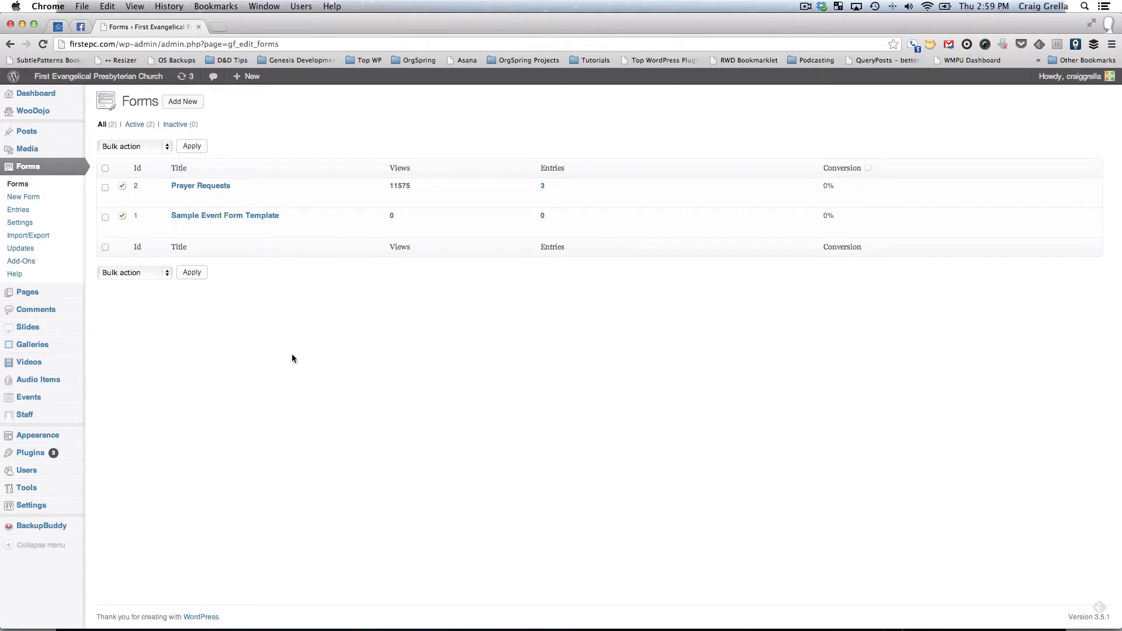
mouse_move(201, 185)
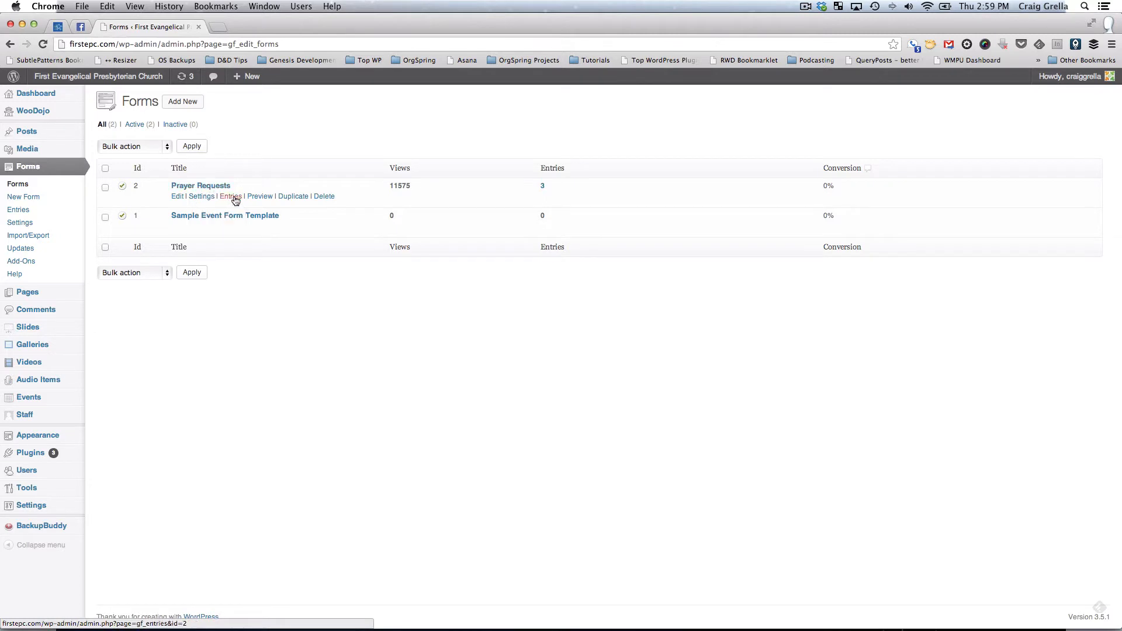
mouse_move(543, 185)
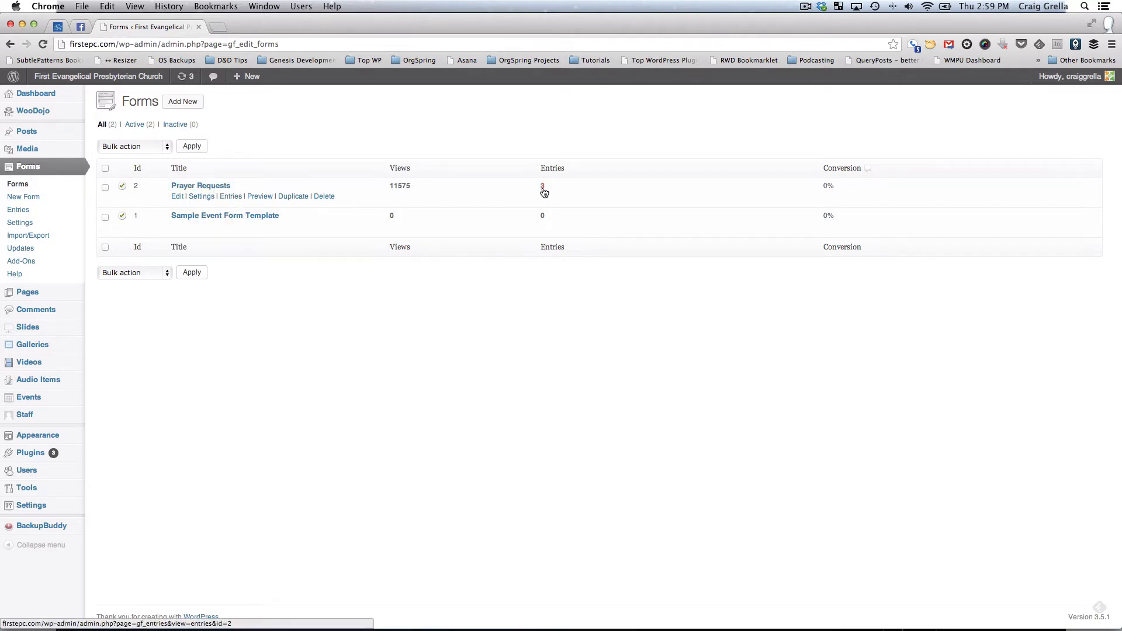
mouse_move(177, 176)
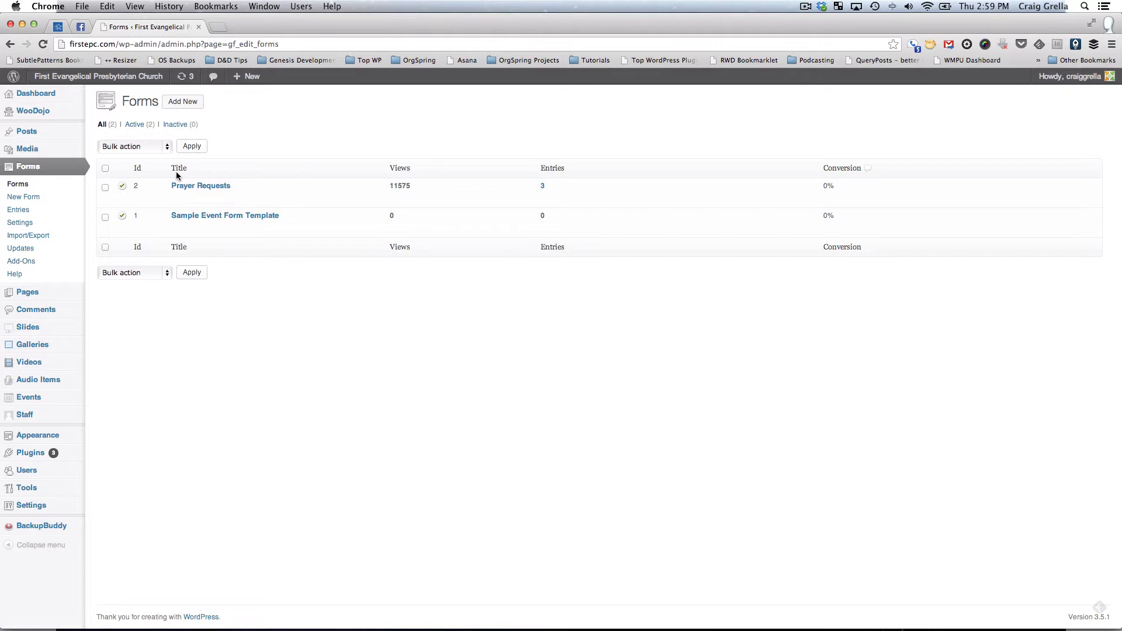
mouse_move(19, 210)
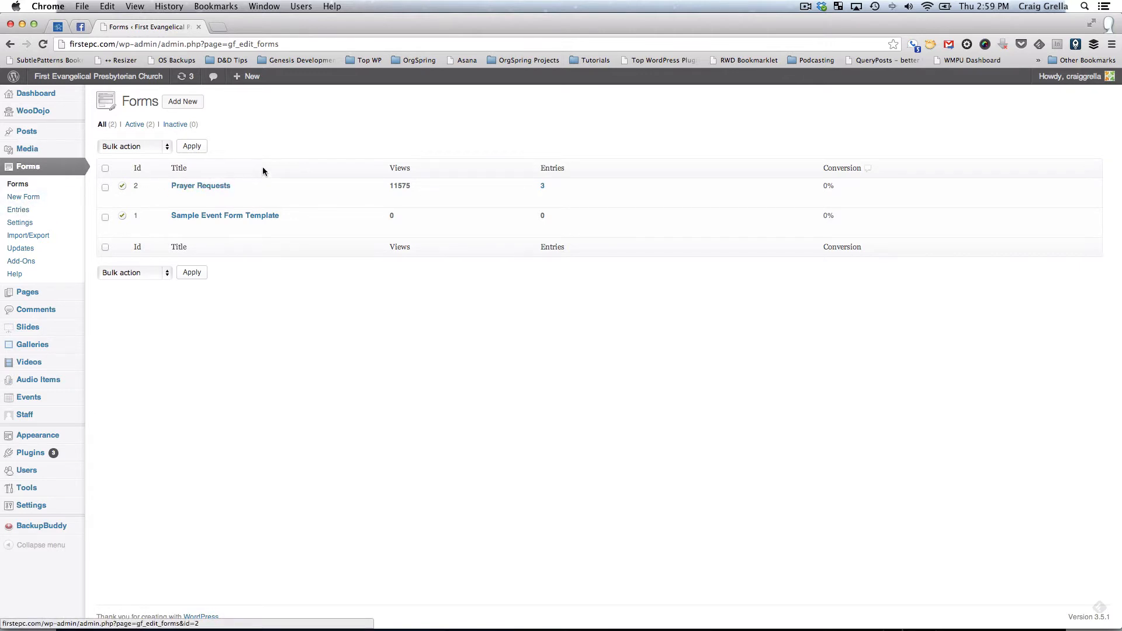
mouse_move(200, 185)
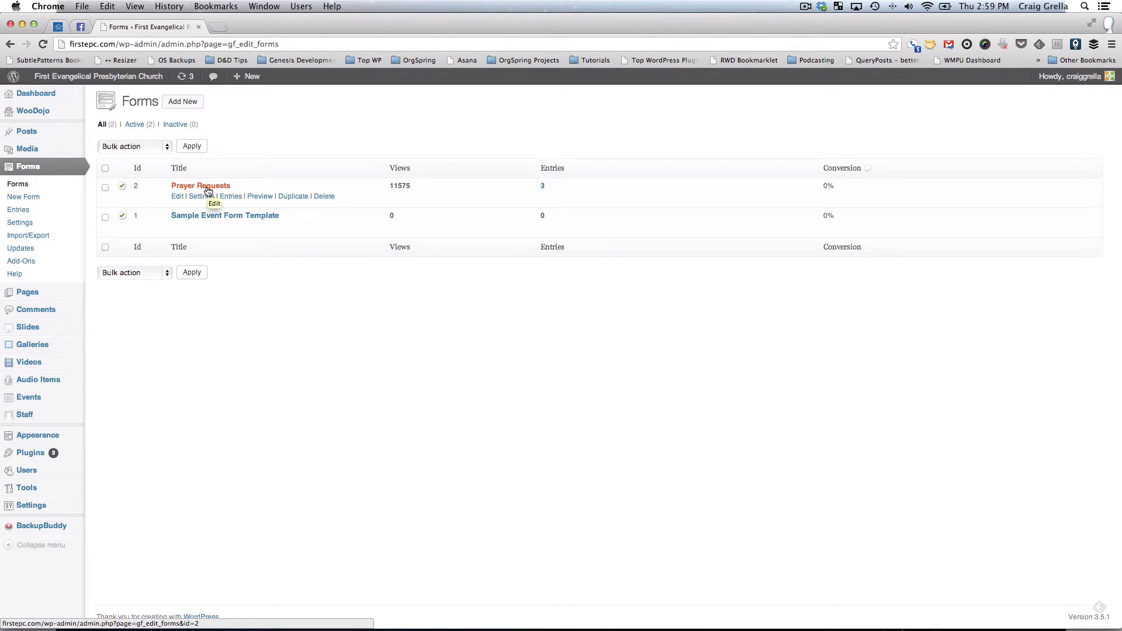
mouse_move(230, 196)
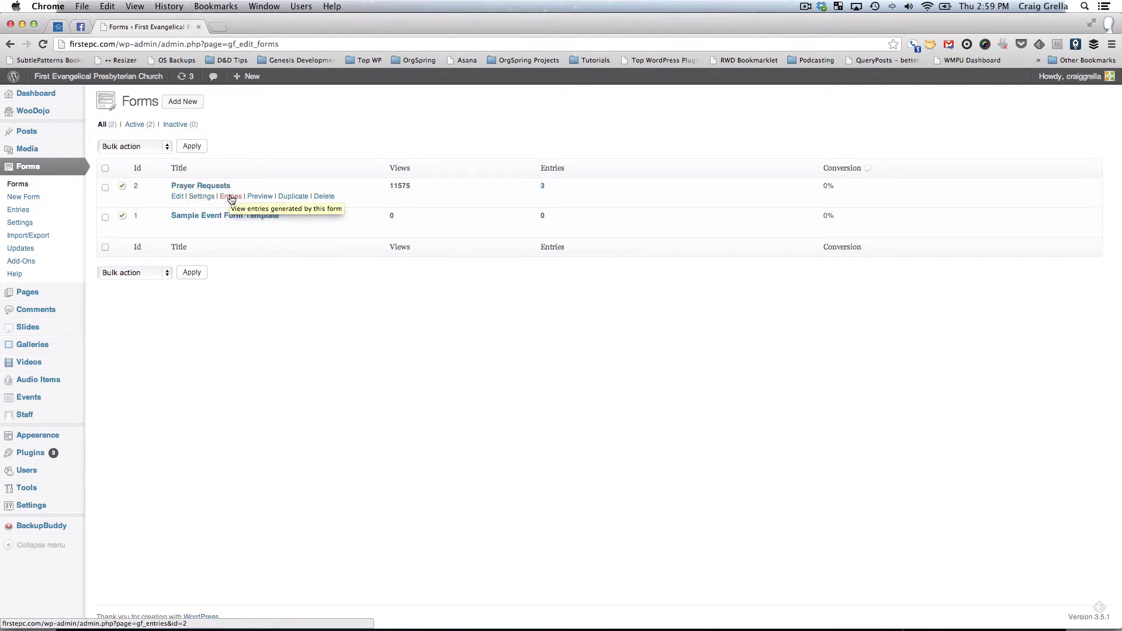
Open the Prayer Requests entries list with its three test submissions.
left_click(230, 196)
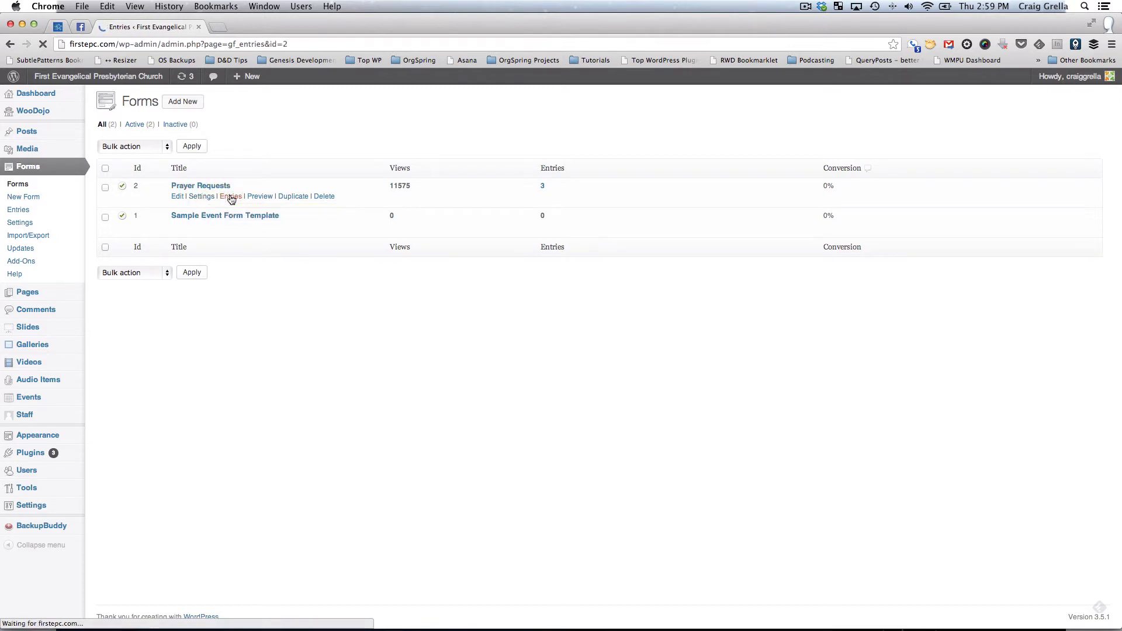
left_click(230, 196)
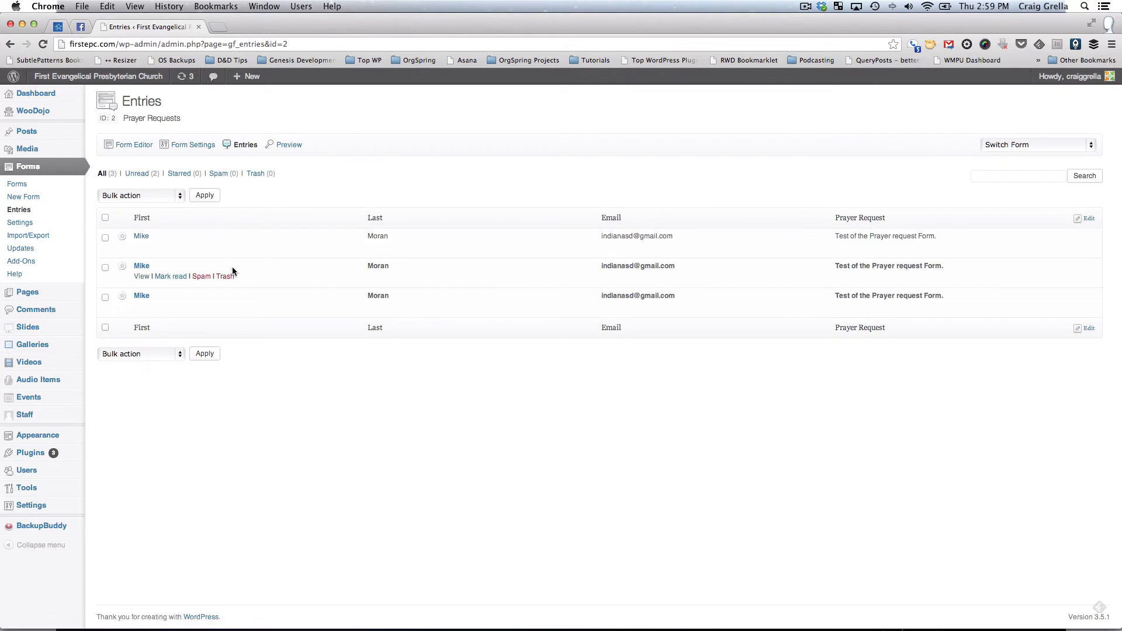
mouse_move(760, 302)
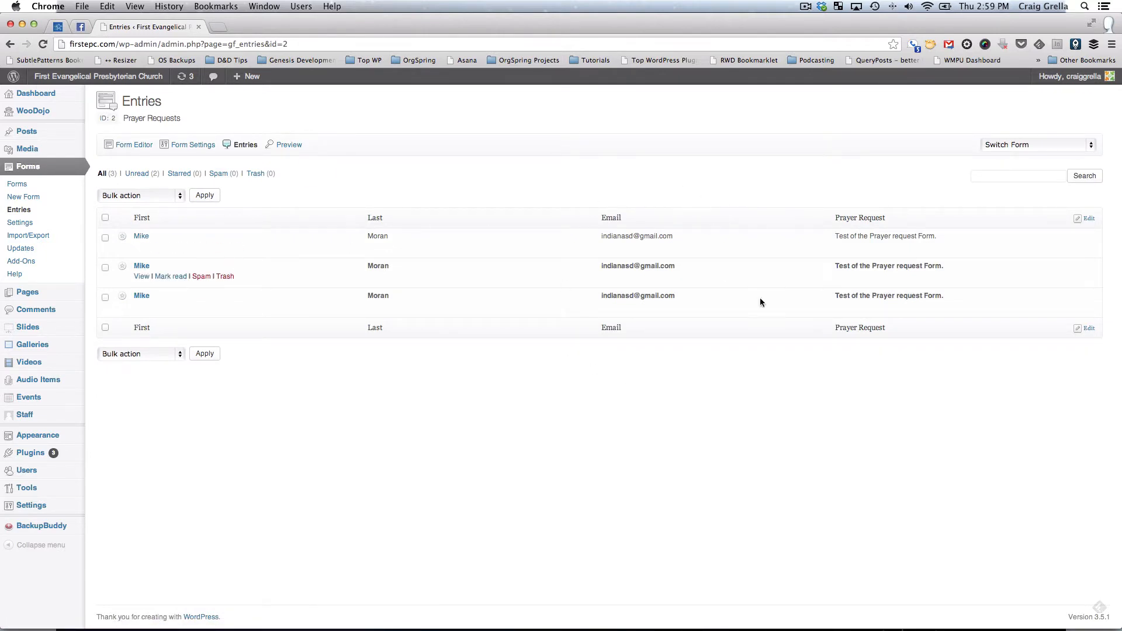
mouse_move(687, 343)
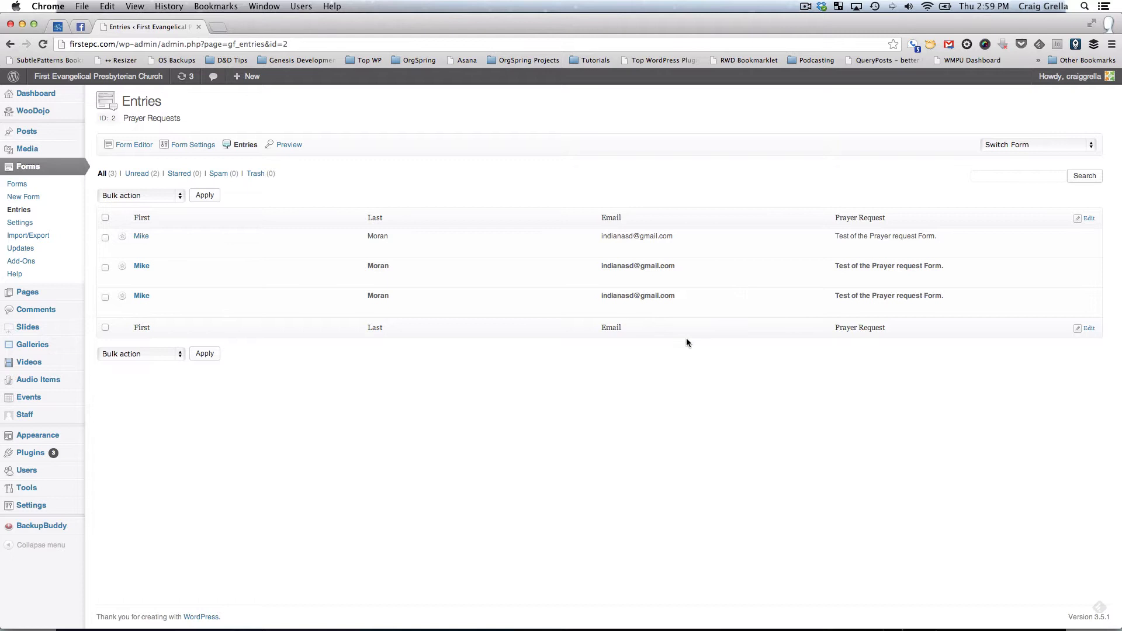
mouse_move(247, 217)
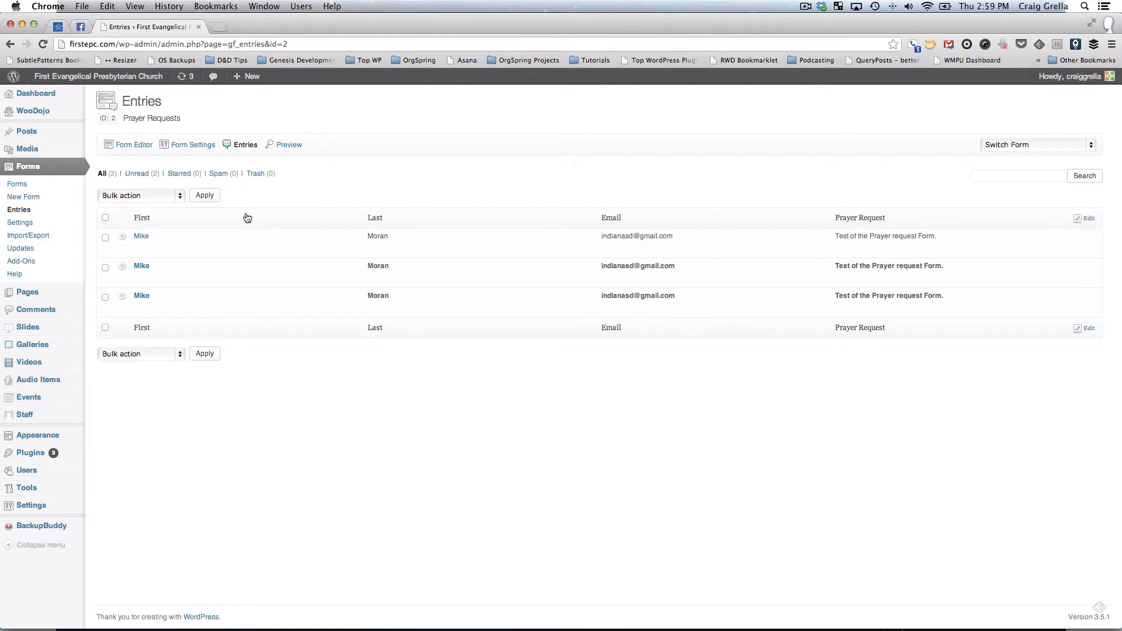
mouse_move(142, 228)
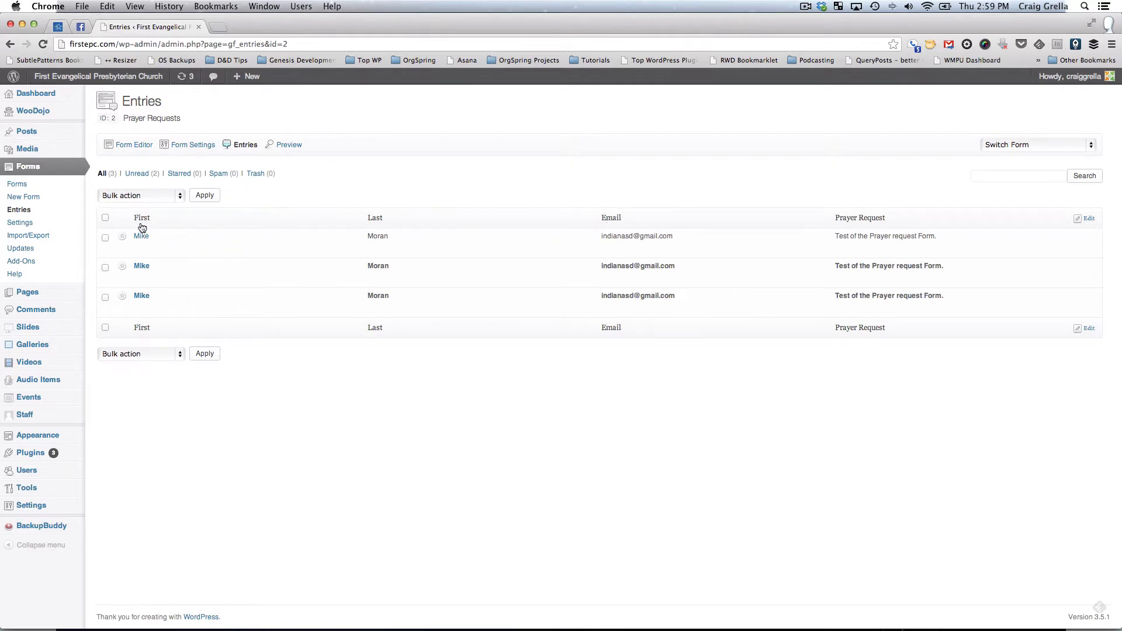
mouse_move(743, 222)
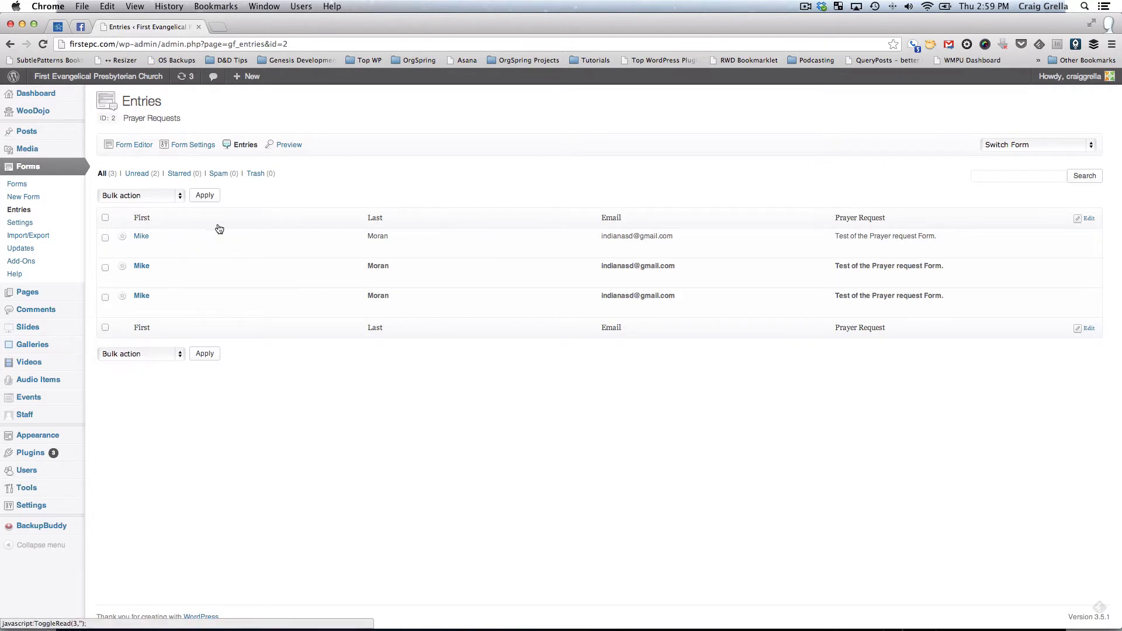
mouse_move(569, 232)
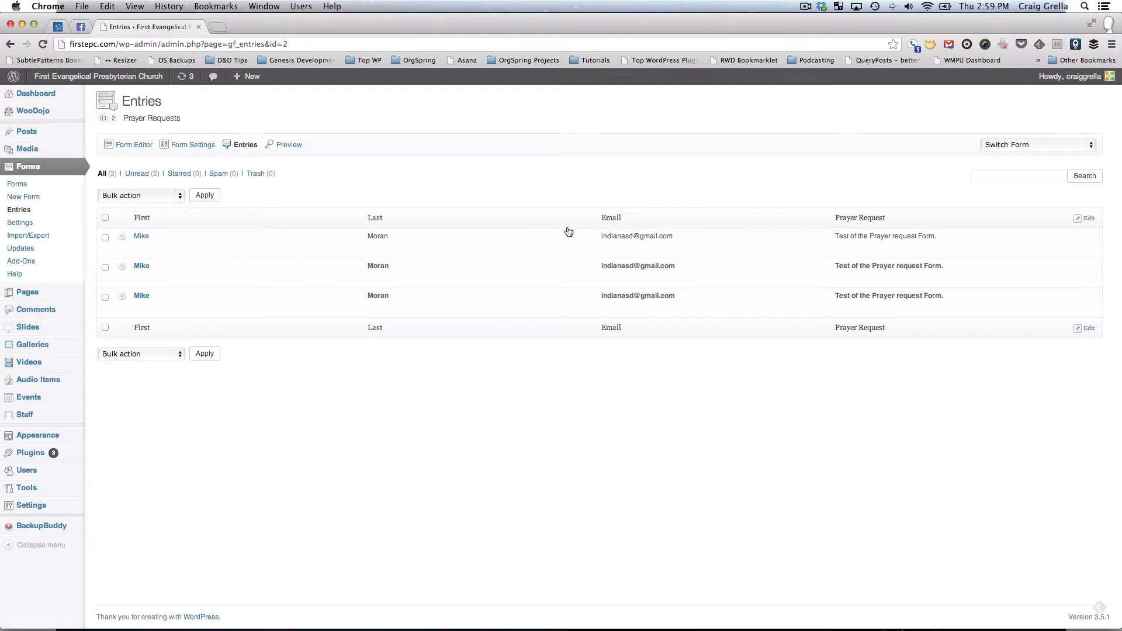
mouse_move(169, 233)
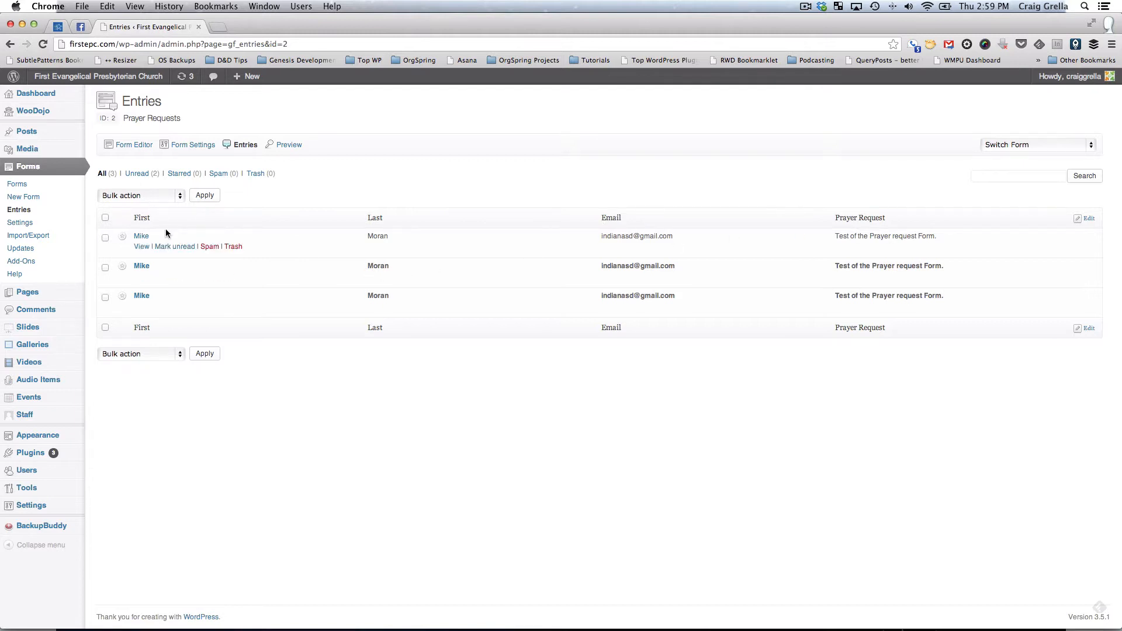
mouse_move(141, 246)
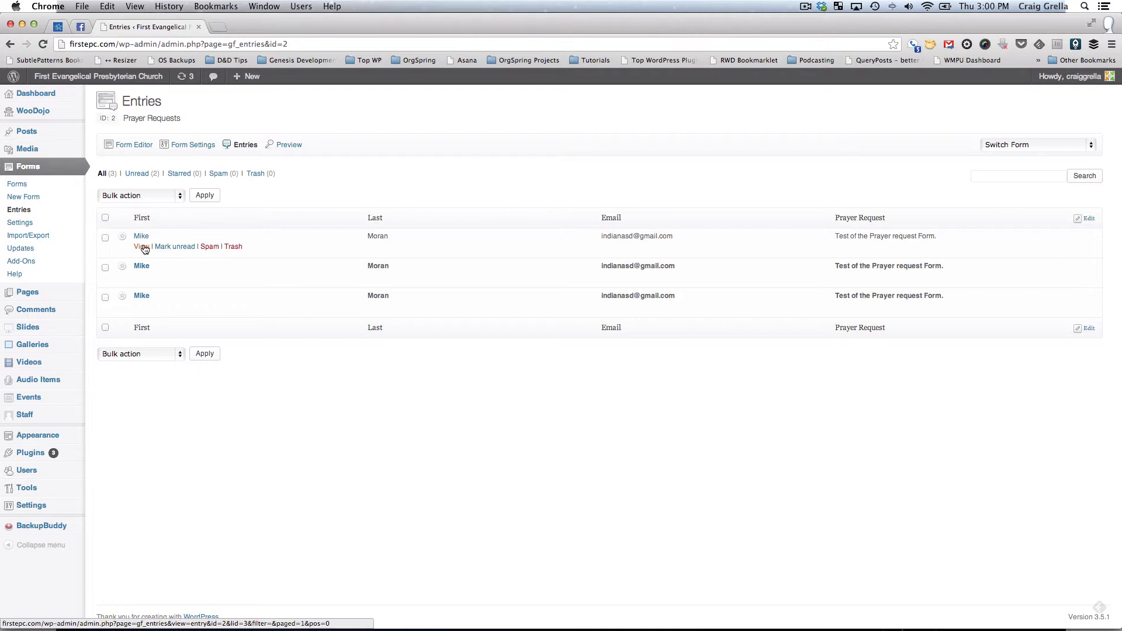
mouse_move(140, 246)
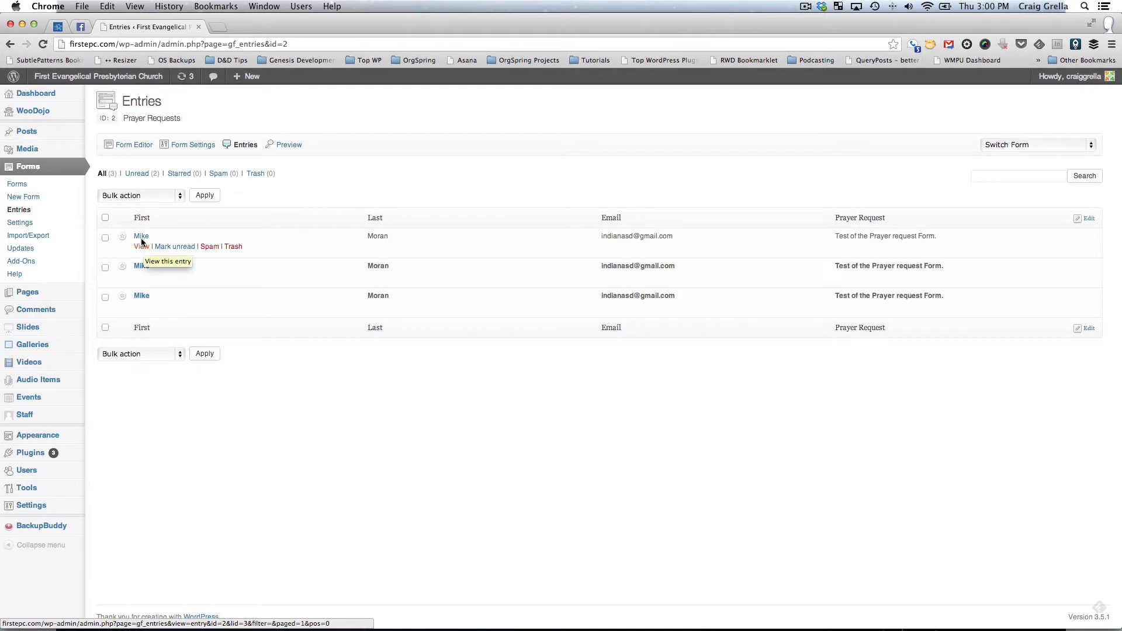
mouse_move(145, 249)
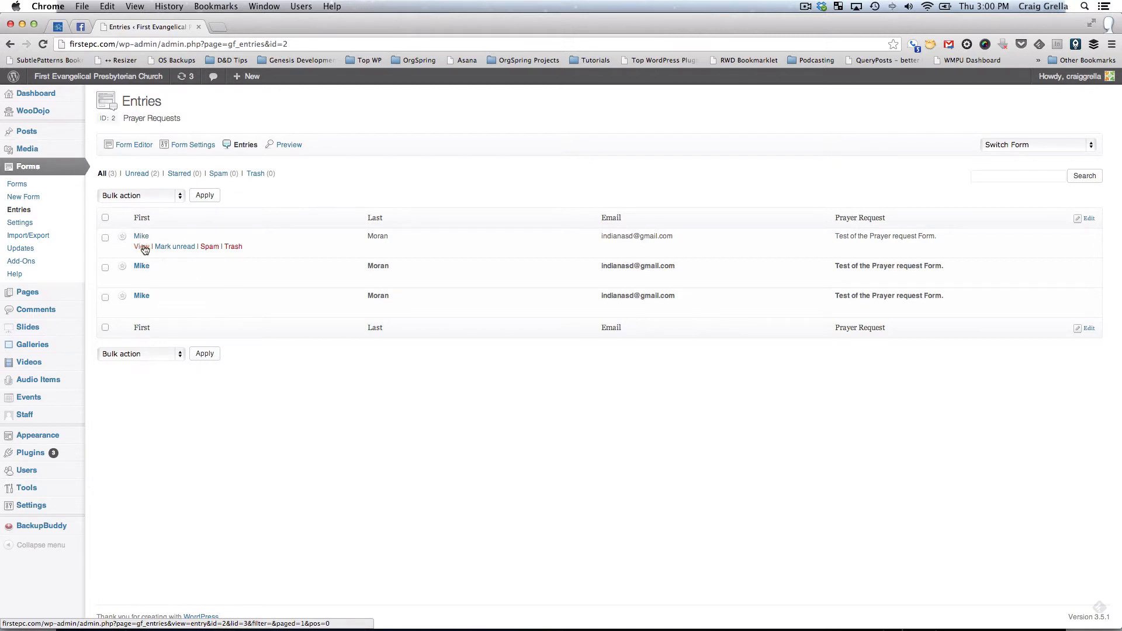
left_click(141, 246)
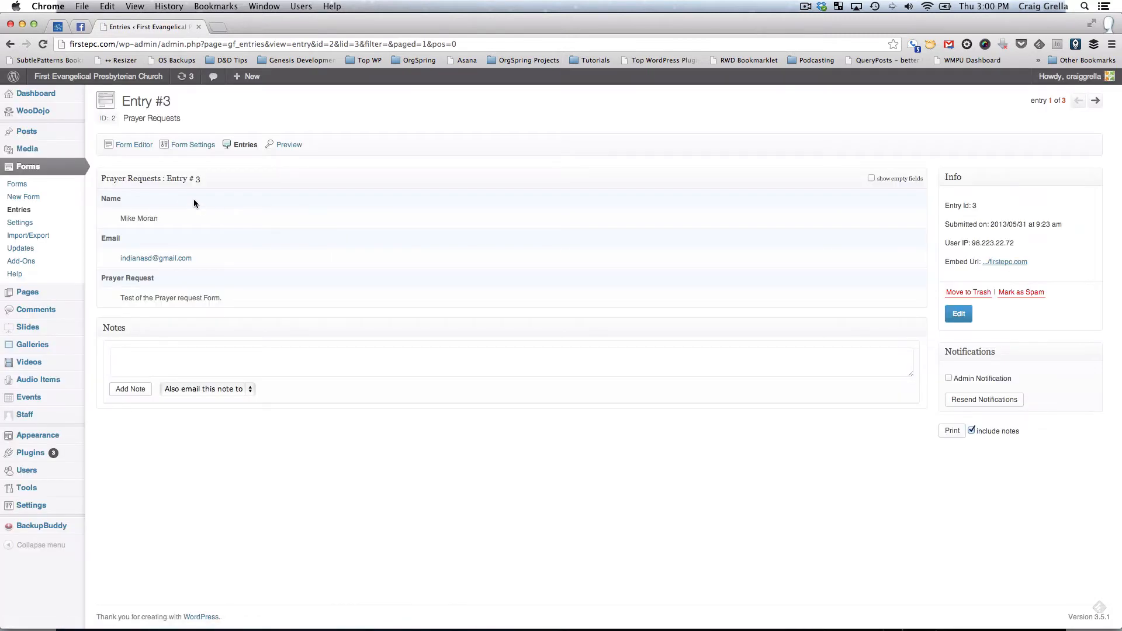
mouse_move(143, 293)
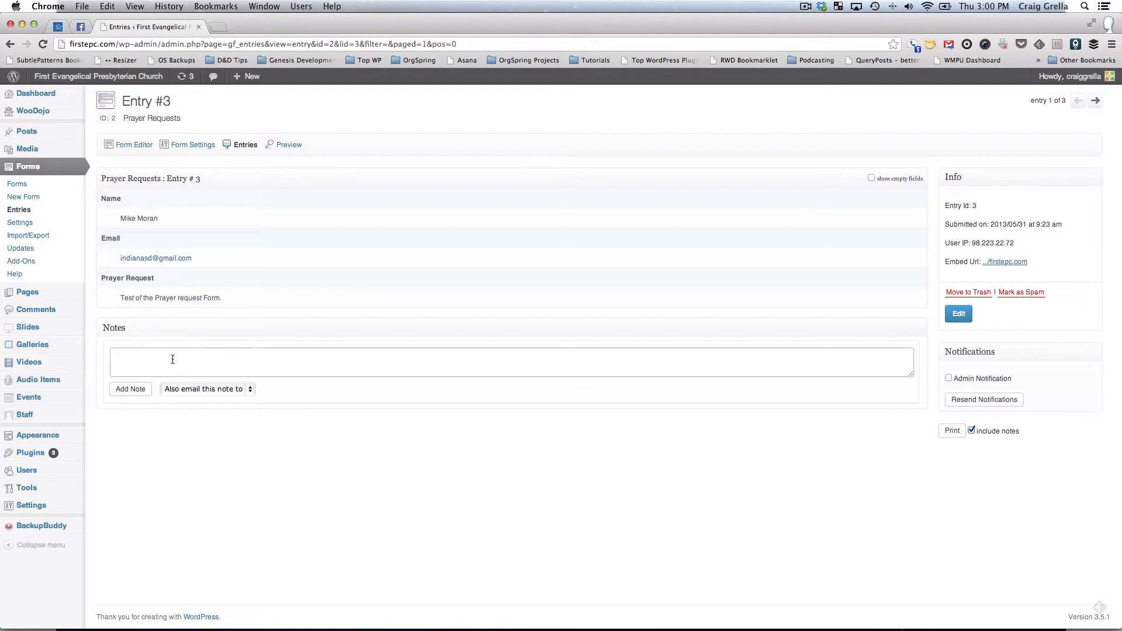
Add a note reading 'Note' to entry #3.
type("Note")
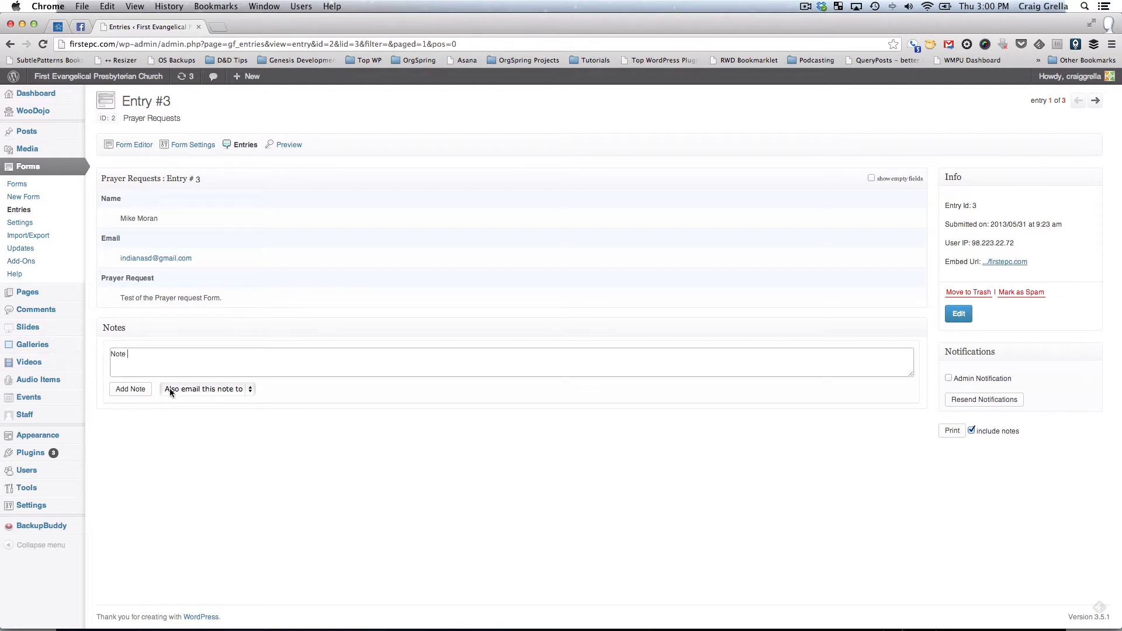
left_click(130, 388)
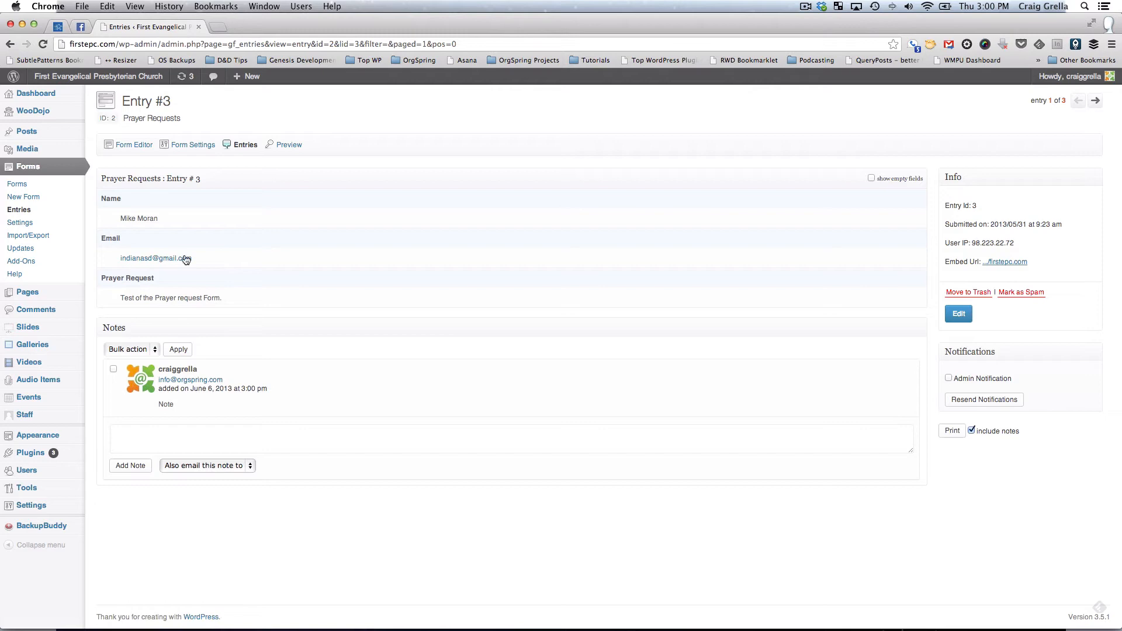
mouse_move(250, 462)
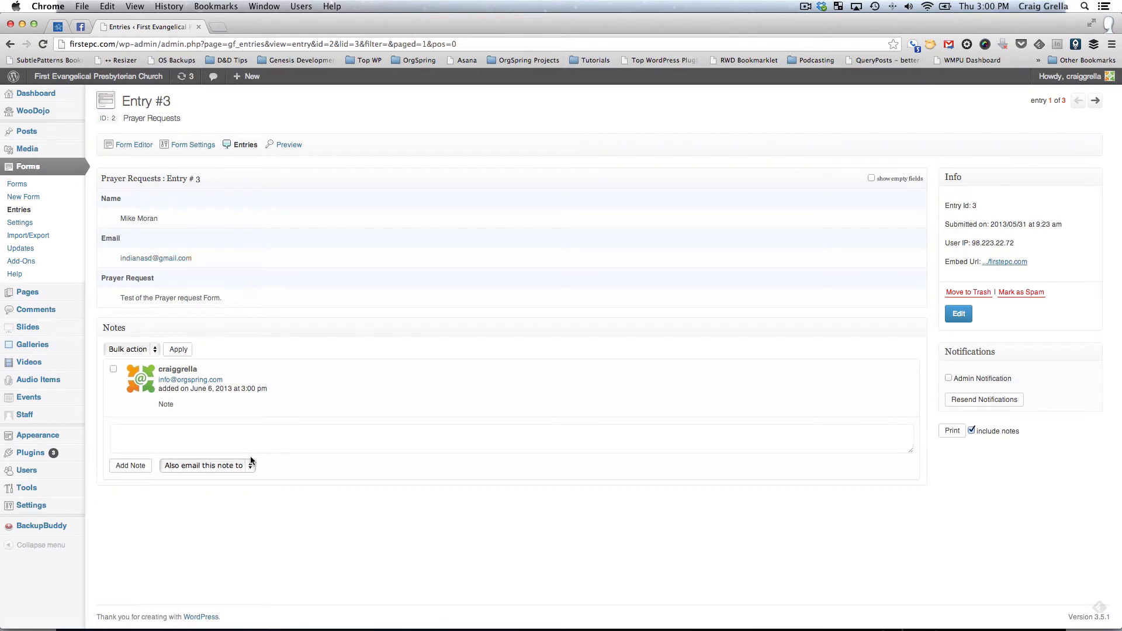
mouse_move(261, 424)
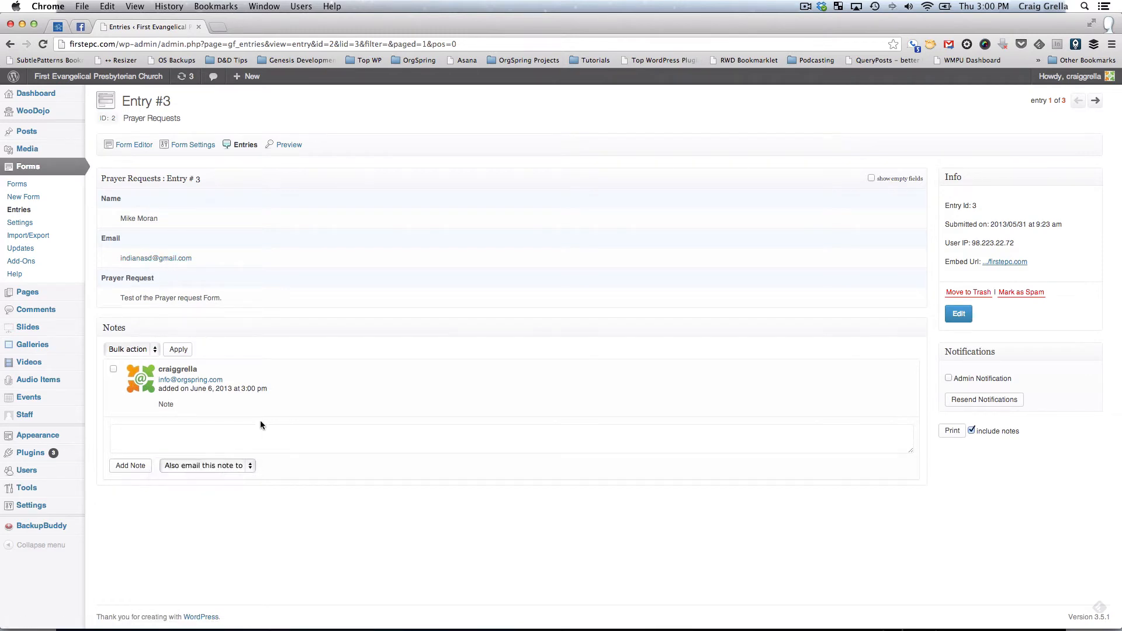
mouse_move(156, 257)
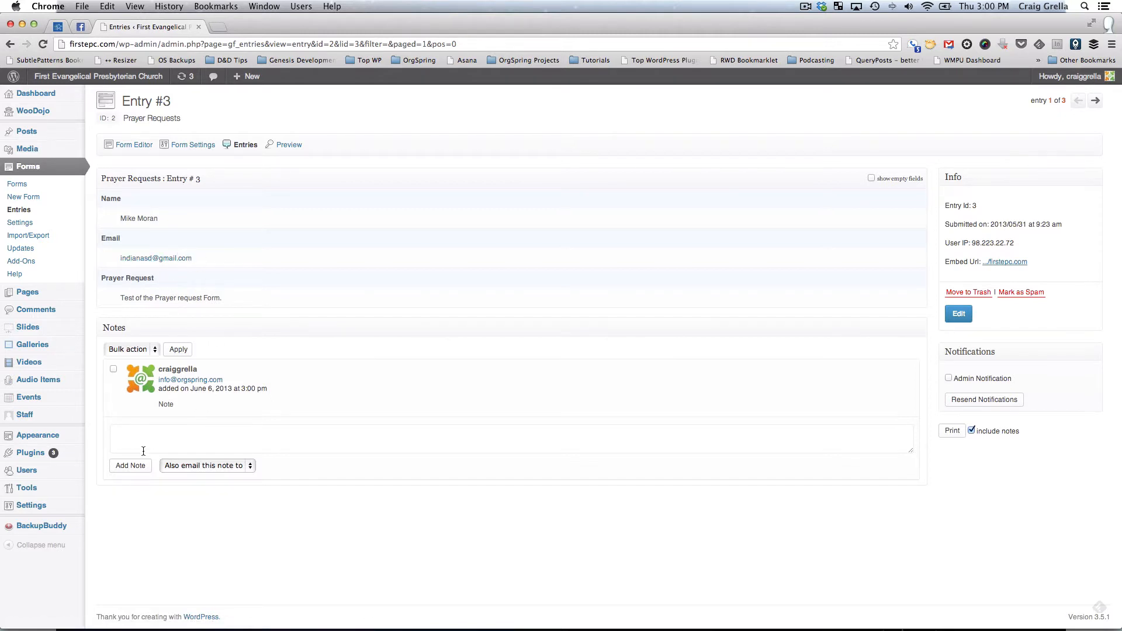
mouse_move(148, 441)
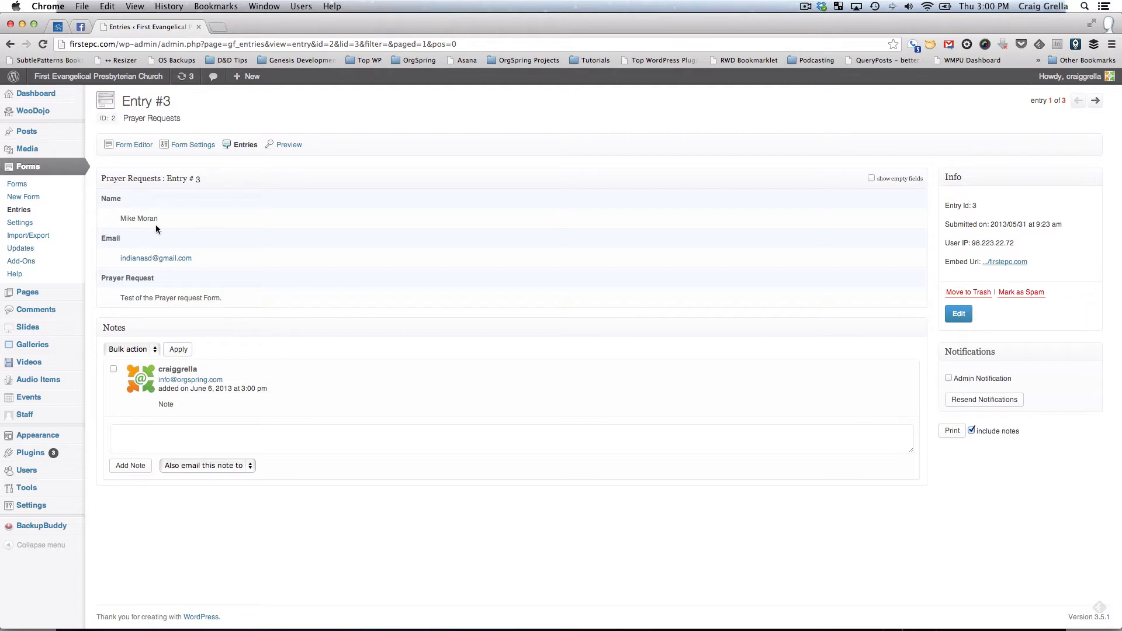
mouse_move(573, 305)
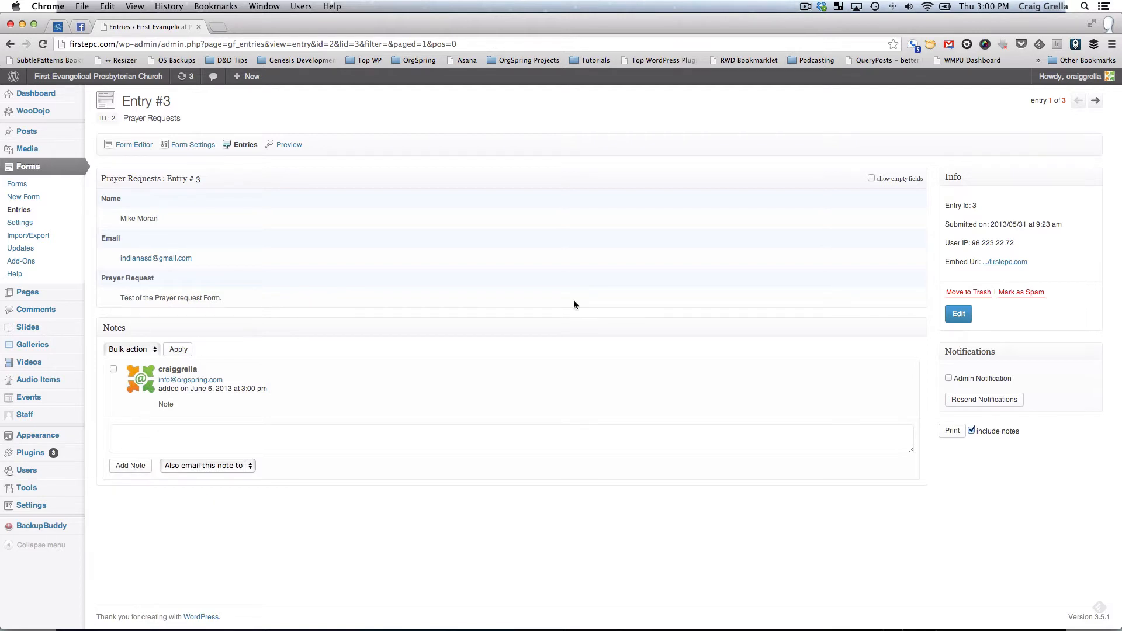
mouse_move(972, 178)
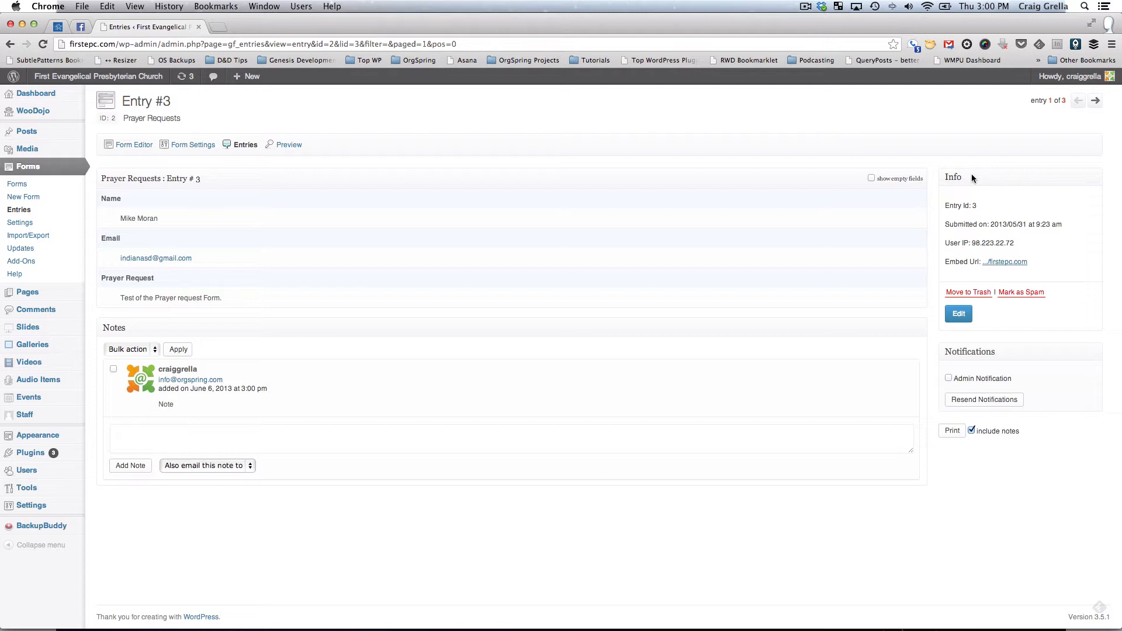
mouse_move(1024, 249)
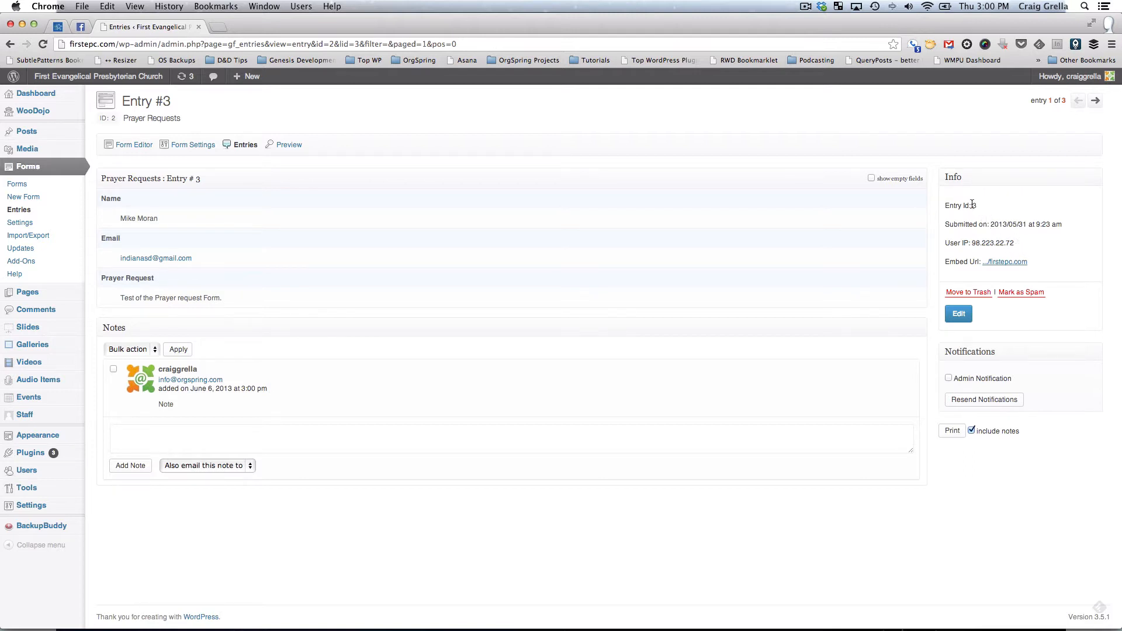
mouse_move(981, 209)
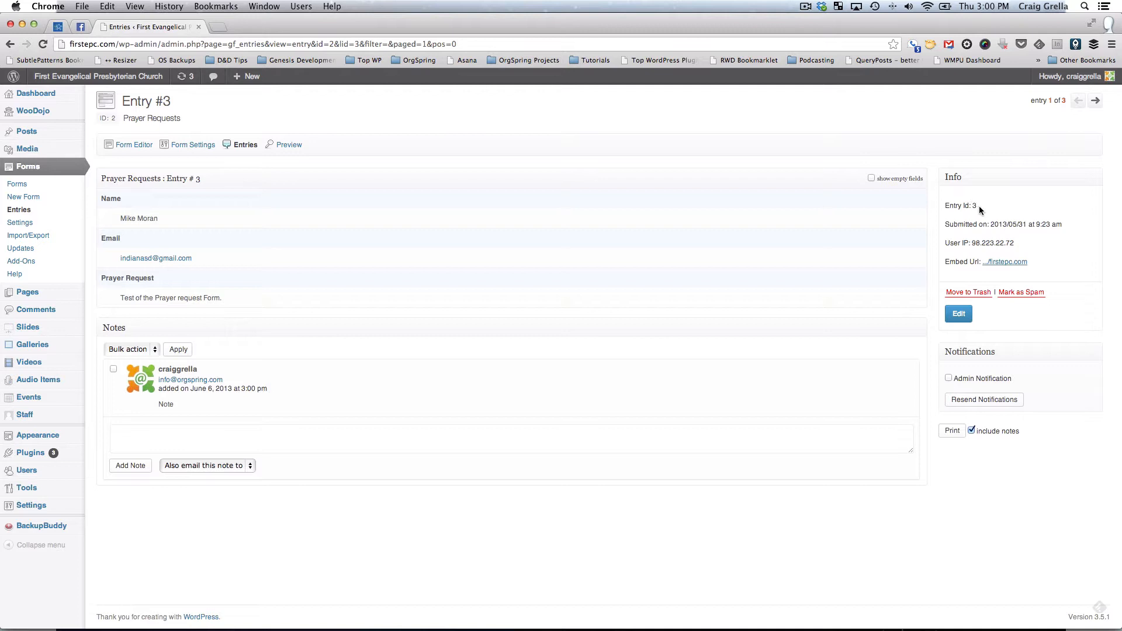
mouse_move(1060, 223)
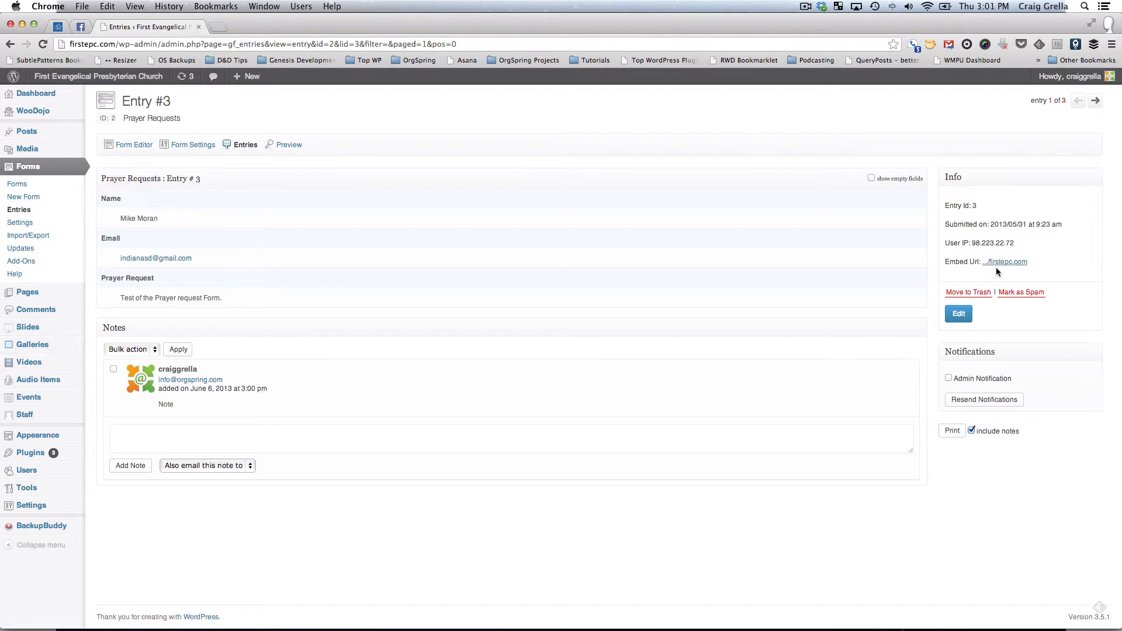
mouse_move(960, 273)
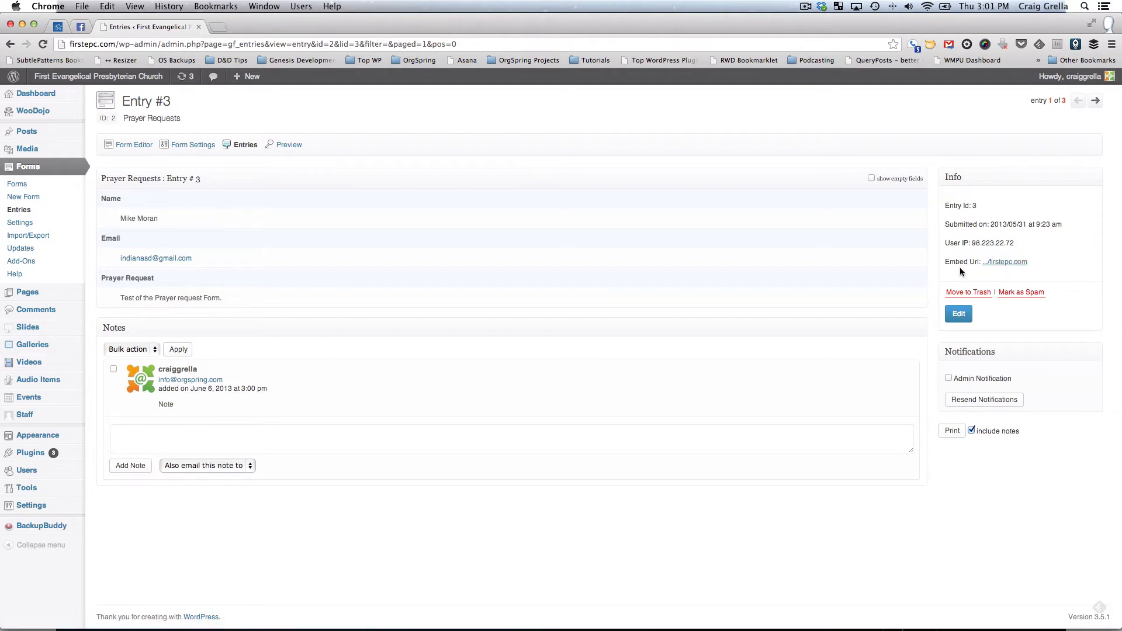
mouse_move(981, 278)
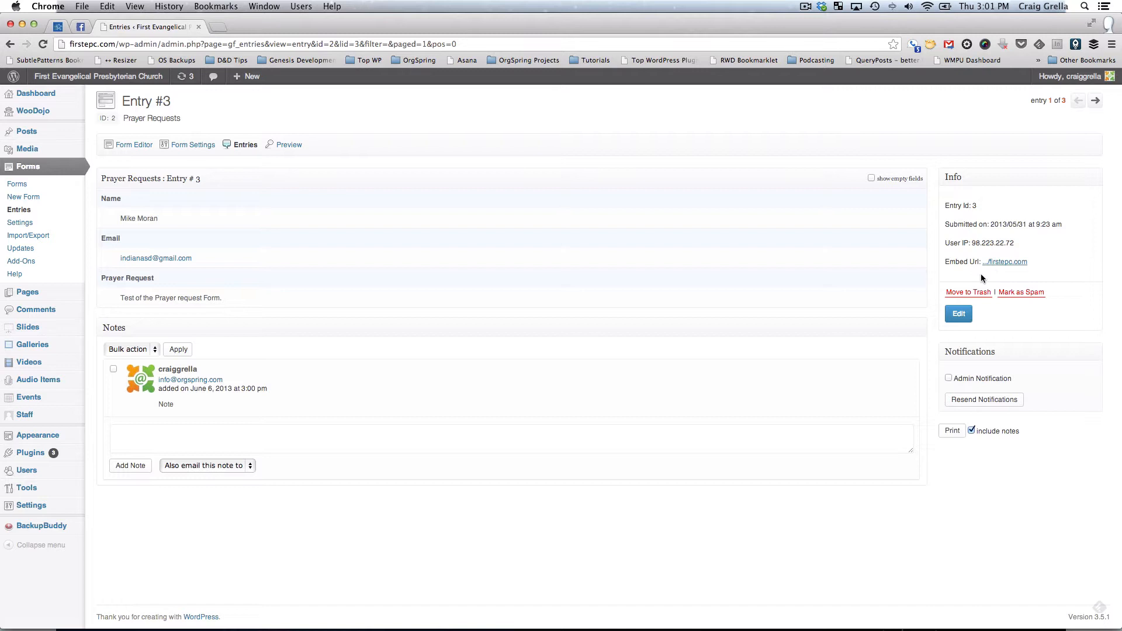
mouse_move(989, 368)
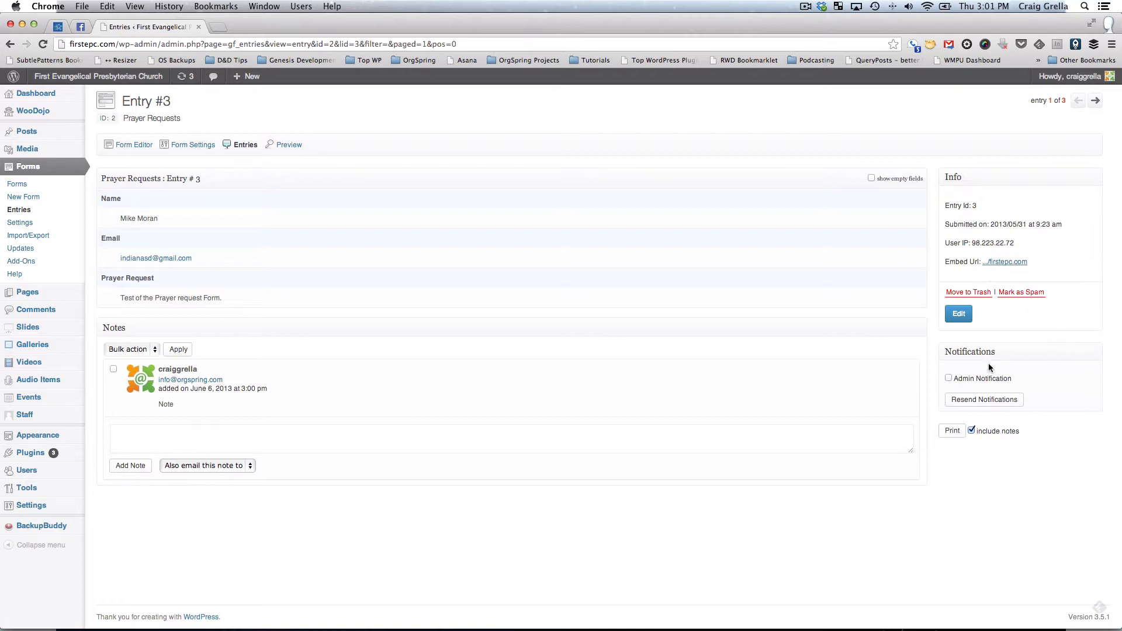
mouse_move(357, 244)
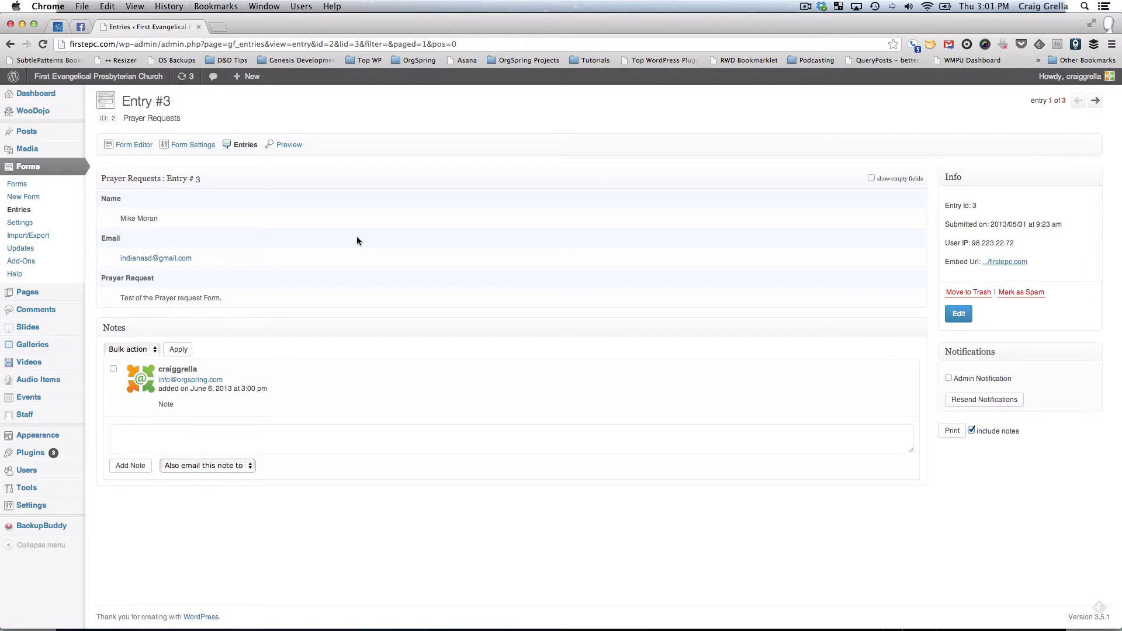
mouse_move(345, 237)
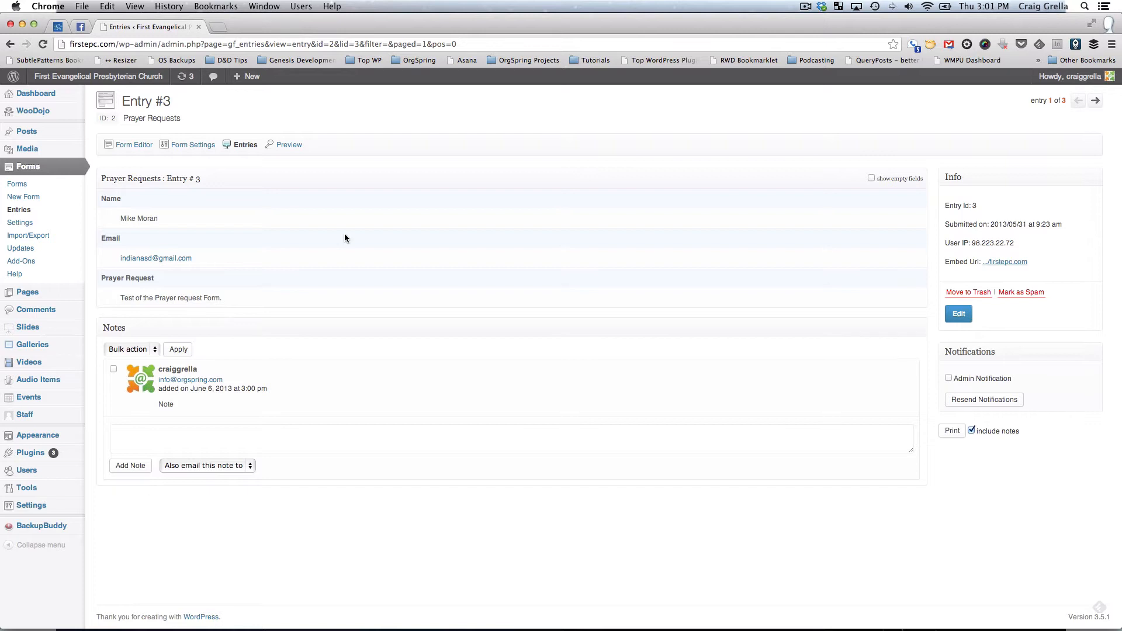
mouse_move(446, 228)
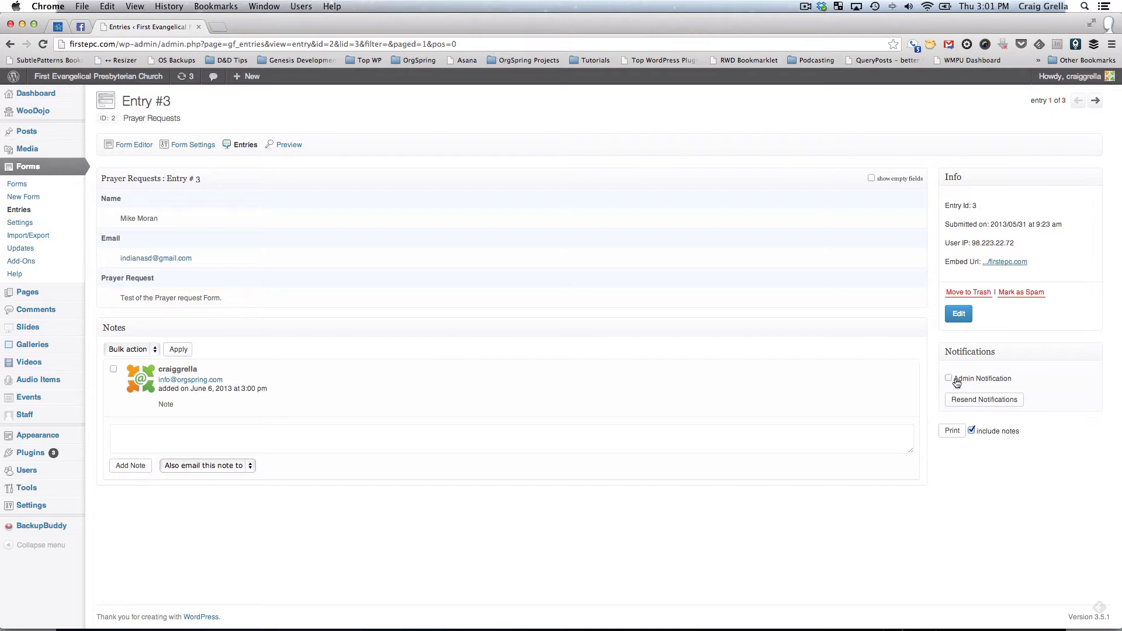
left_click(949, 378)
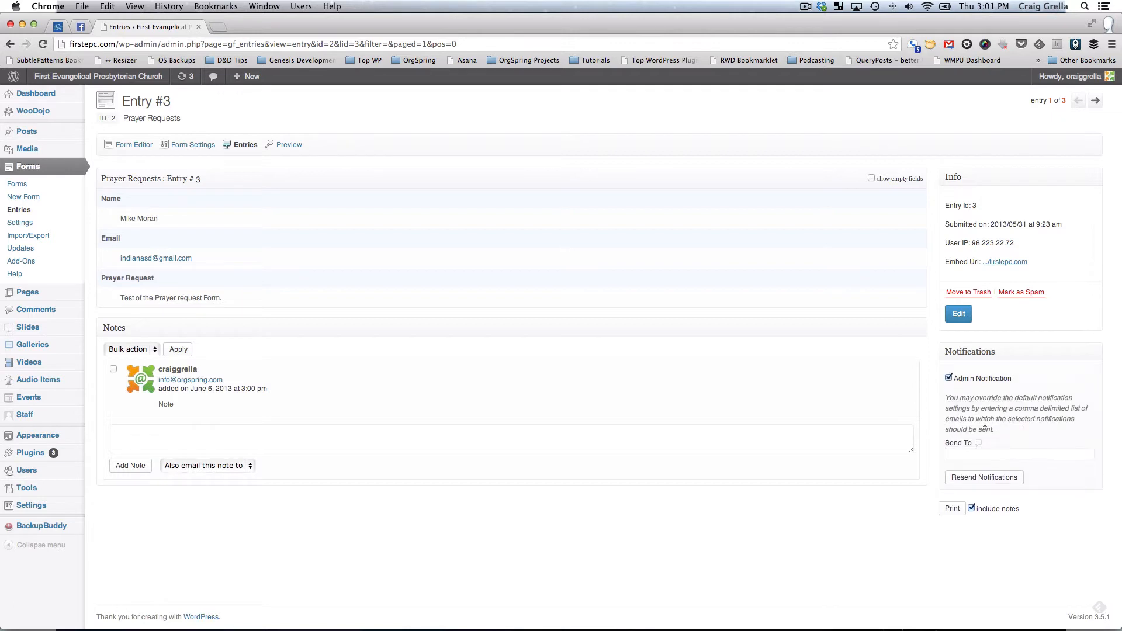
mouse_move(984, 477)
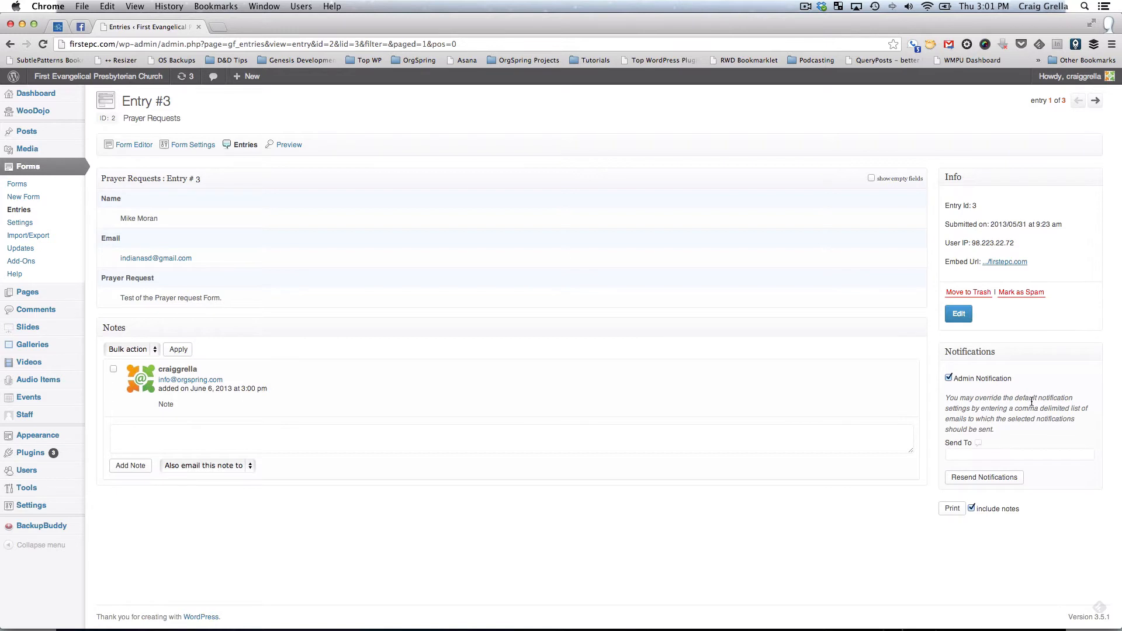
left_click(1019, 454)
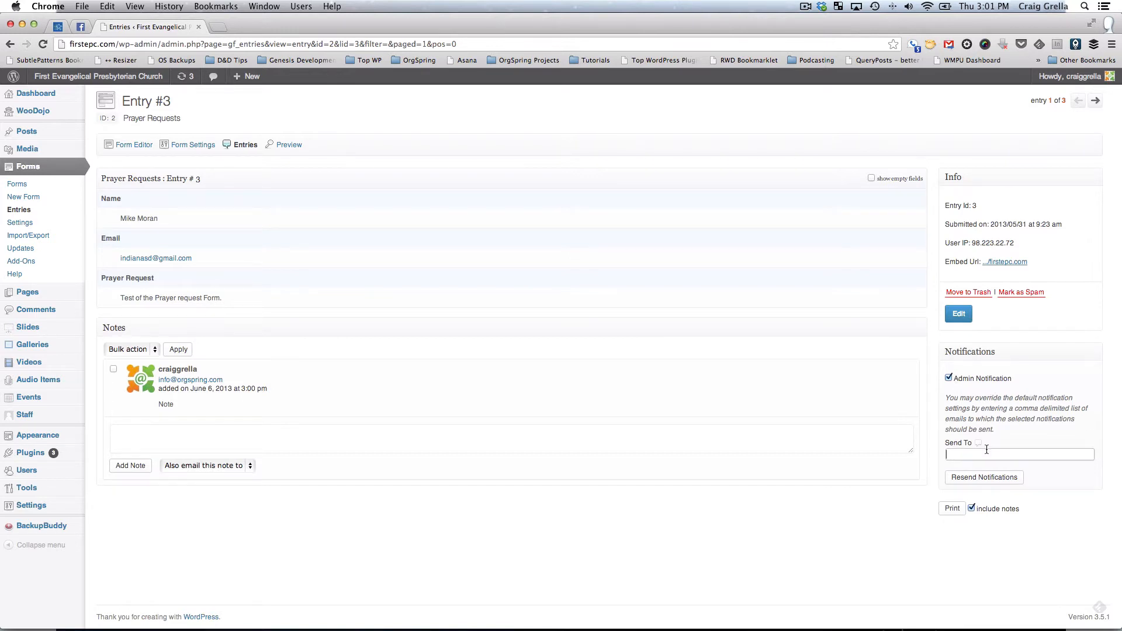
mouse_move(983, 478)
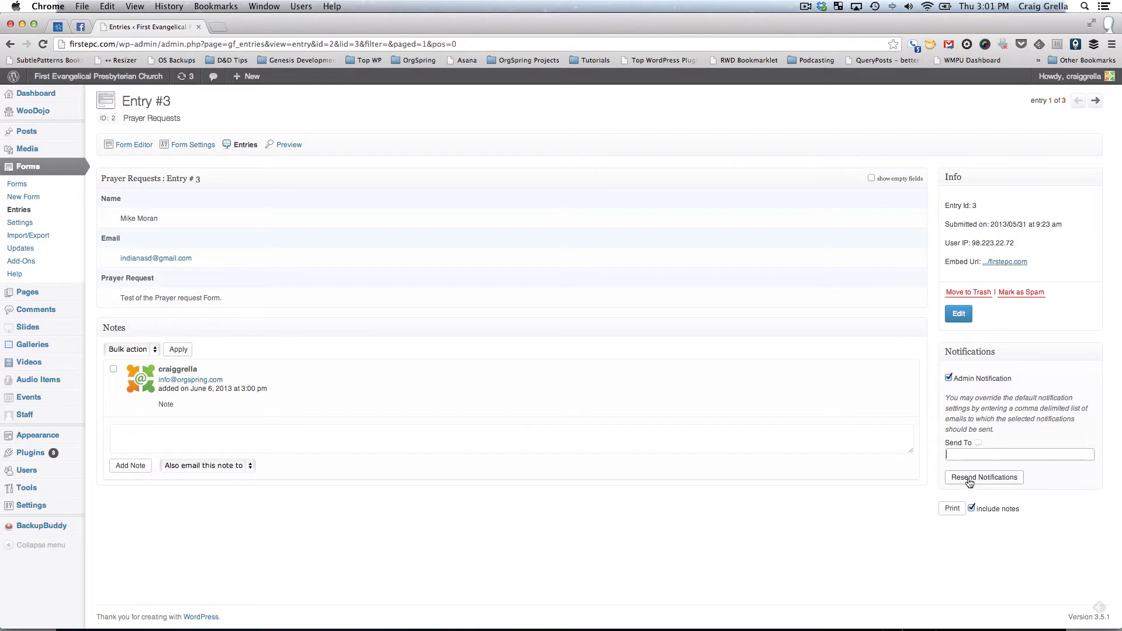
mouse_move(971, 512)
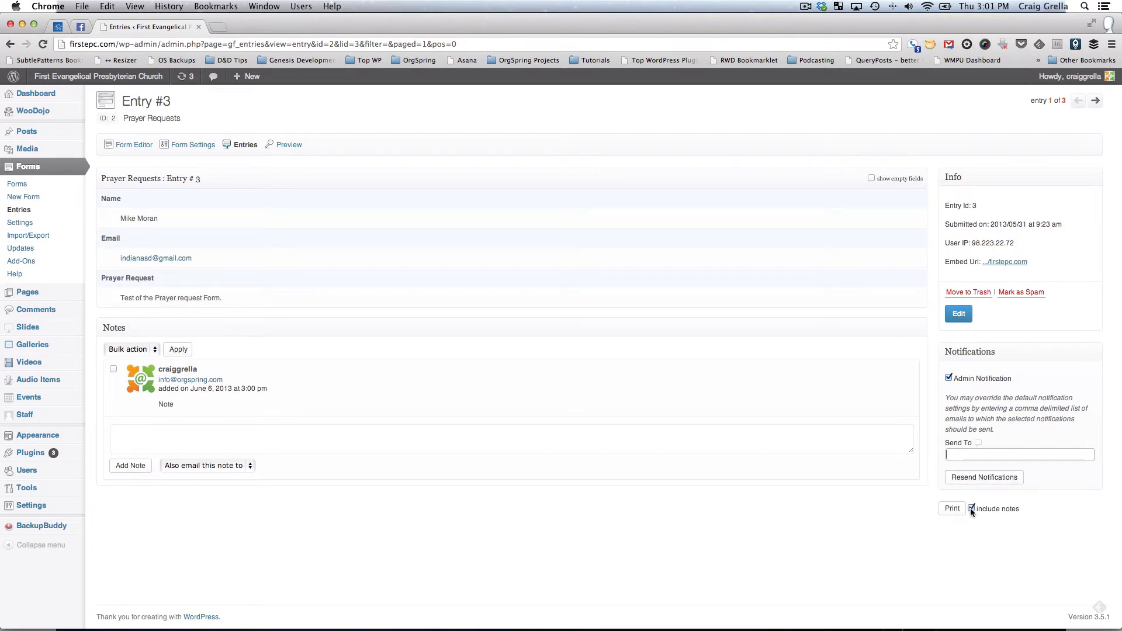
left_click(971, 508)
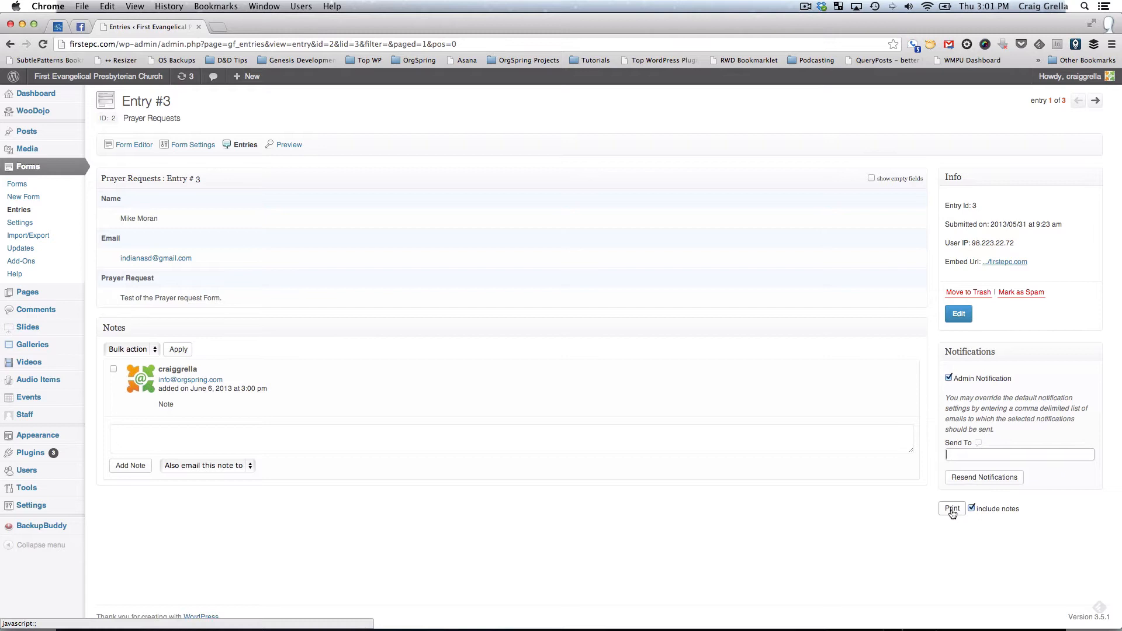
mouse_move(659, 326)
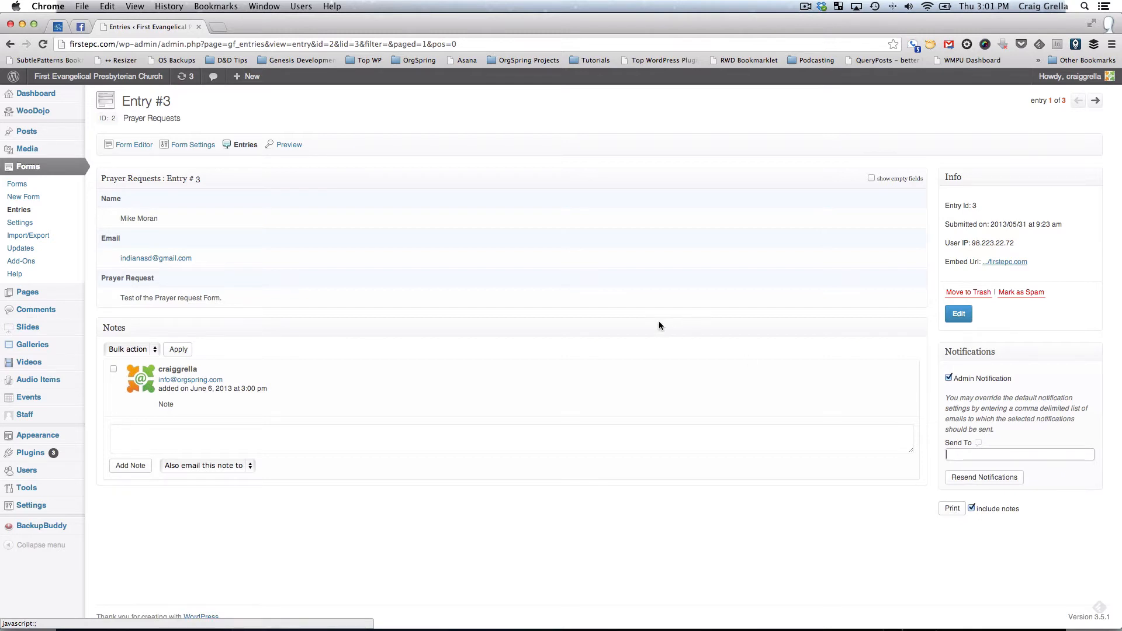
mouse_move(243, 412)
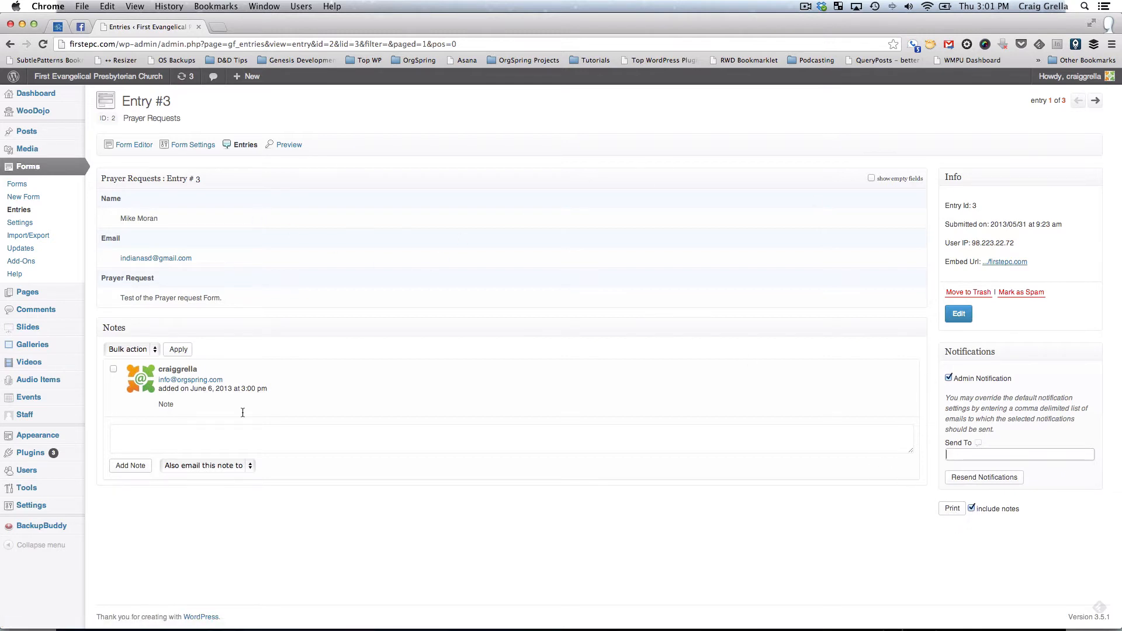
mouse_move(327, 228)
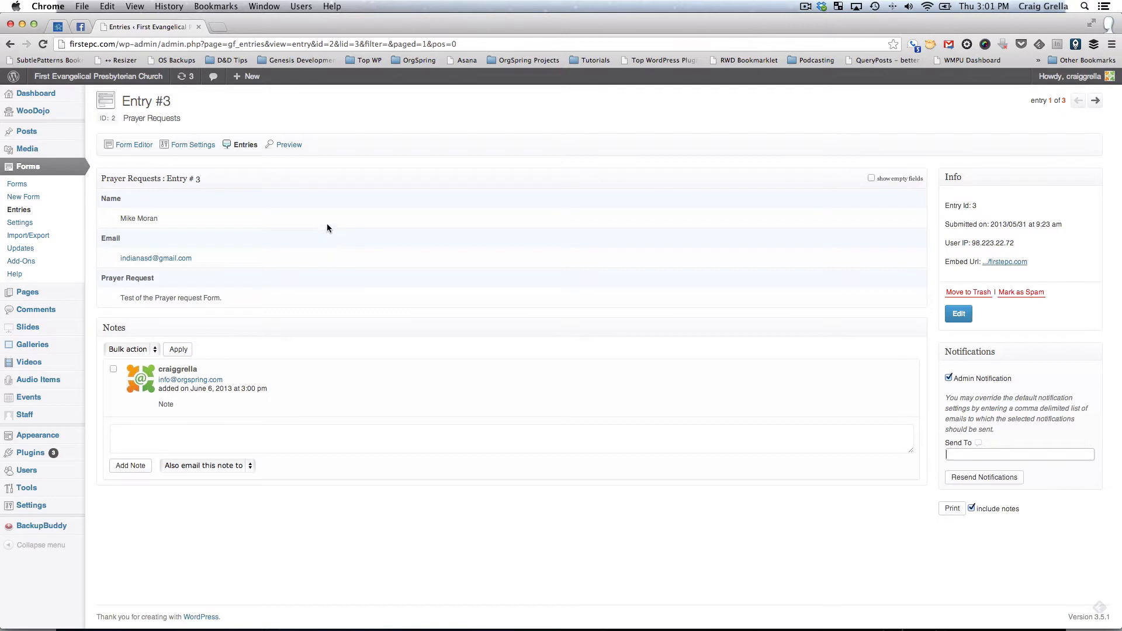
mouse_move(125, 218)
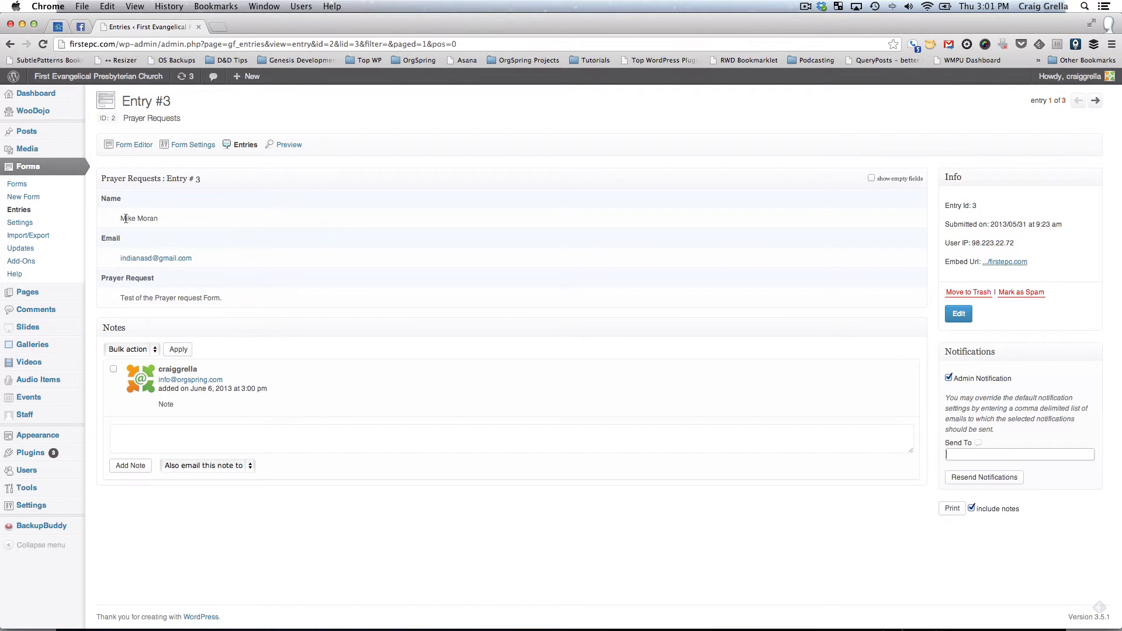
mouse_move(28, 236)
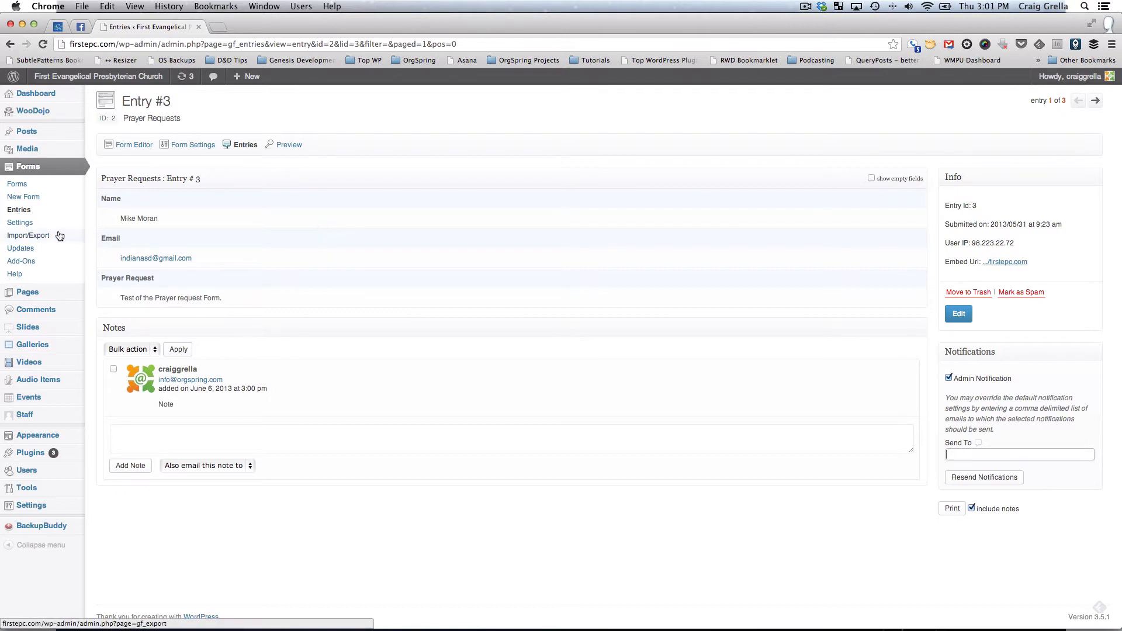
mouse_move(144, 156)
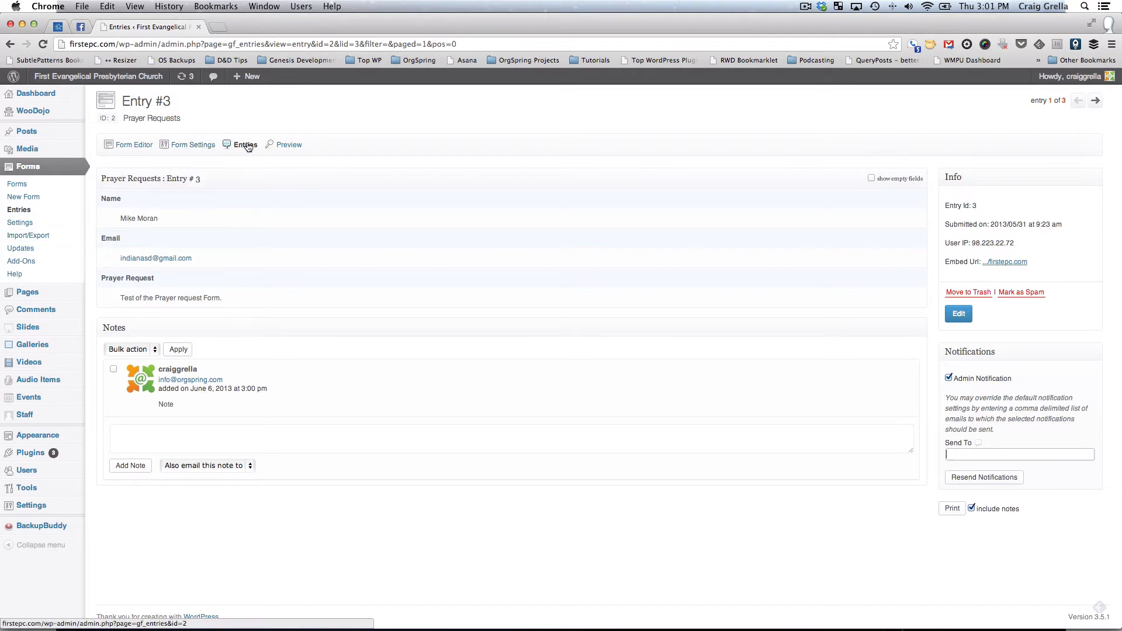
Return to the Prayer Requests entries list and choose Form Settings from its menu.
left_click(246, 144)
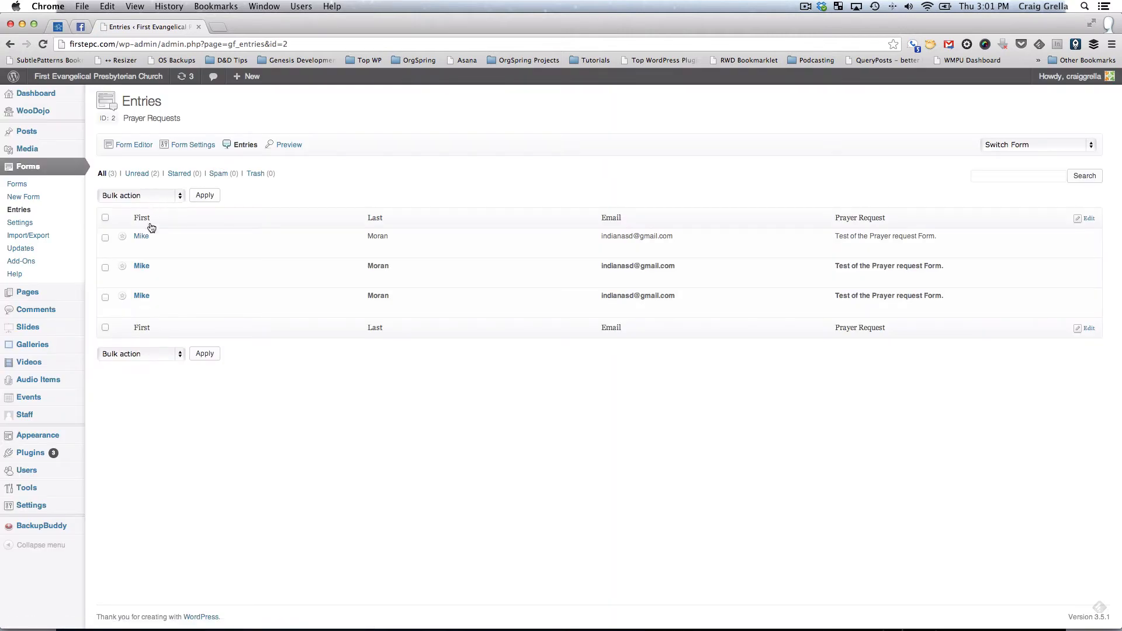
mouse_move(19, 223)
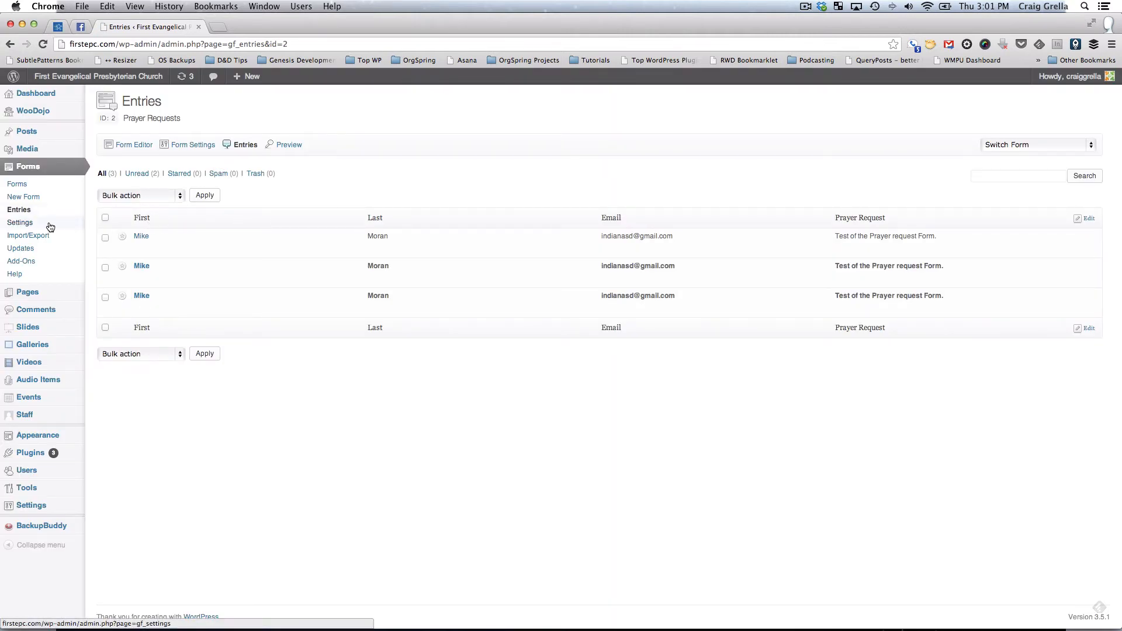
mouse_move(28, 236)
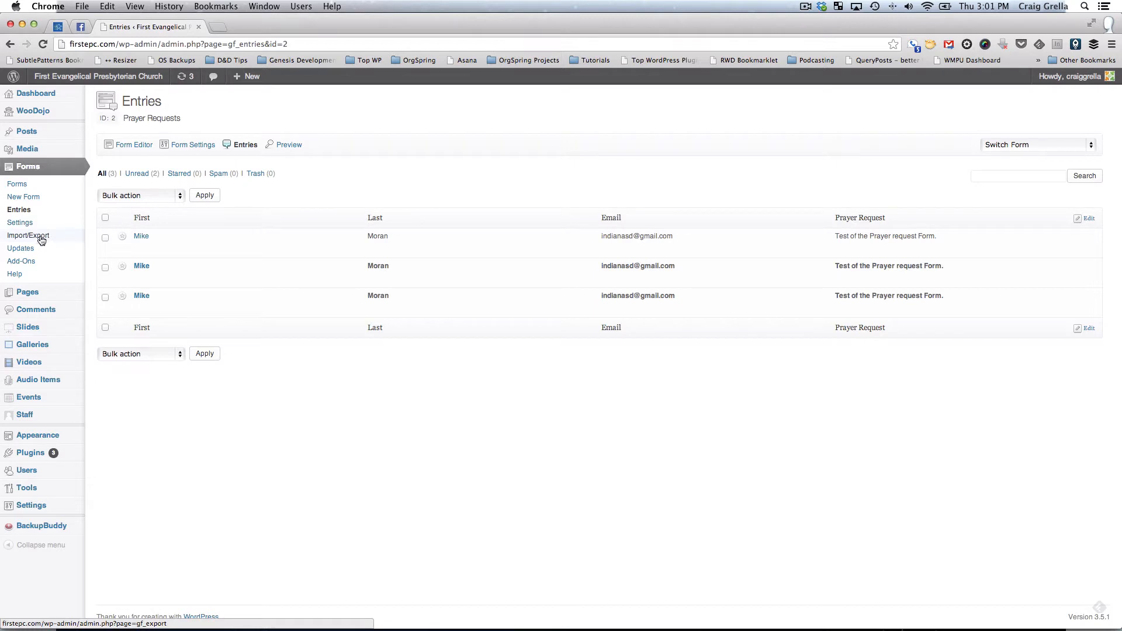
mouse_move(207, 165)
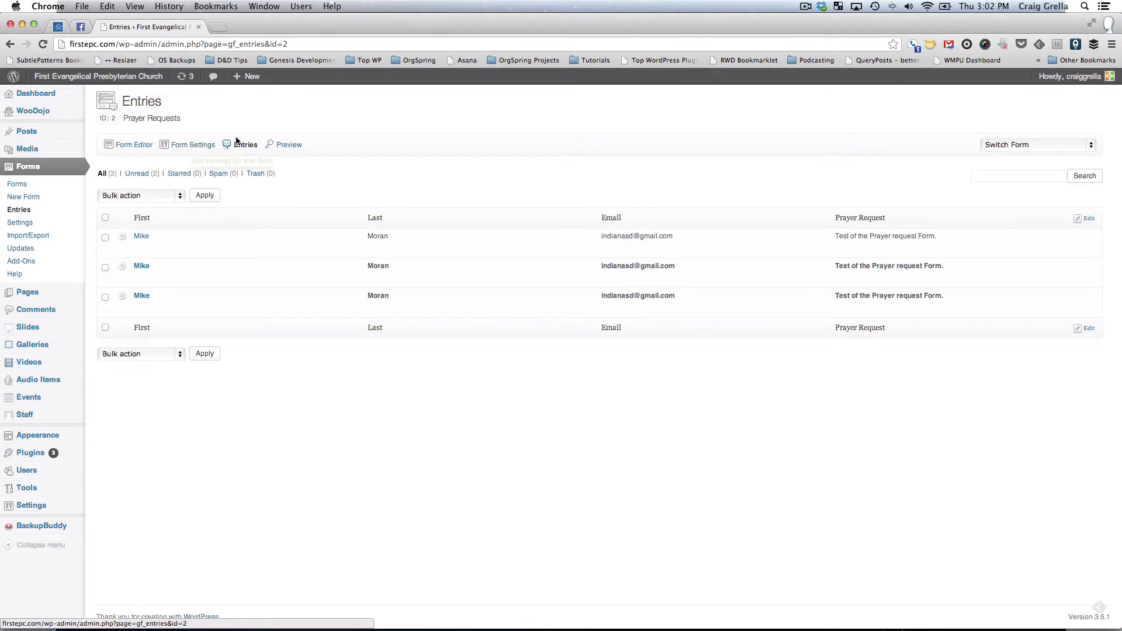
left_click(192, 144)
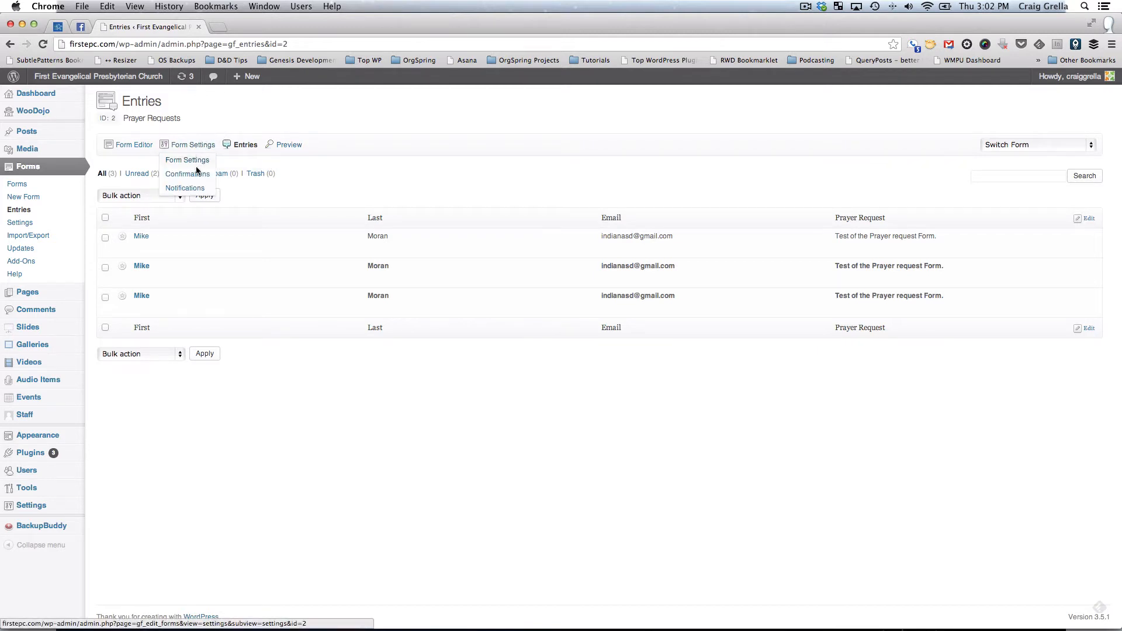
mouse_move(192, 163)
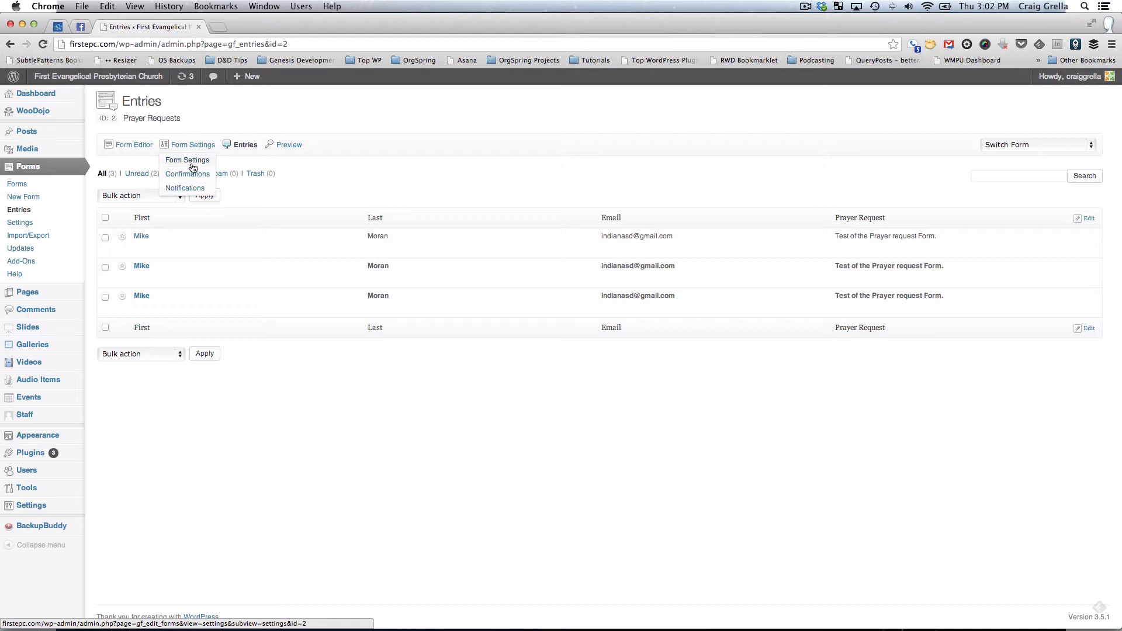
left_click(187, 160)
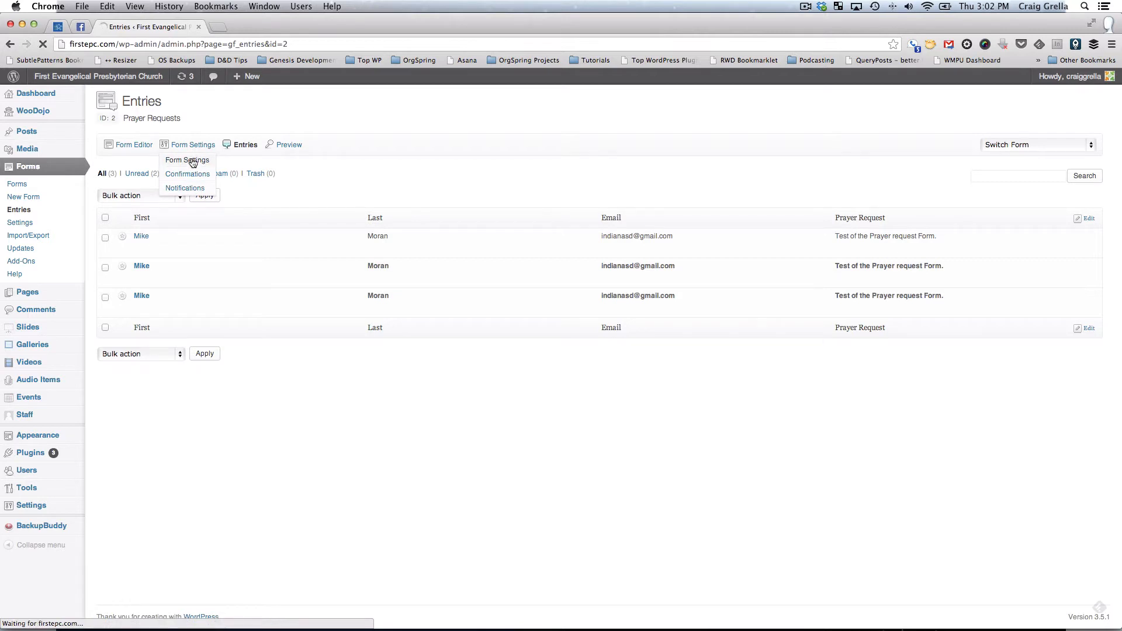
Load the Prayer Requests Form Settings page and highlight its Form title field.
left_click(187, 160)
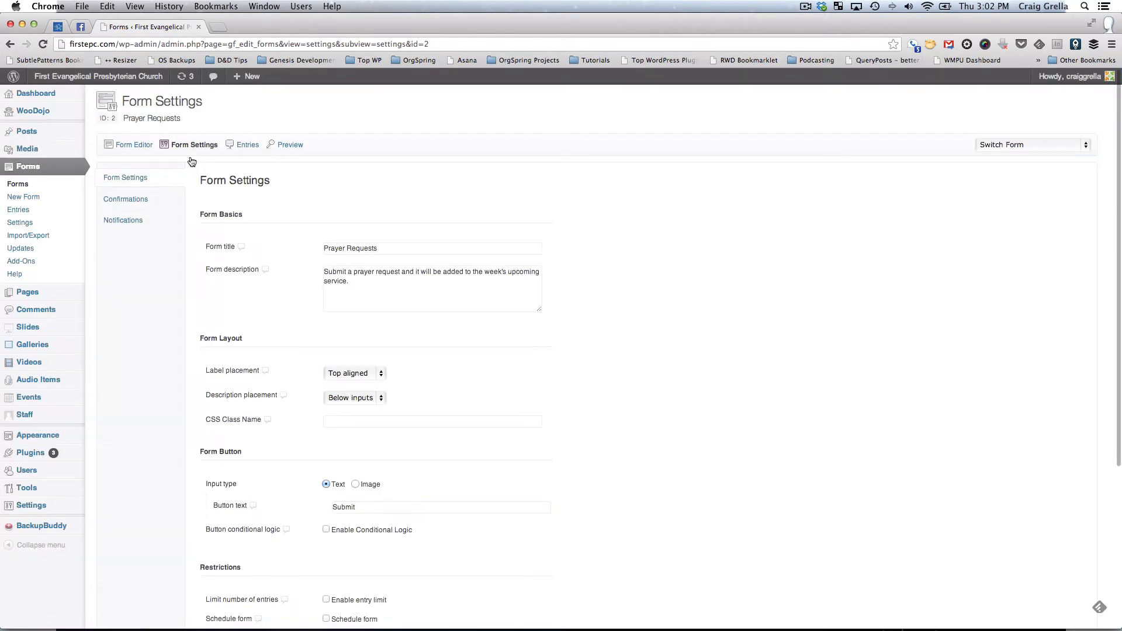
mouse_move(140, 191)
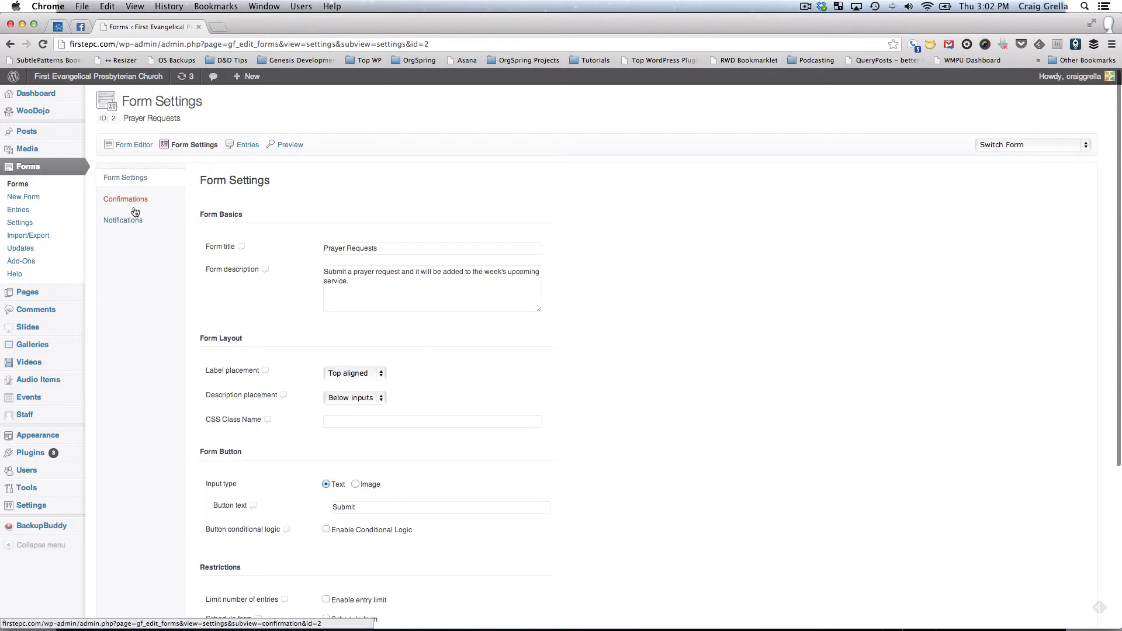
mouse_move(354, 237)
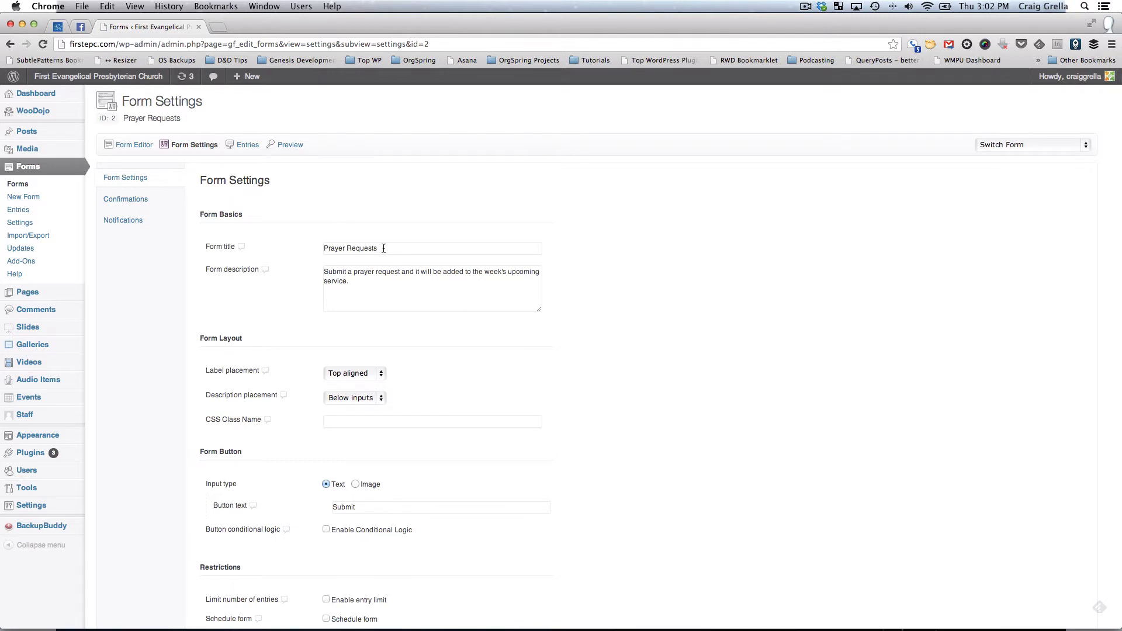
mouse_move(344, 208)
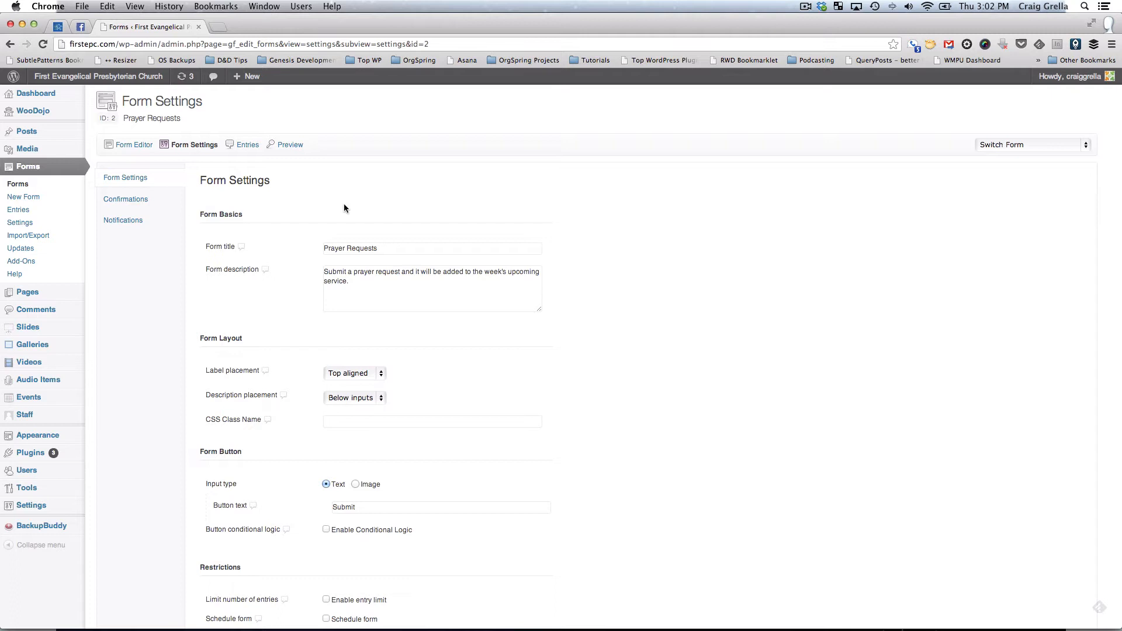
left_click(432, 248)
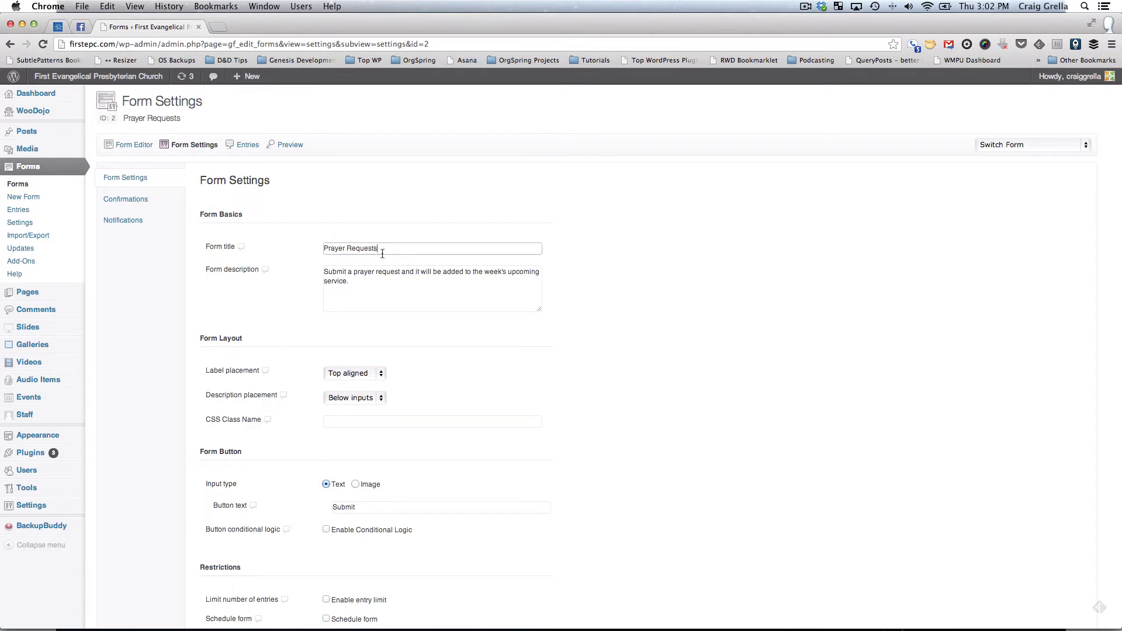
mouse_move(322, 265)
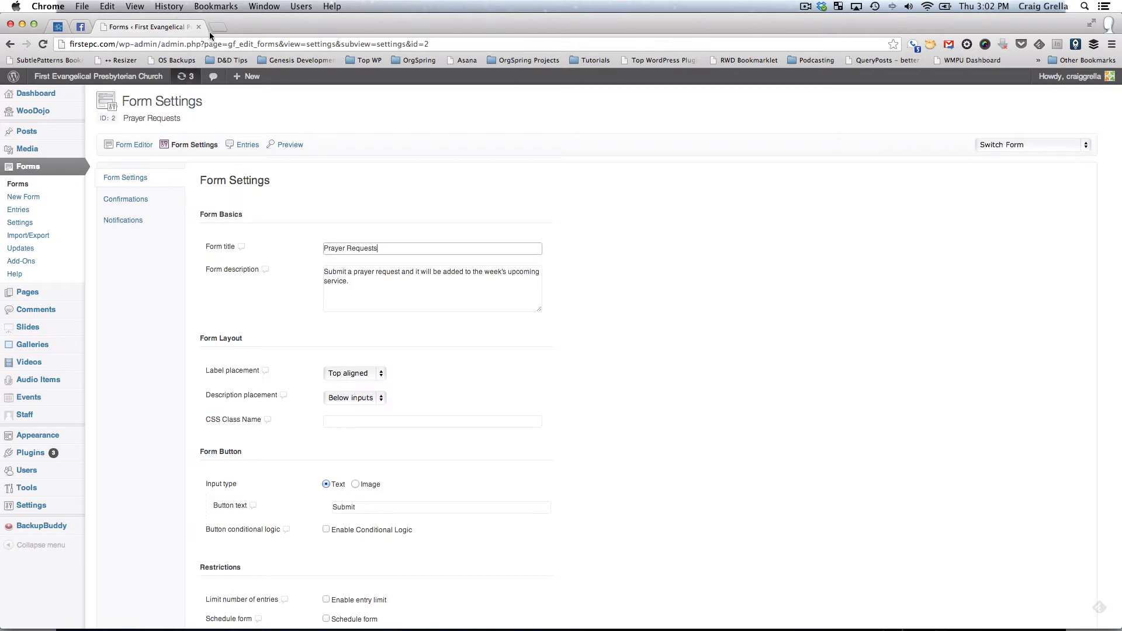
Open firstepc.com in a new tab and scroll to its Prayer Requests form.
left_click(210, 26)
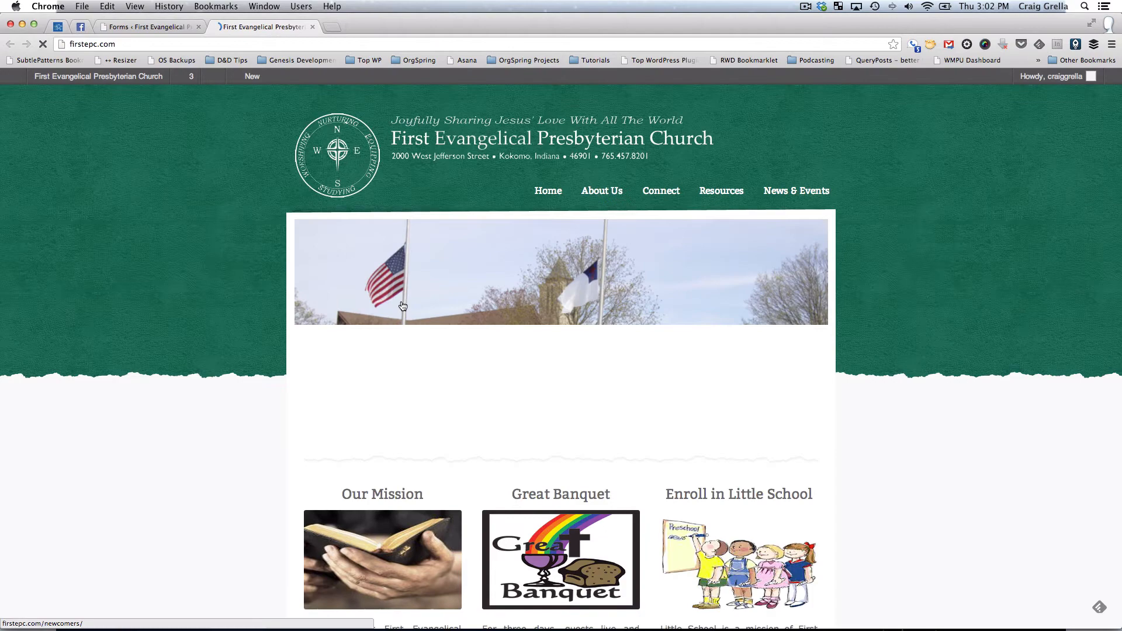
scroll("down", 3)
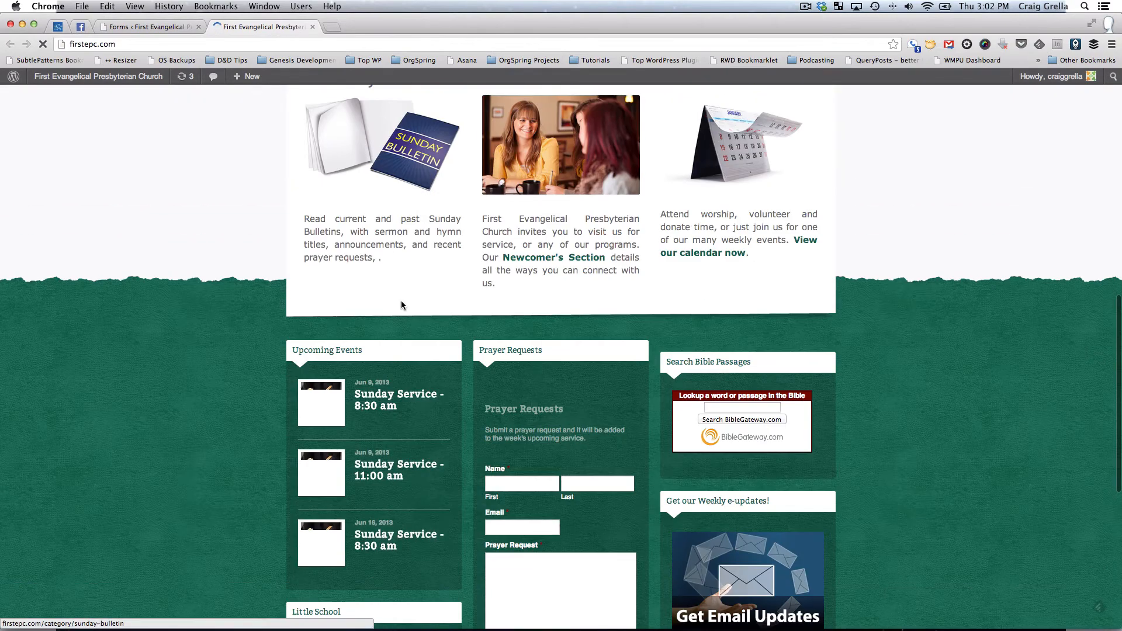
scroll("down", 3)
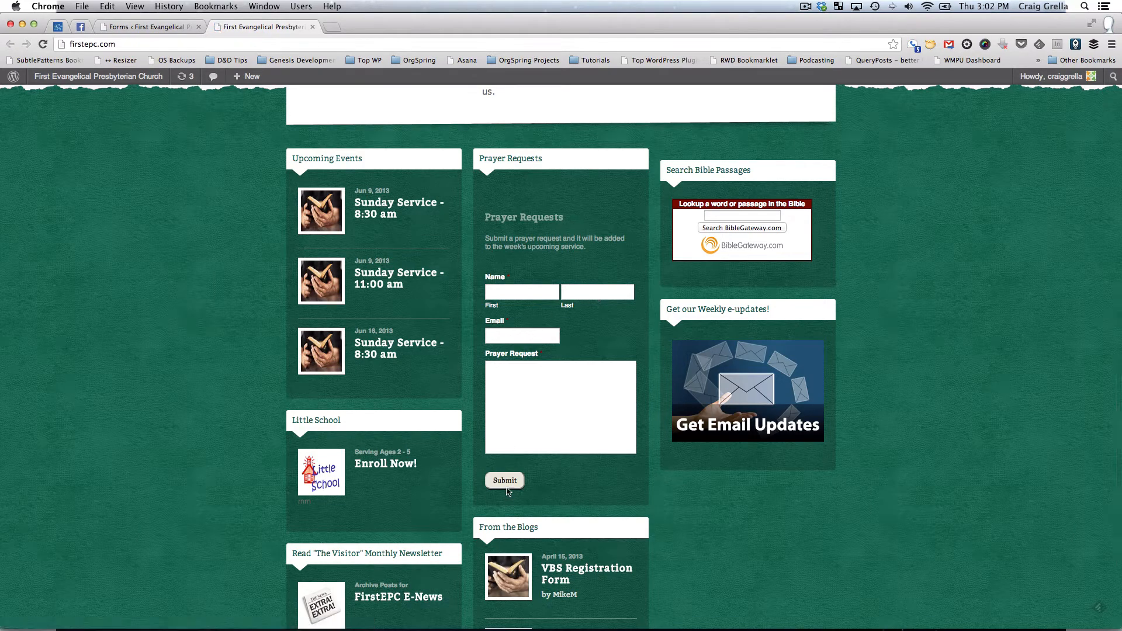
mouse_move(489, 282)
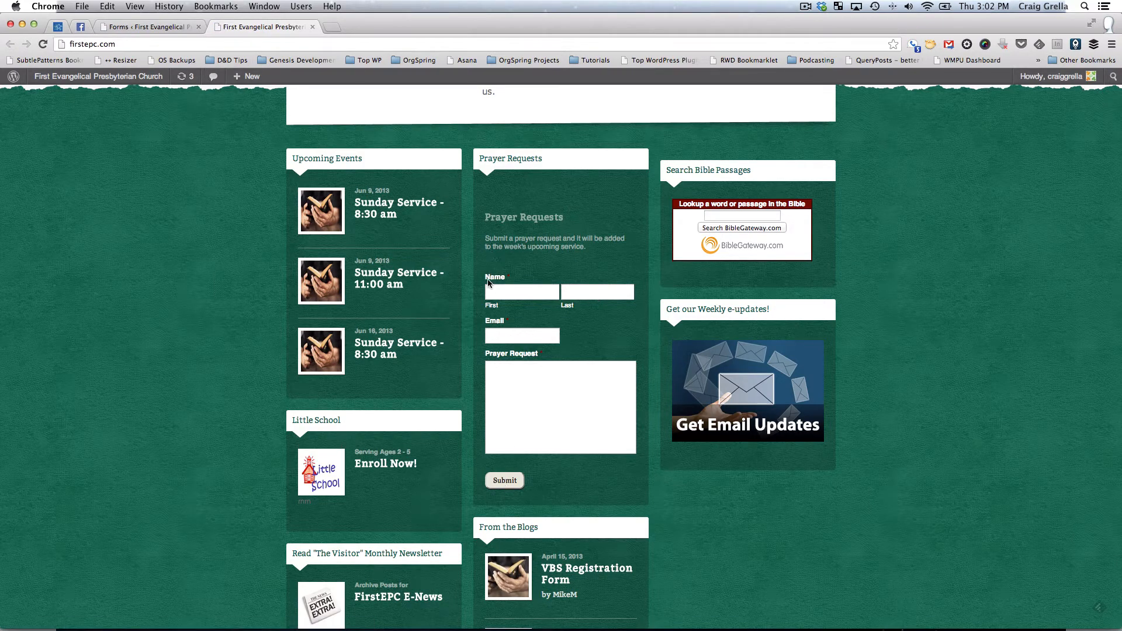
mouse_move(510, 280)
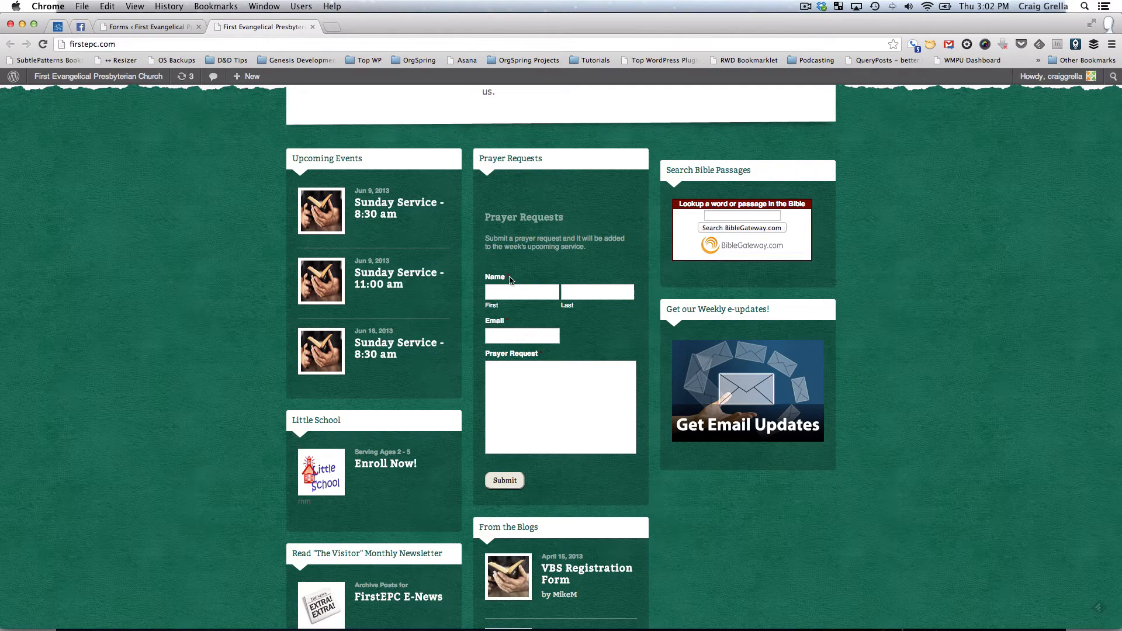
mouse_move(505, 279)
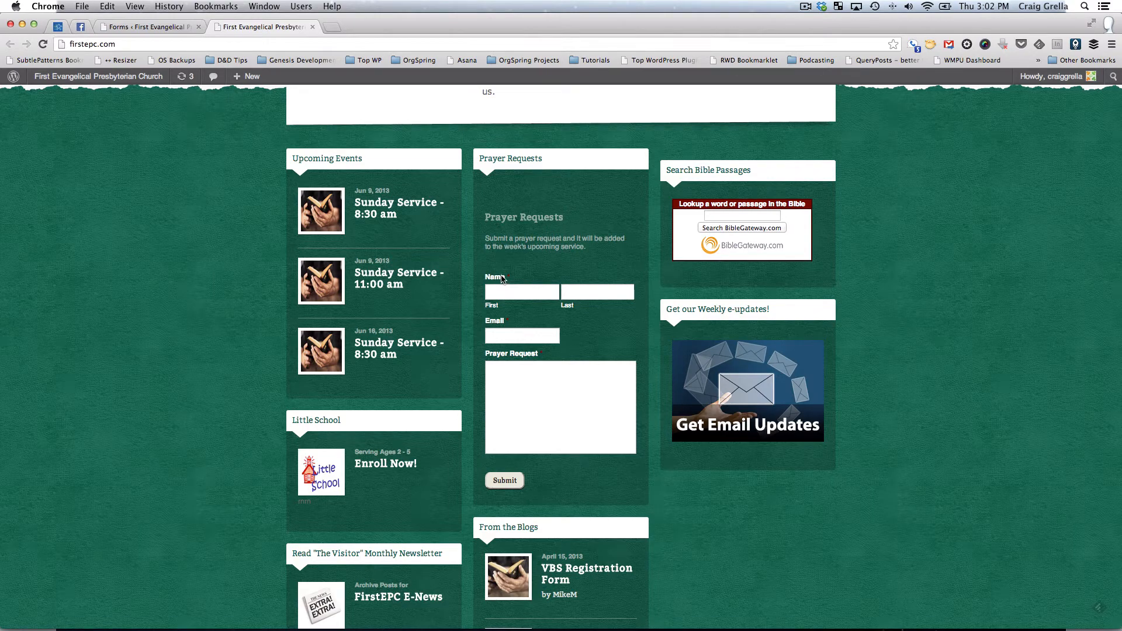
mouse_move(497, 309)
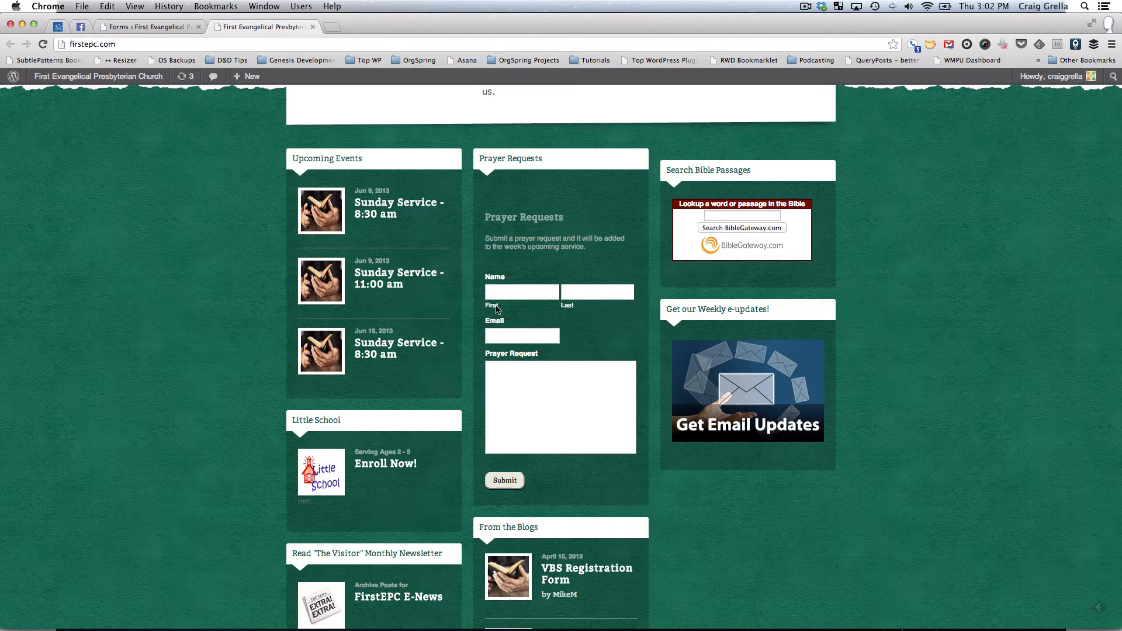
mouse_move(502, 325)
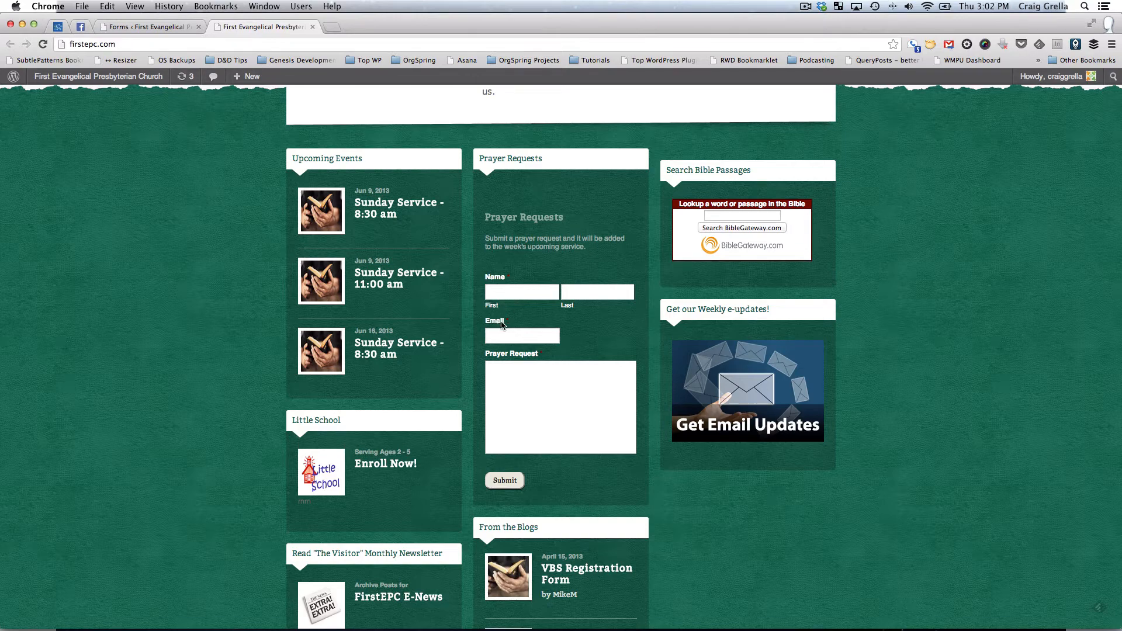
mouse_move(512, 279)
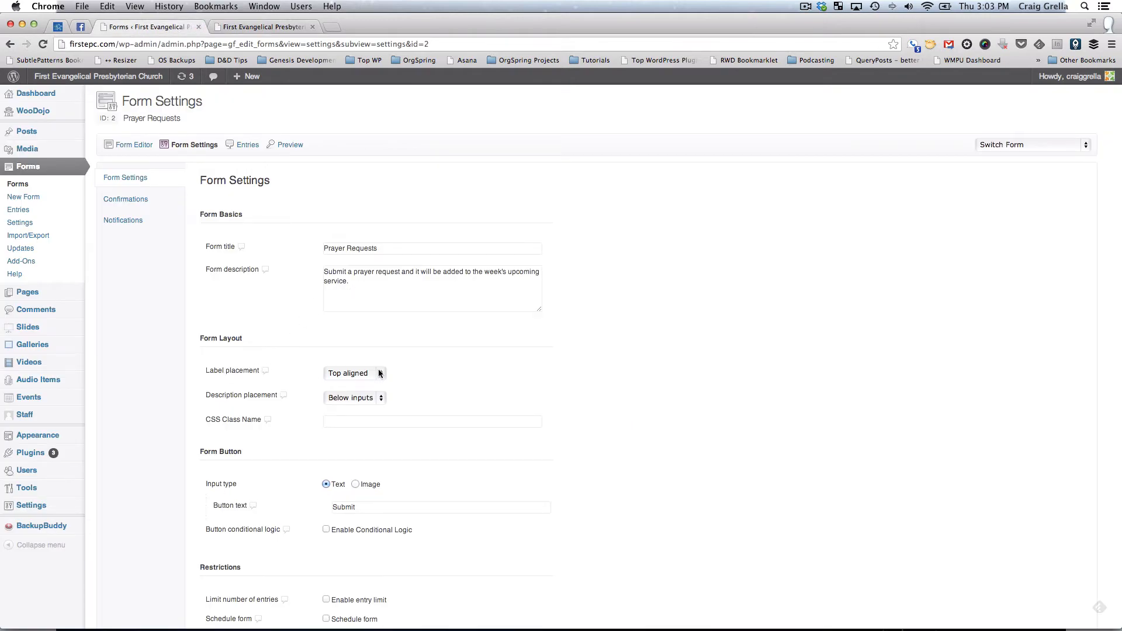
mouse_move(379, 375)
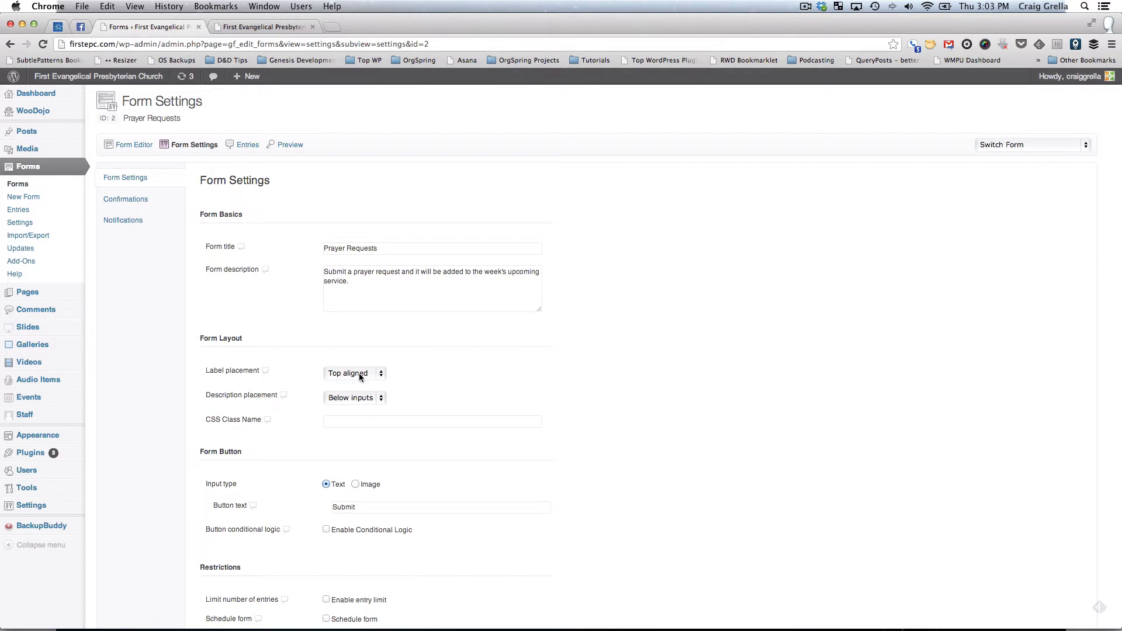
Review the form settings, keeping labels top aligned, and open the Confirmations list.
left_click(354, 373)
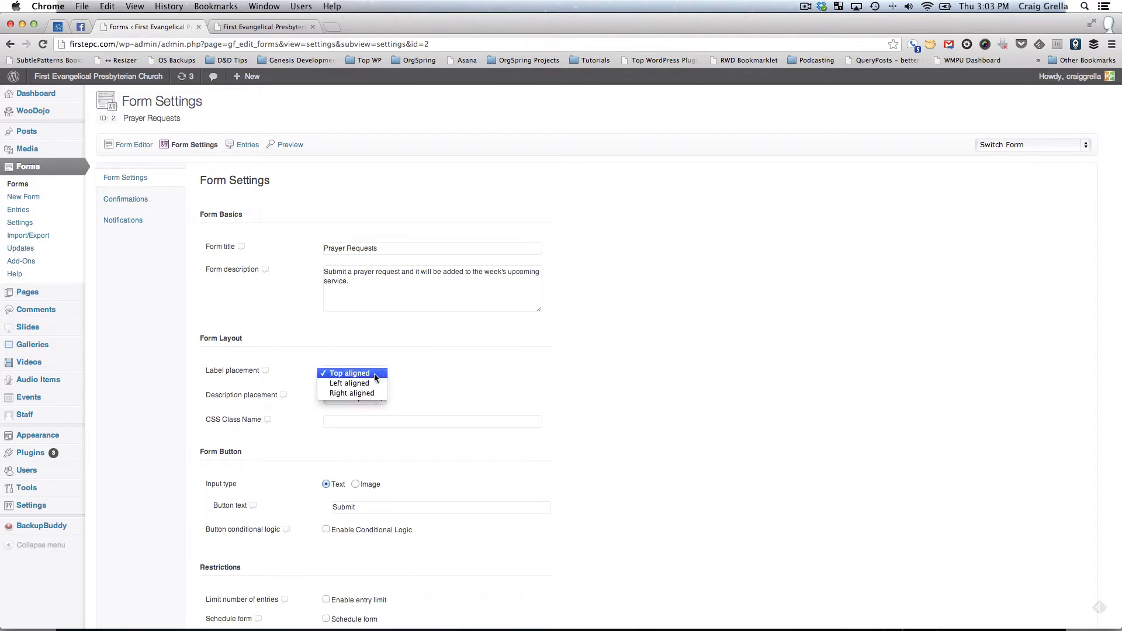
left_click(350, 373)
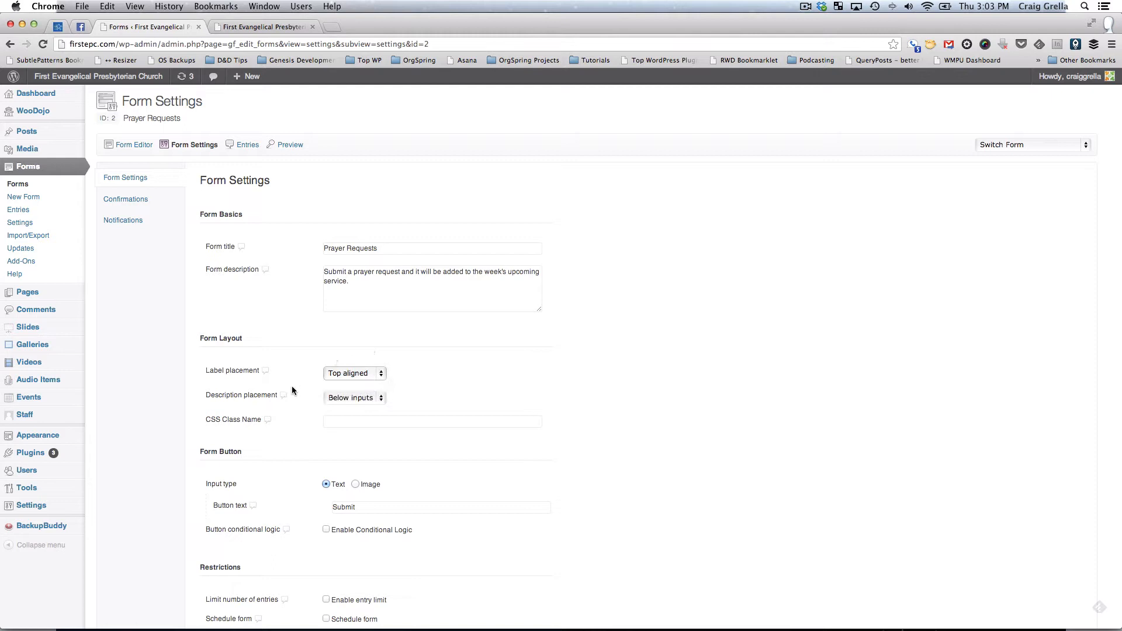
mouse_move(346, 380)
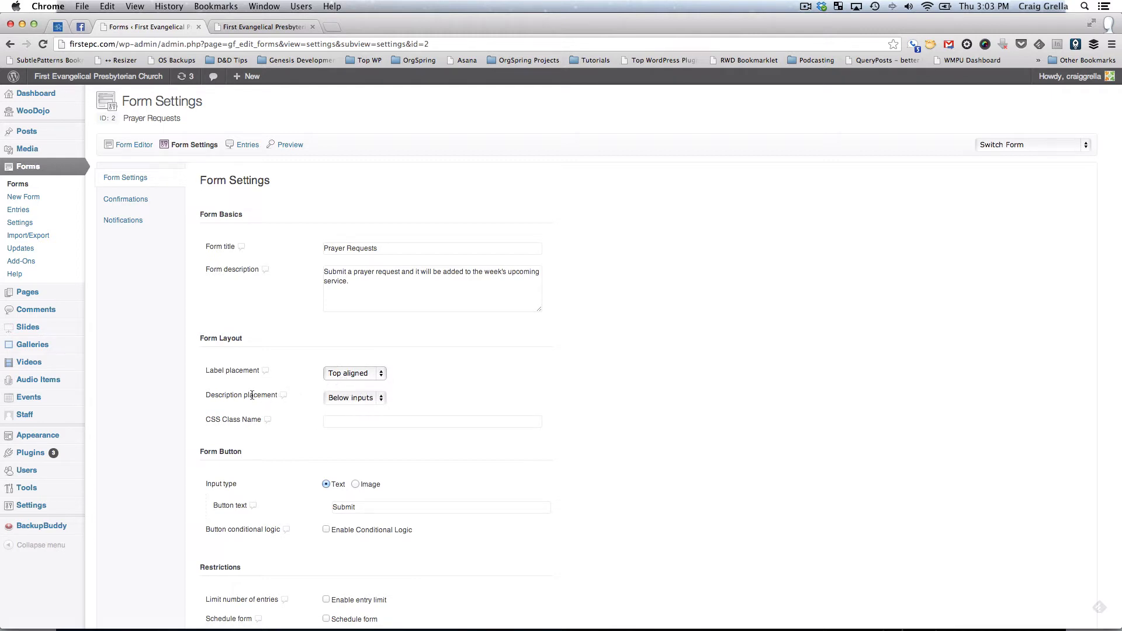
mouse_move(370, 397)
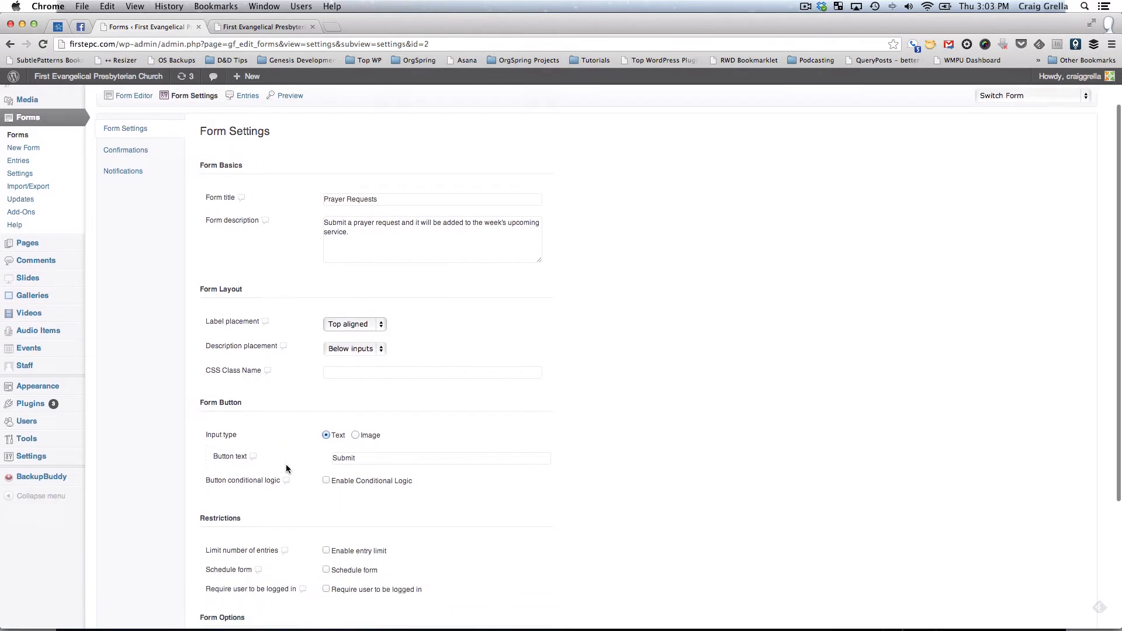
scroll("down", 3)
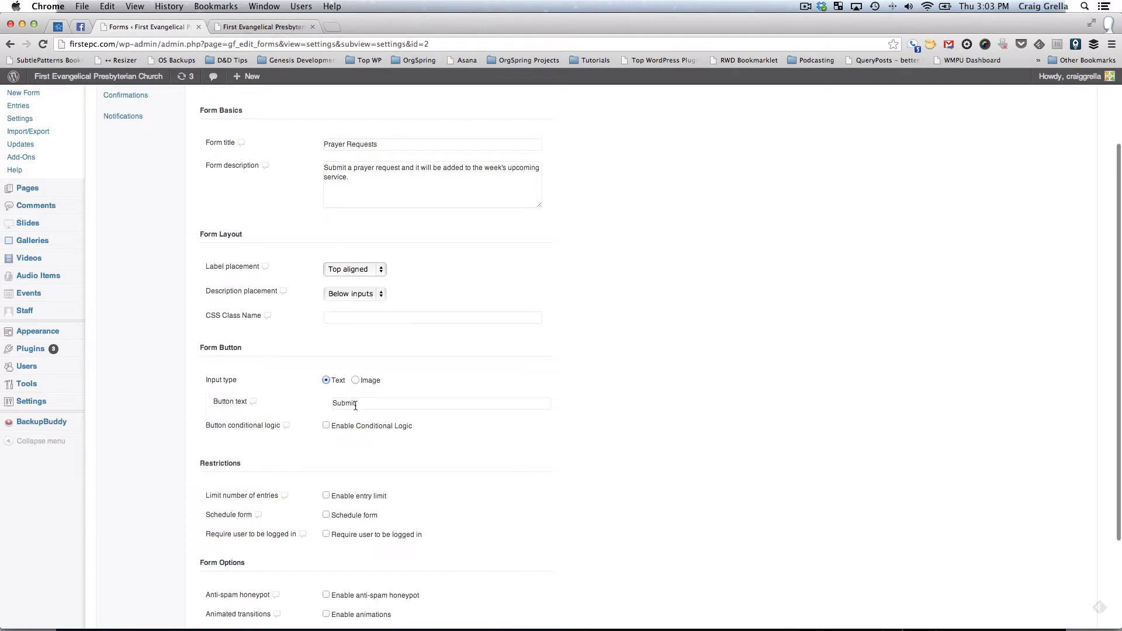
left_click(261, 26)
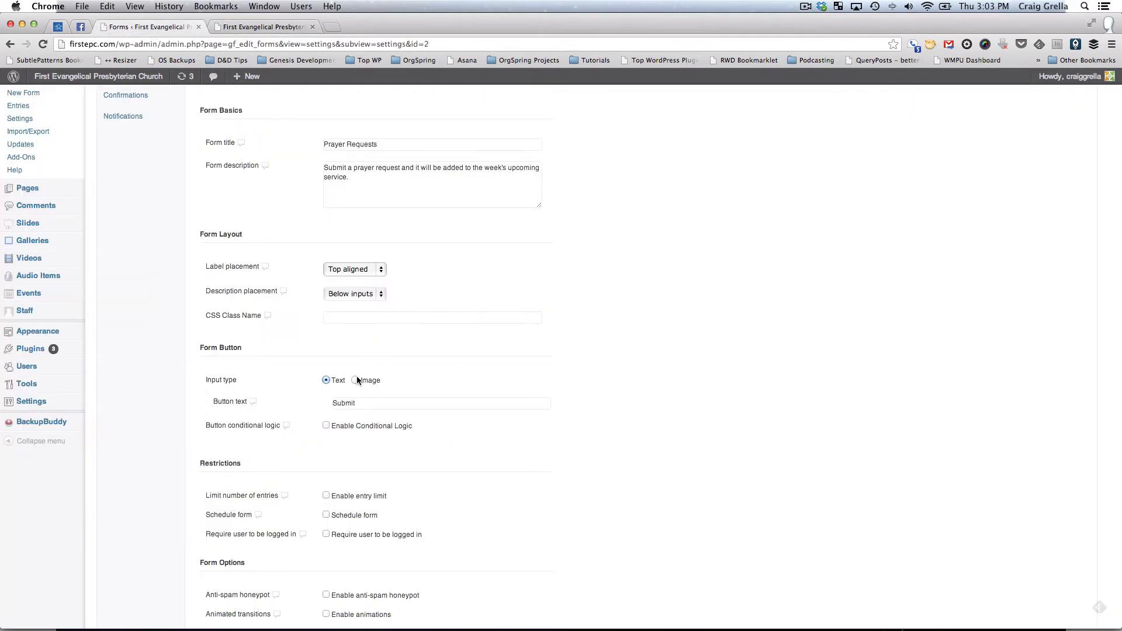
mouse_move(356, 383)
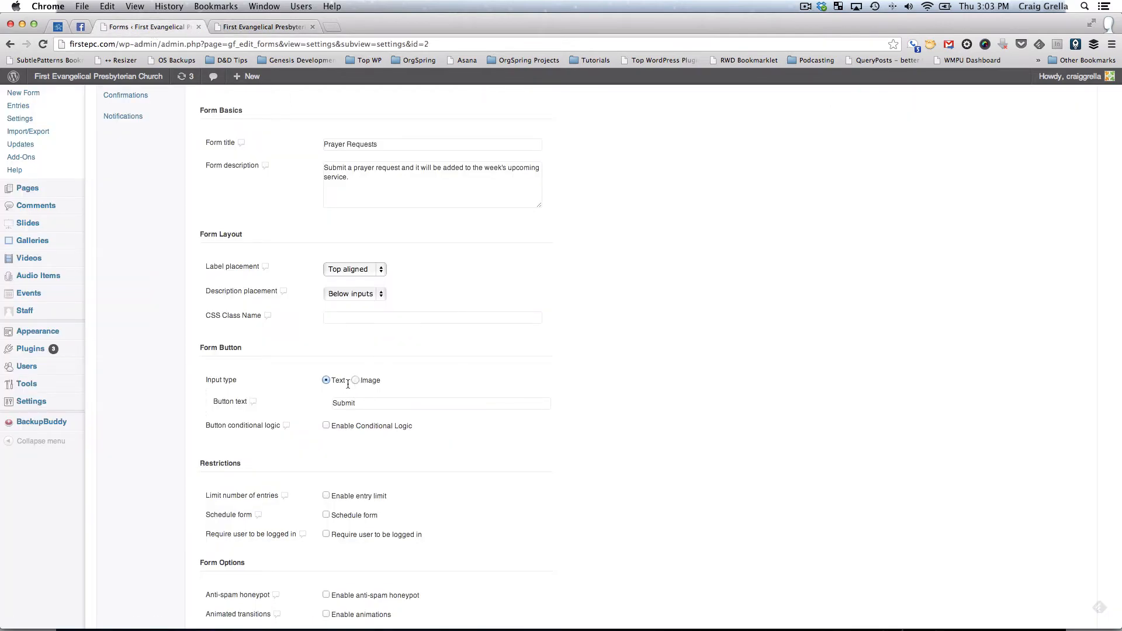
scroll("down", 3)
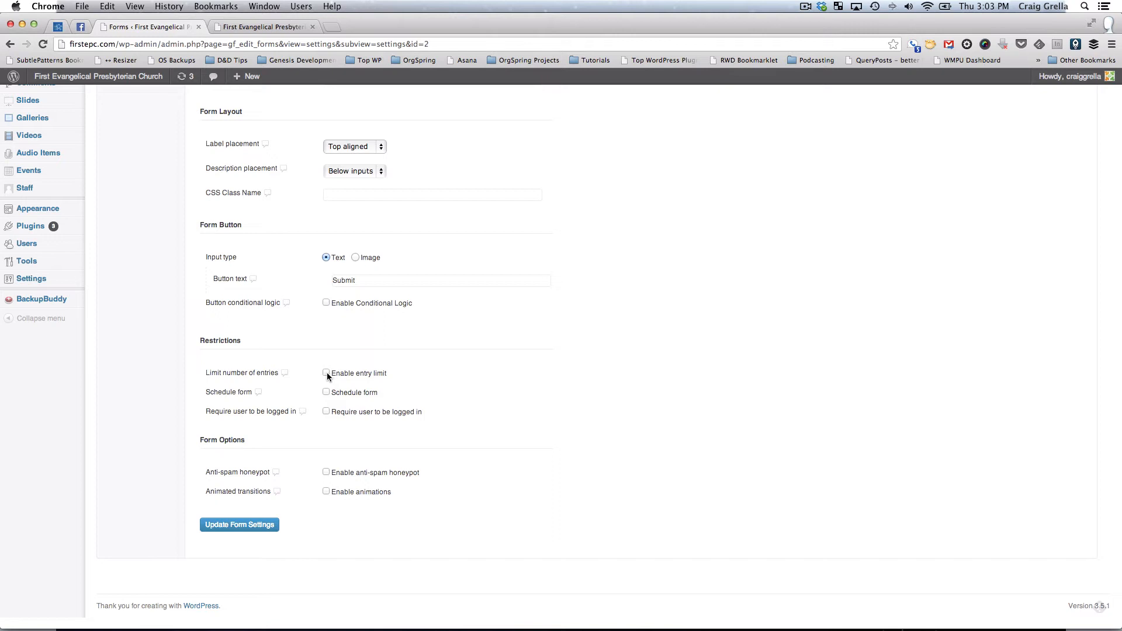
mouse_move(259, 392)
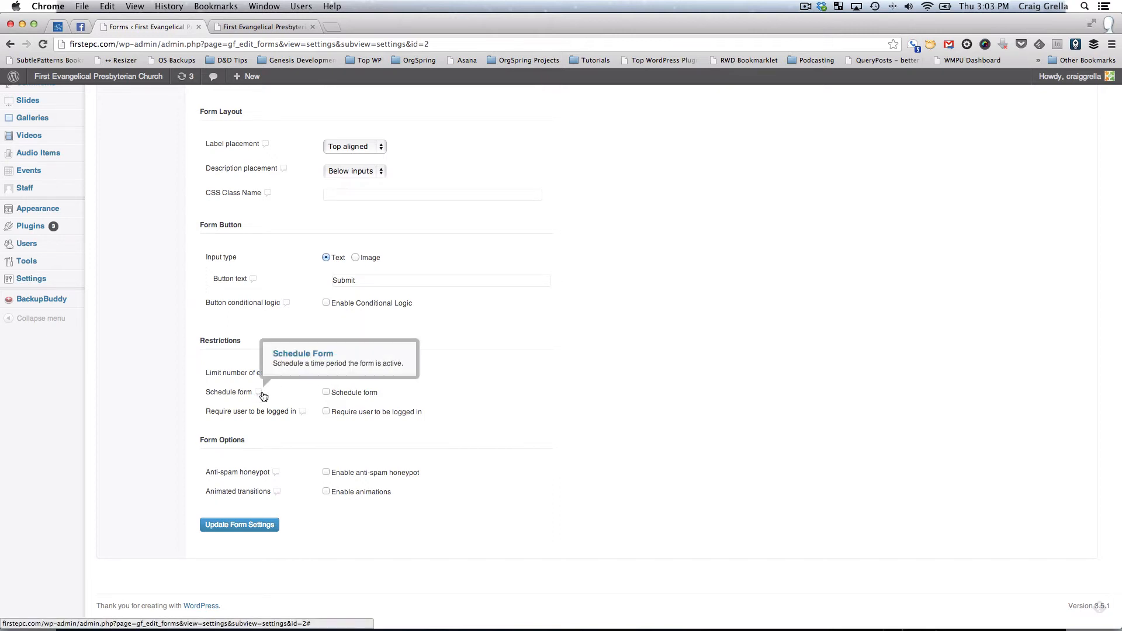
mouse_move(265, 392)
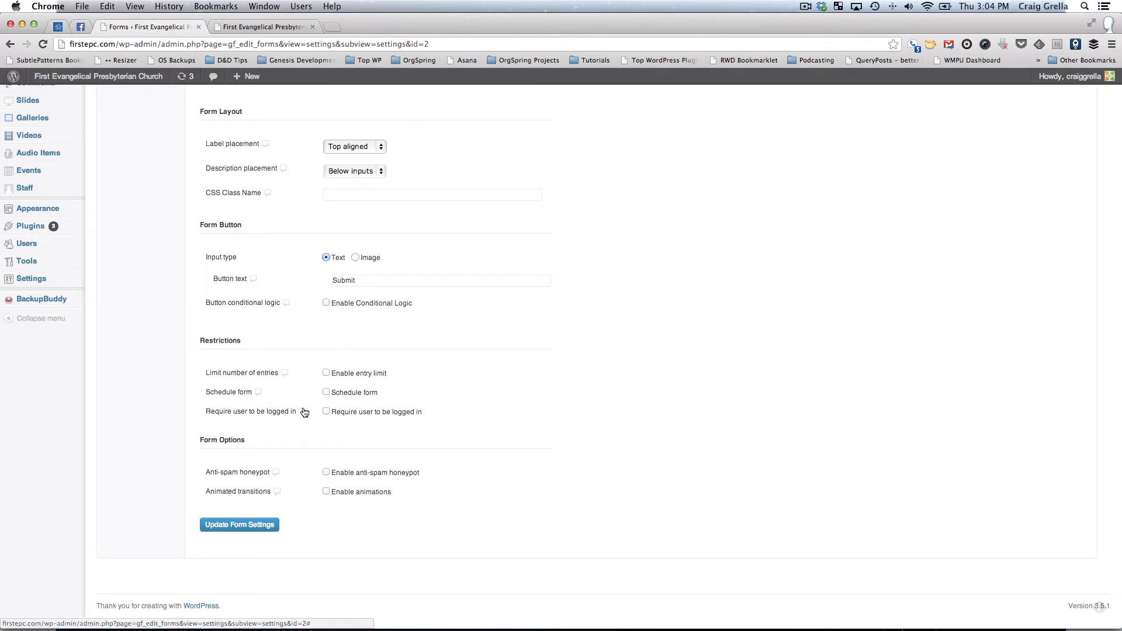
mouse_move(328, 414)
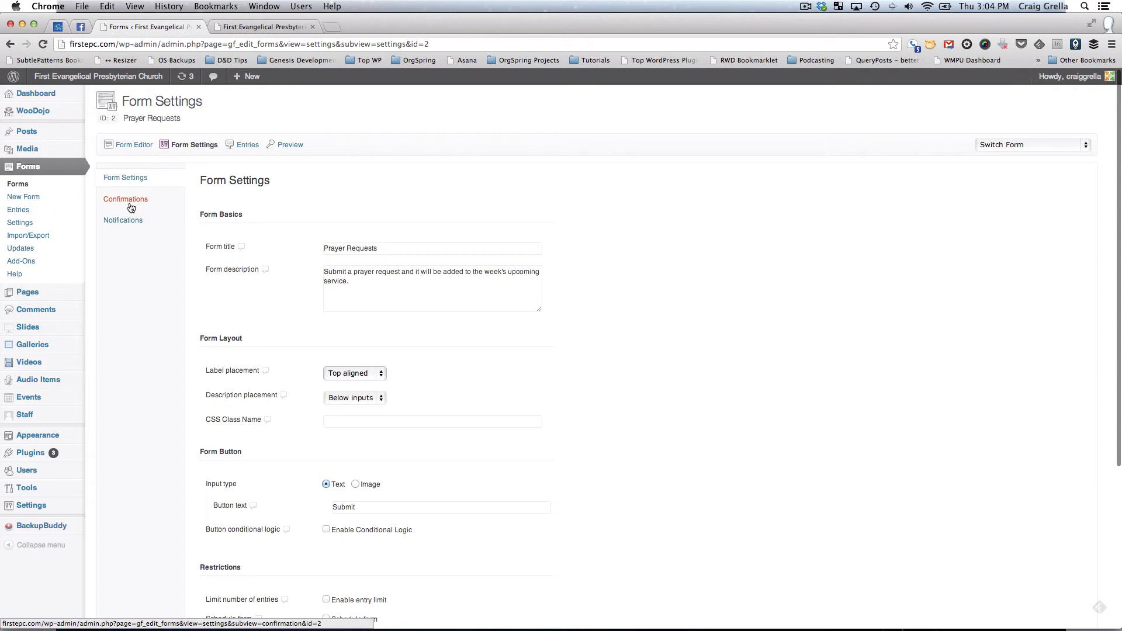
left_click(125, 199)
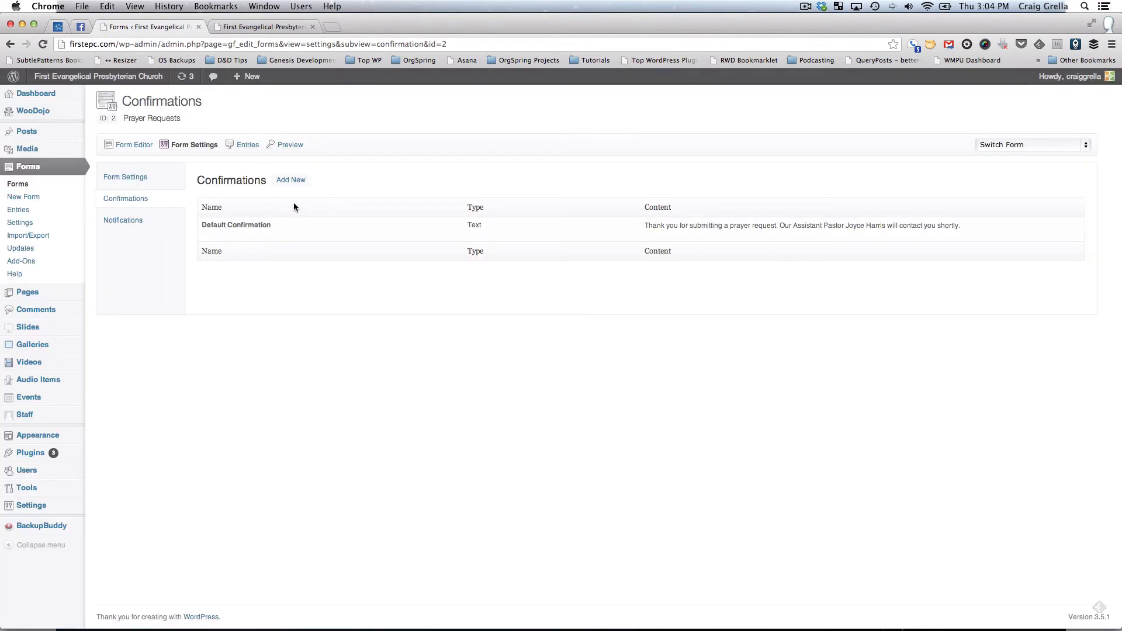
mouse_move(272, 208)
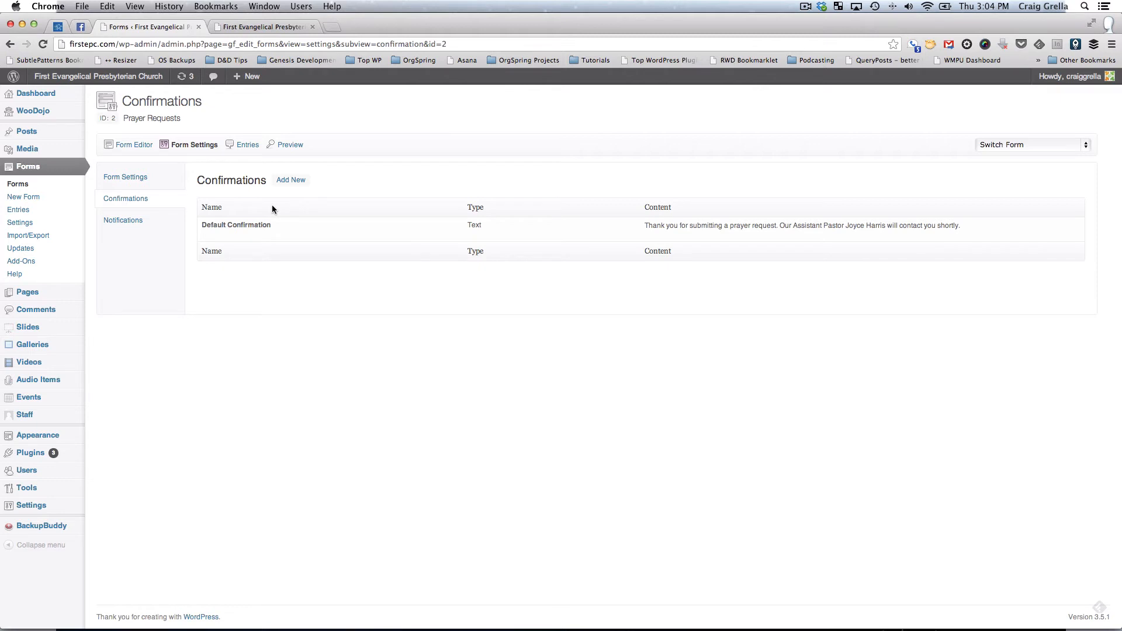
mouse_move(227, 213)
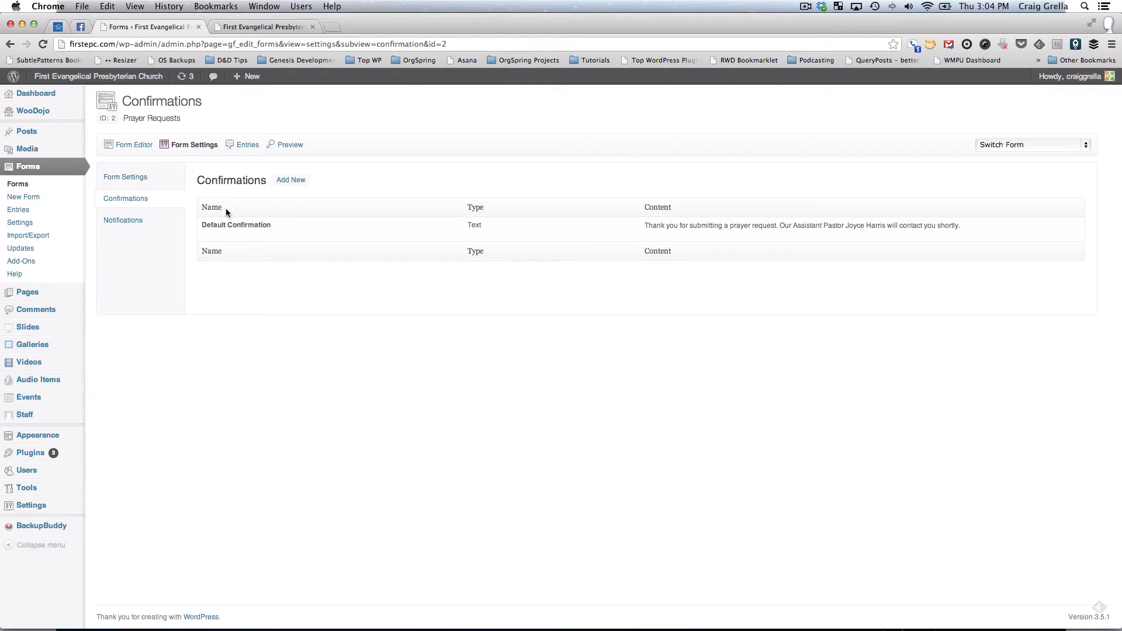
mouse_move(259, 222)
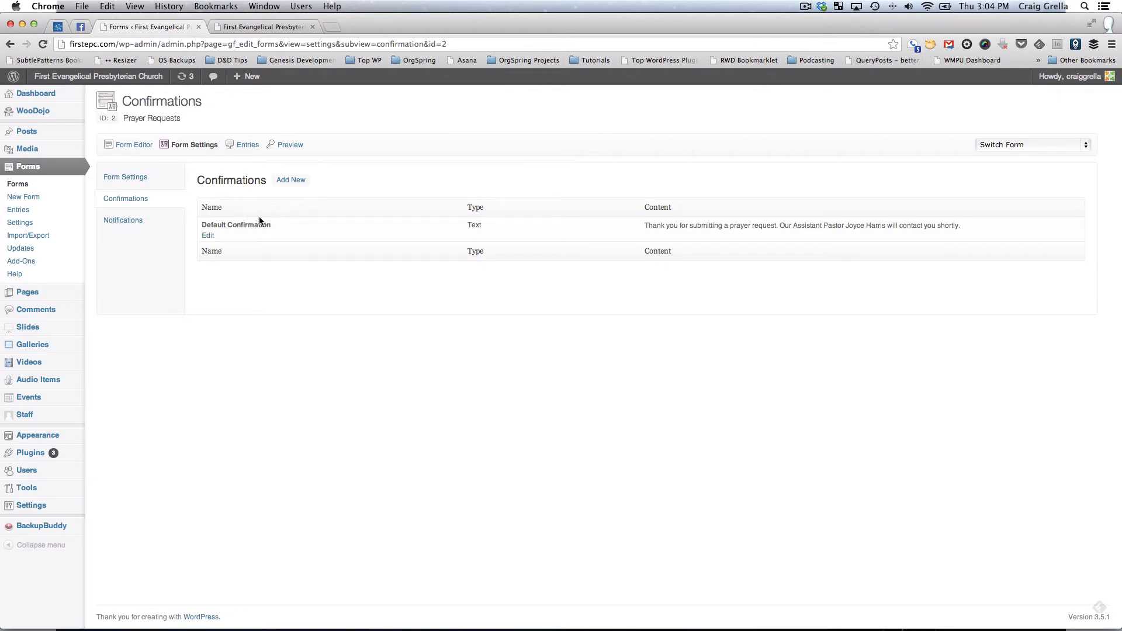
mouse_move(223, 227)
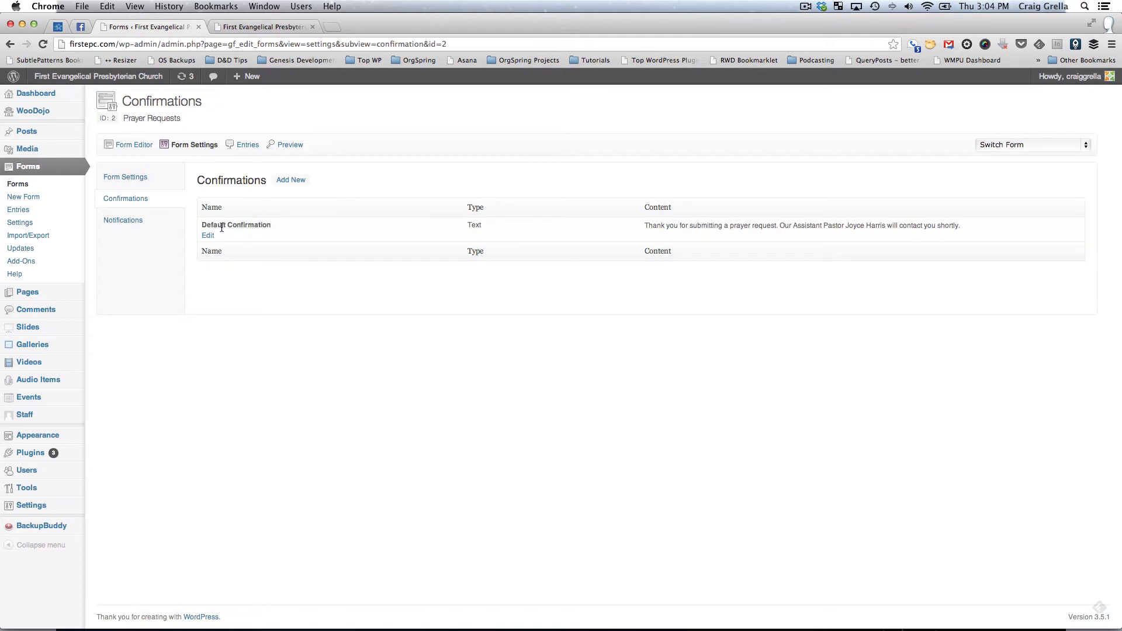
mouse_move(246, 227)
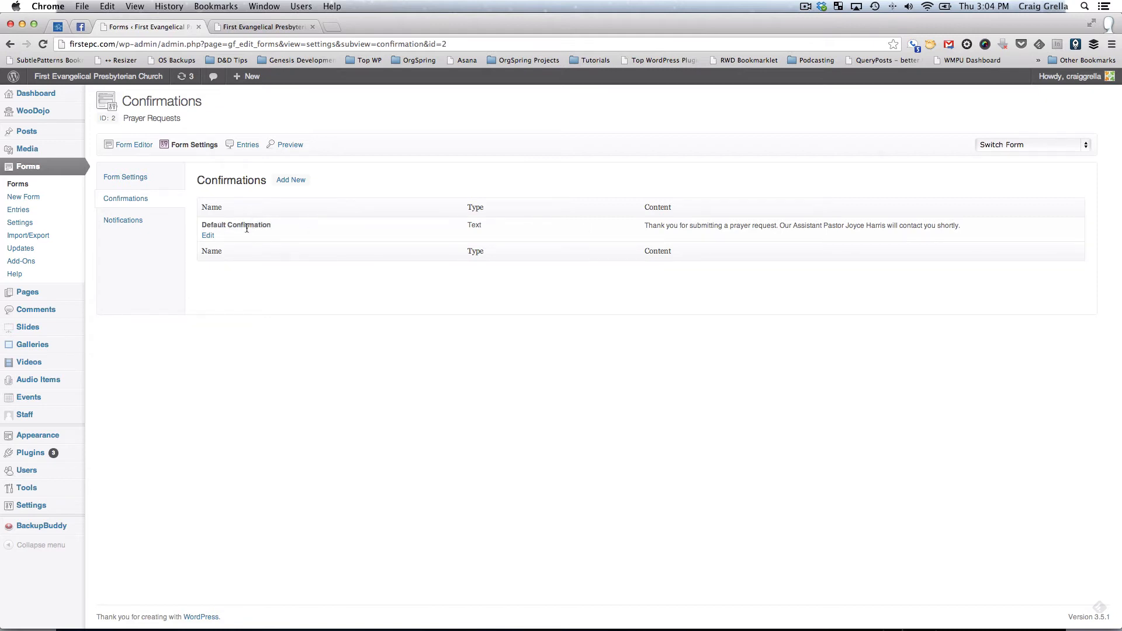
mouse_move(676, 235)
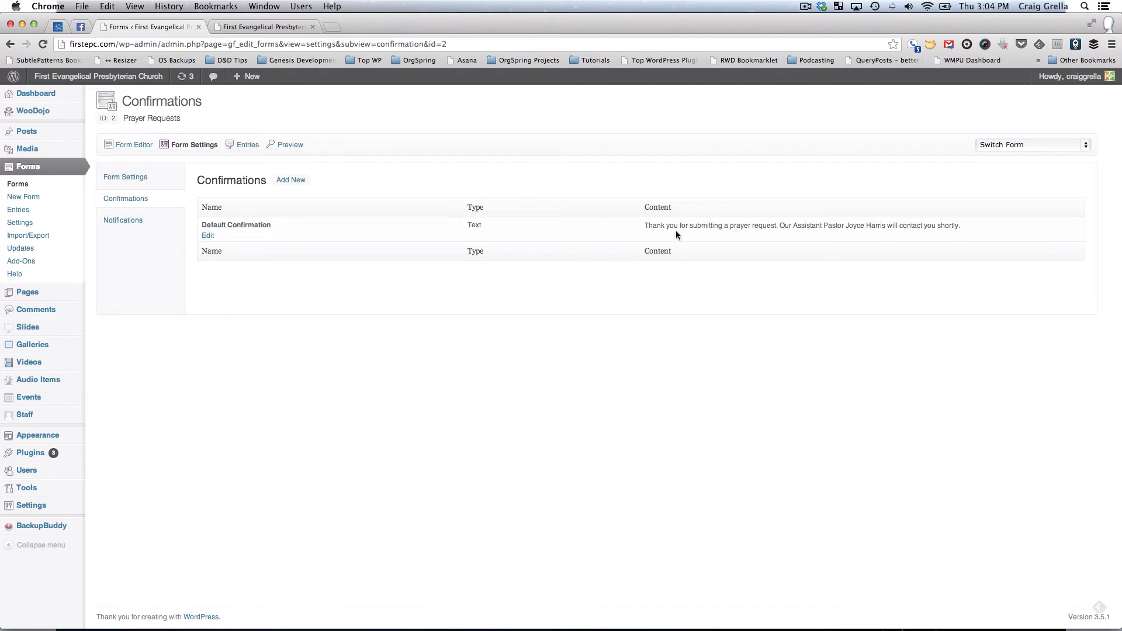
mouse_move(814, 238)
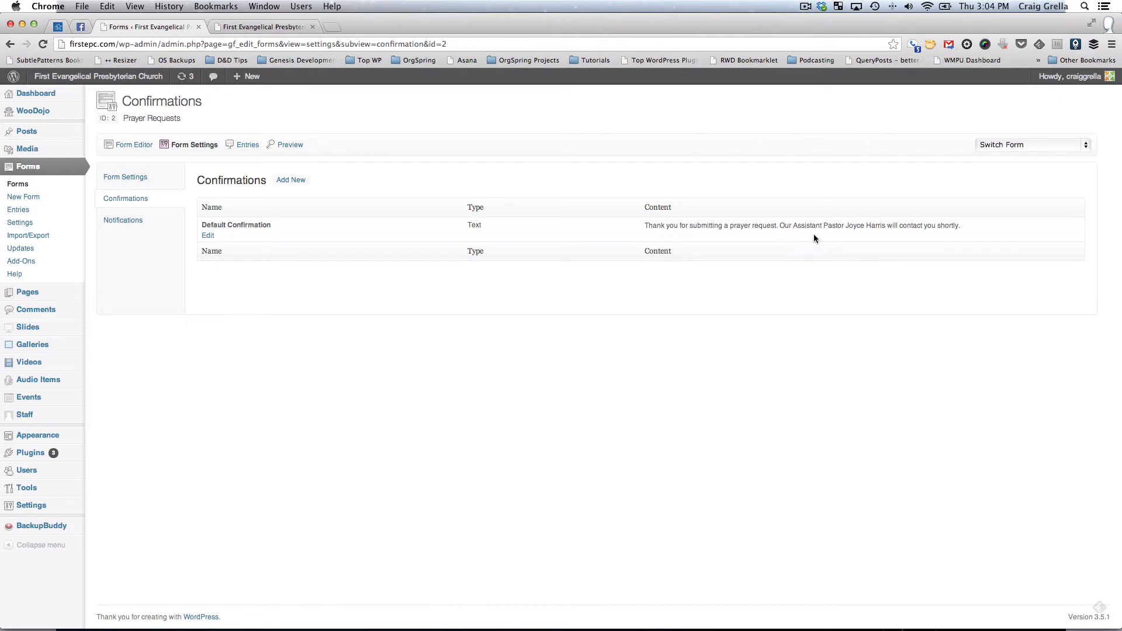
mouse_move(207, 236)
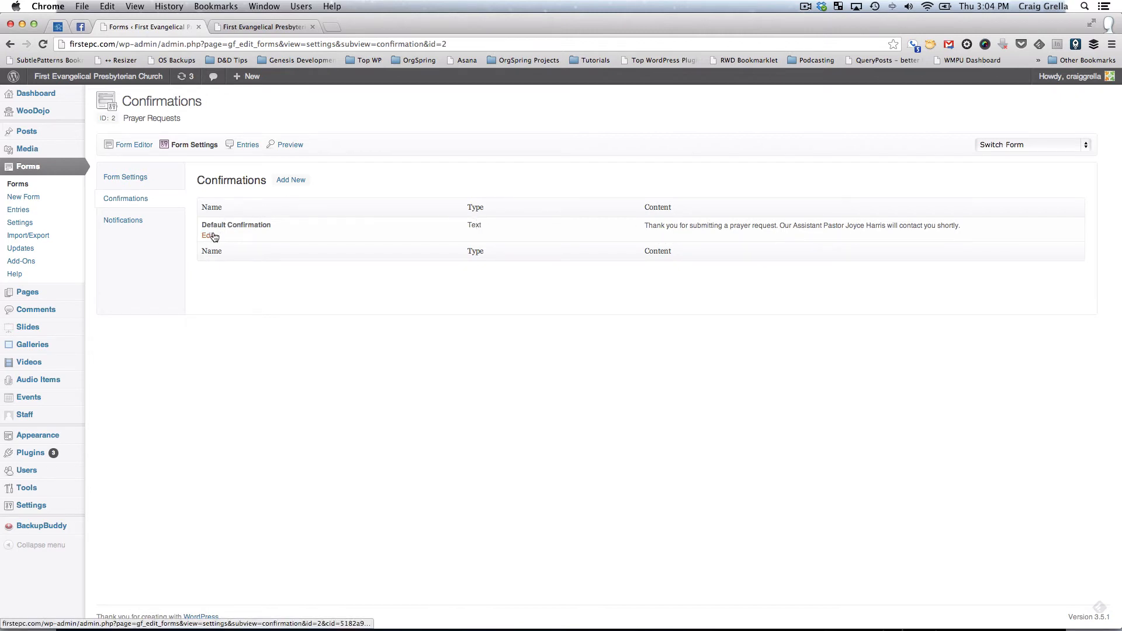
Edit the Default Confirmation, a Text-type thank-you message.
left_click(208, 235)
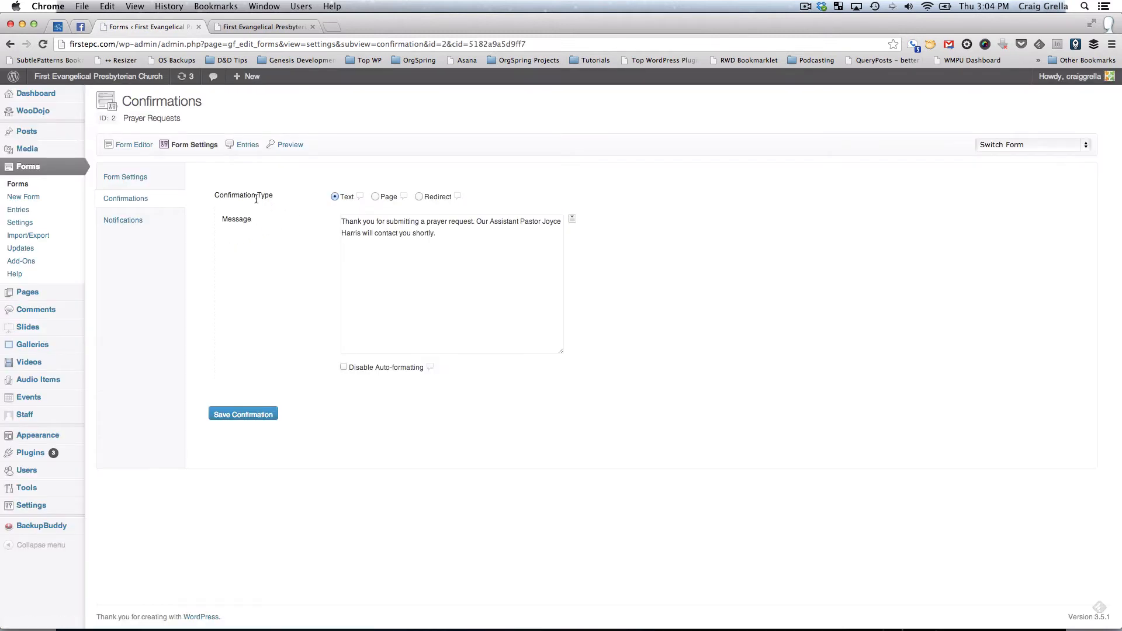
mouse_move(377, 207)
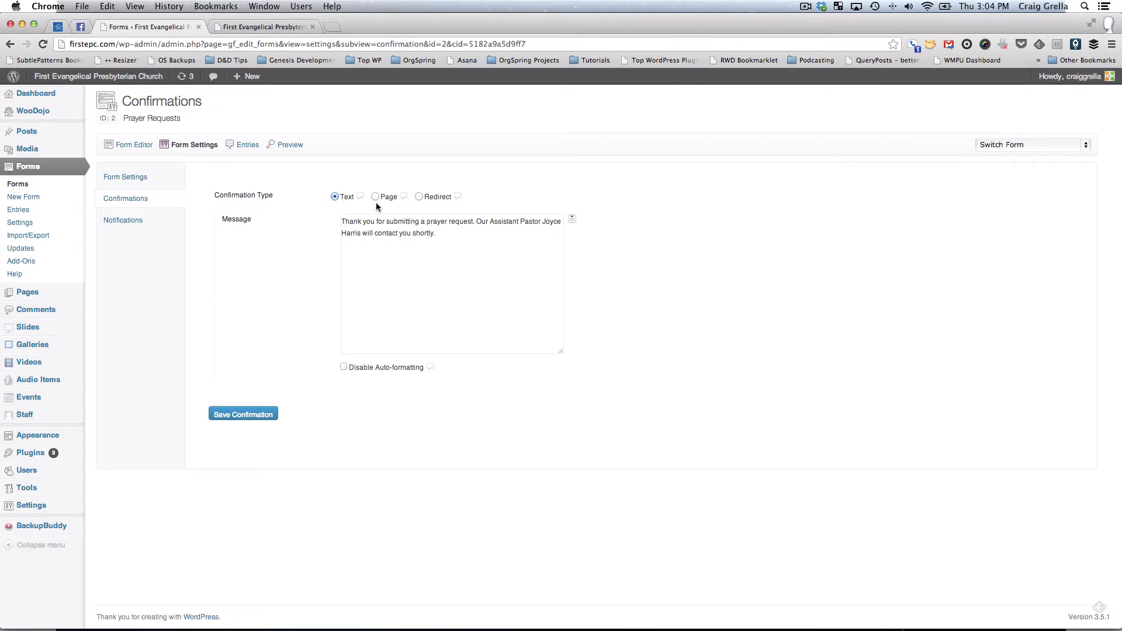
mouse_move(402, 208)
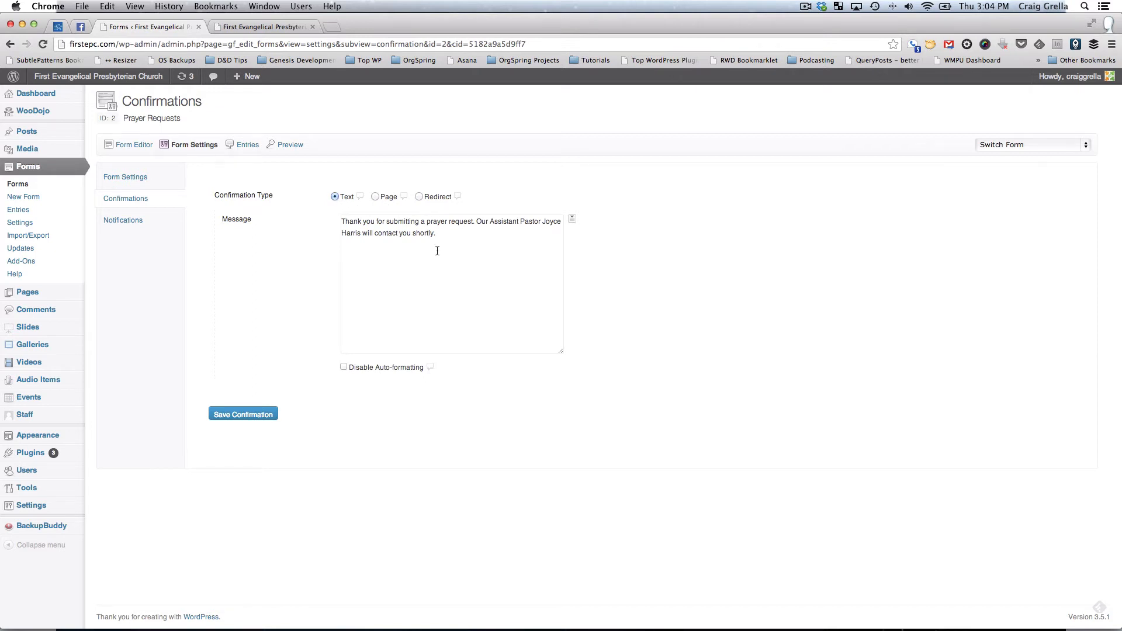
mouse_move(297, 77)
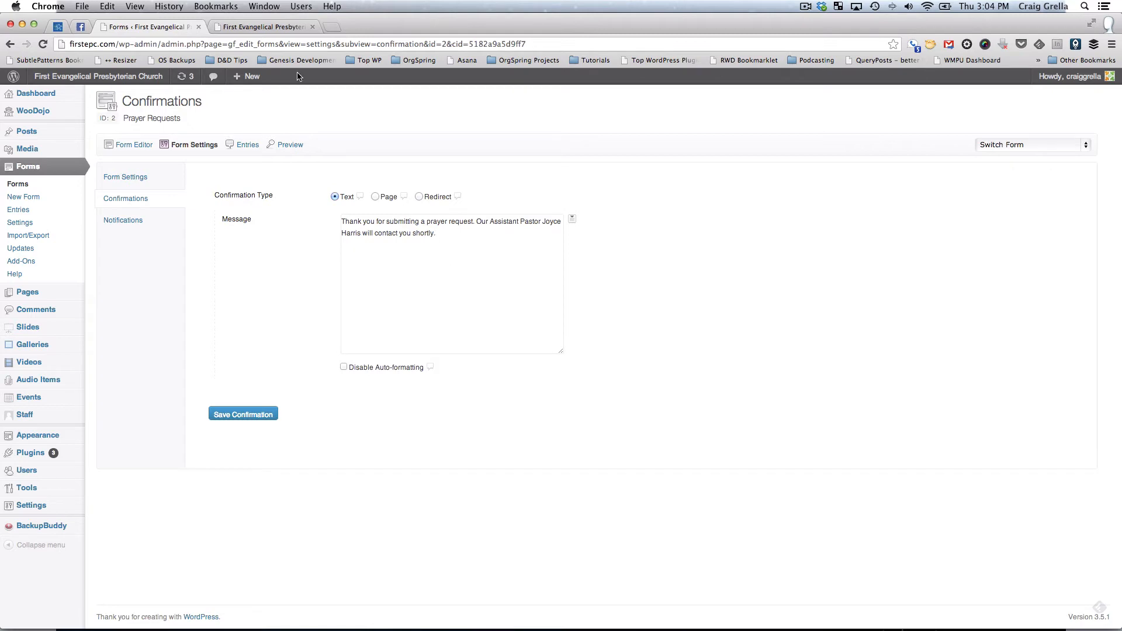
On the church site, enter Craig as the name and an info@ email address.
left_click(262, 27)
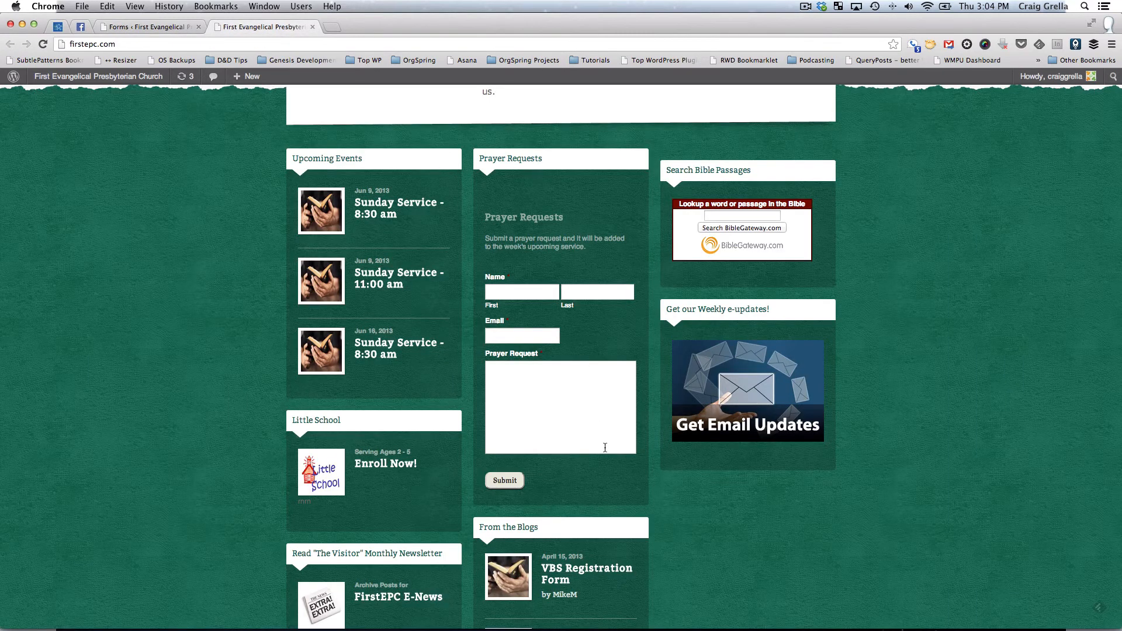
type("Craig")
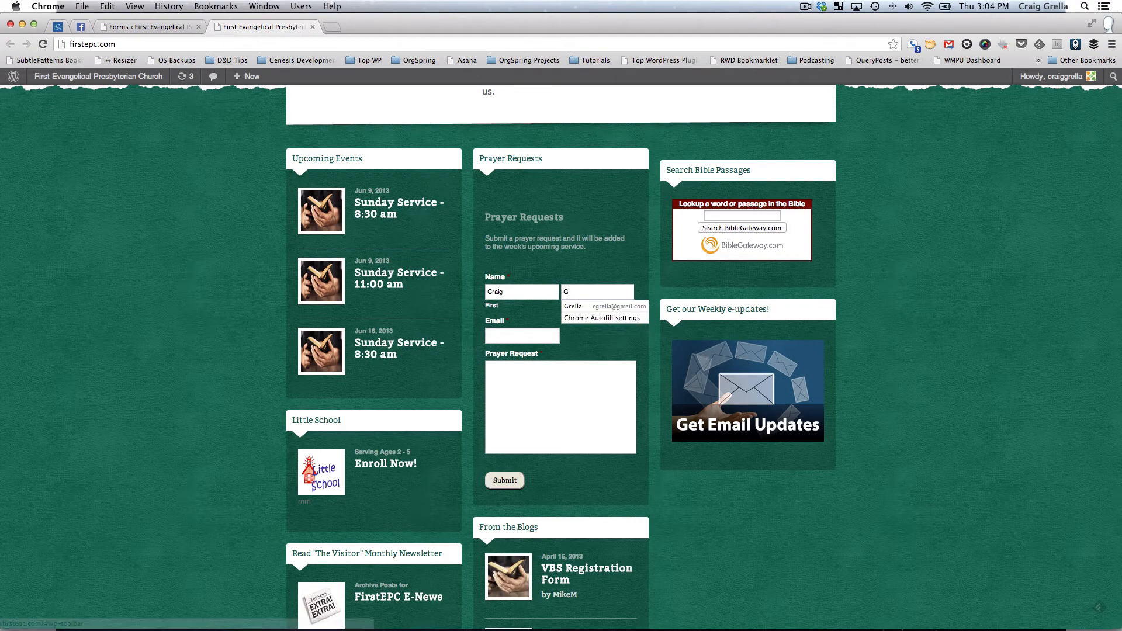
left_click(603, 307)
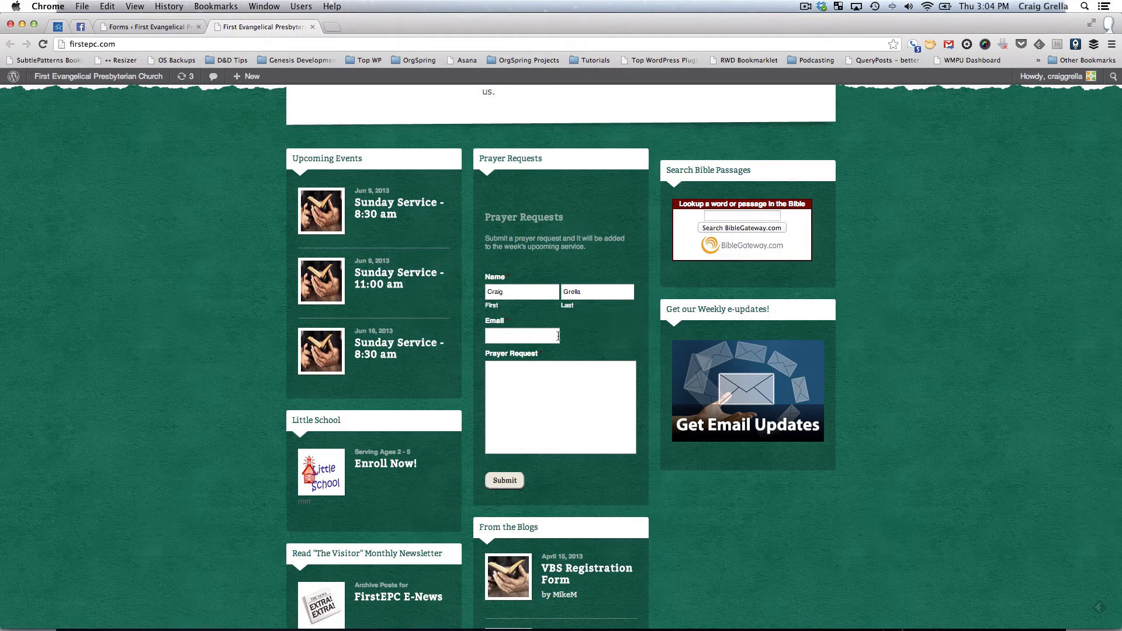
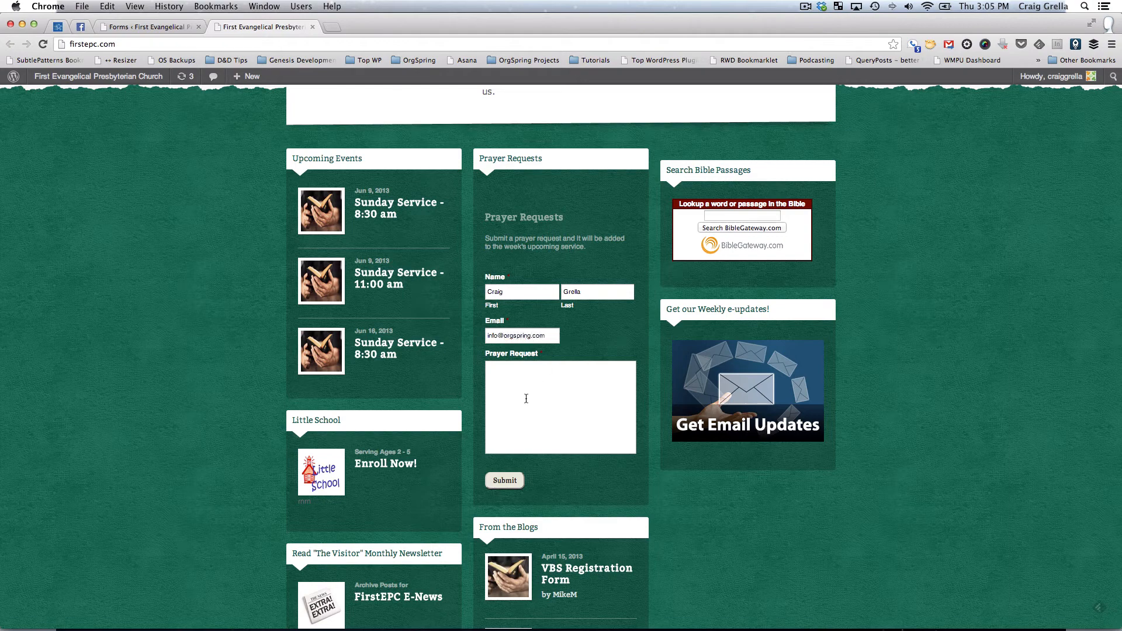
Type the prayer request text and submit the test request.
type("This is a another test. Nothing to follow up on")
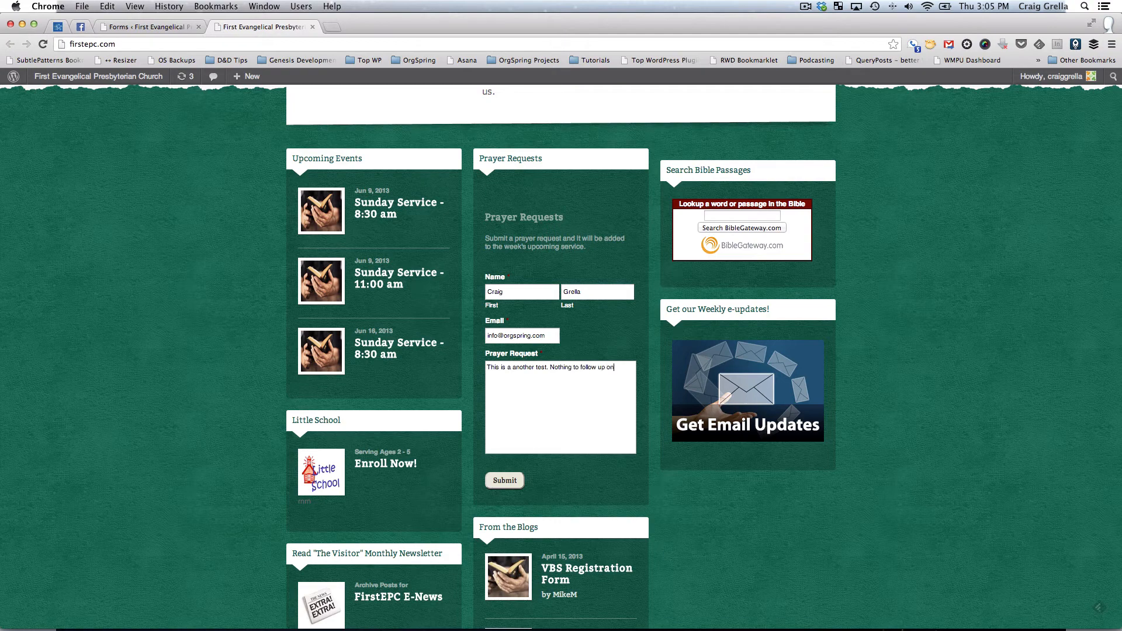
type("here.")
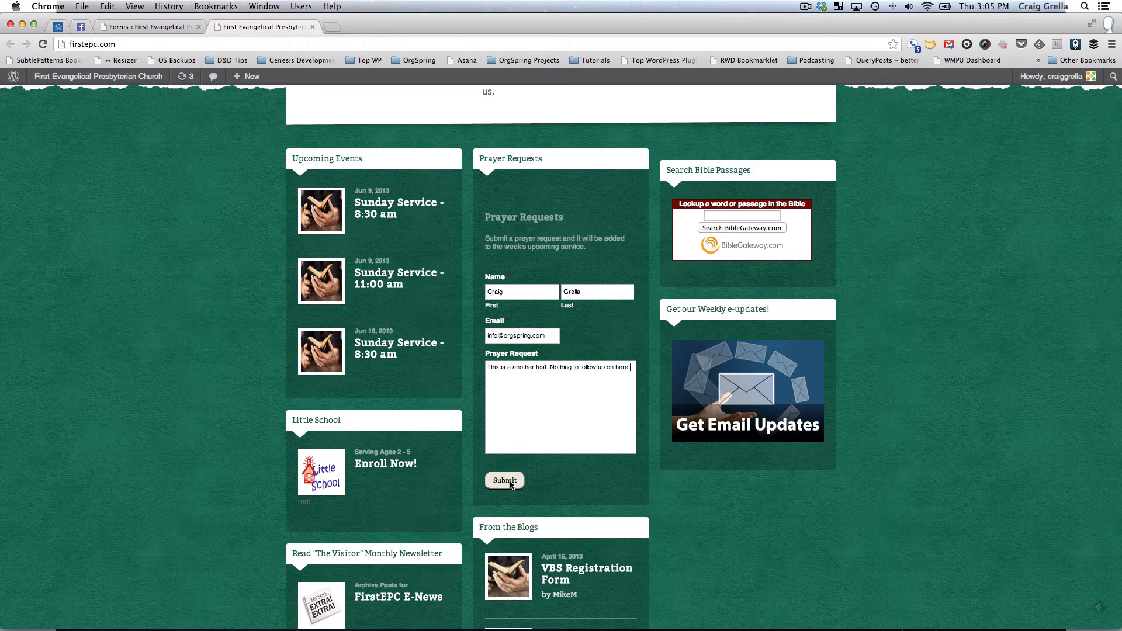
left_click(504, 480)
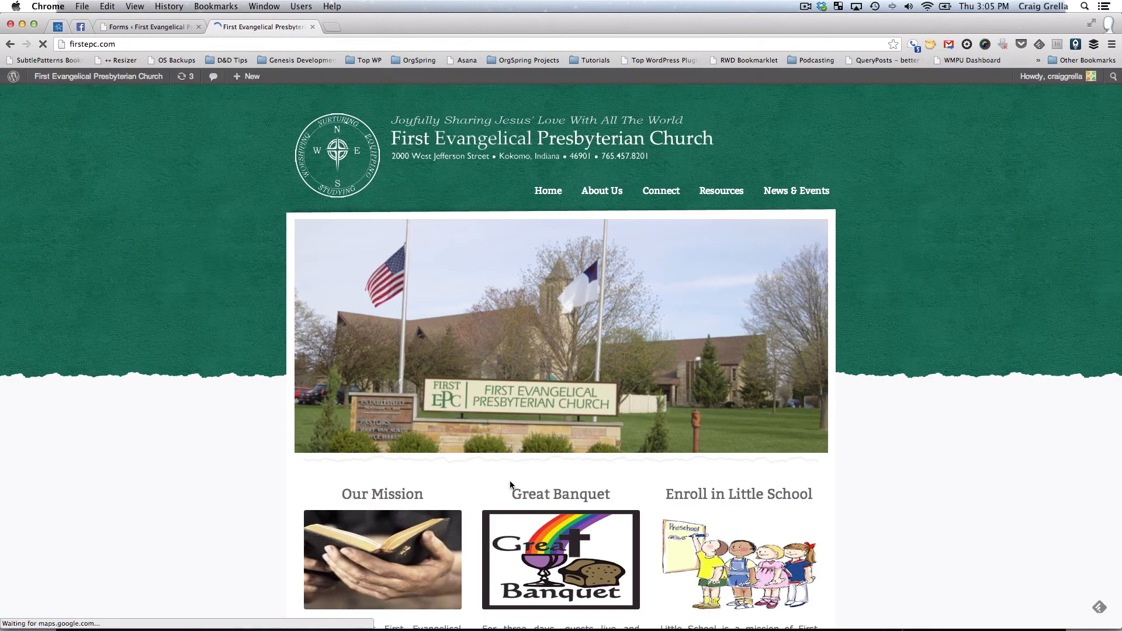
scroll("down", 3)
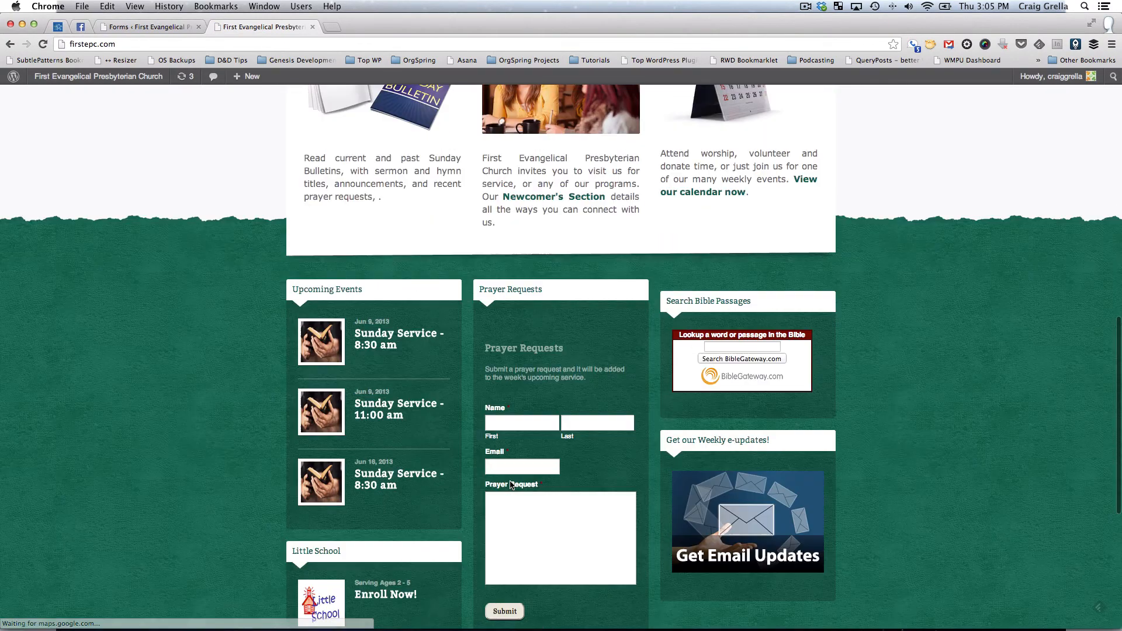
scroll("down", 3)
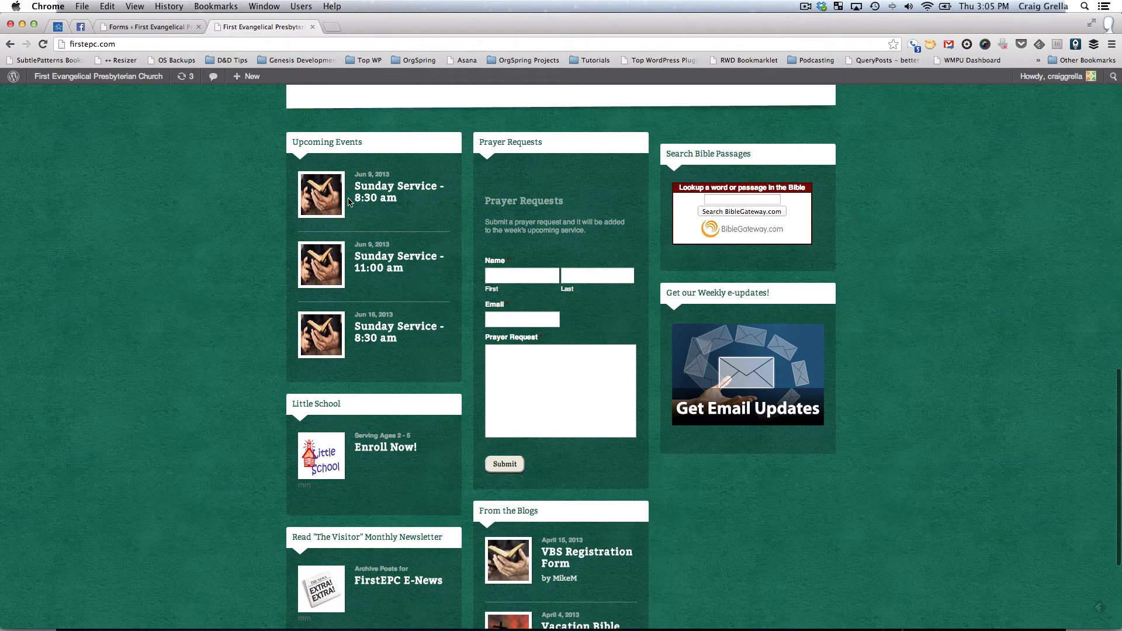
mouse_move(144, 29)
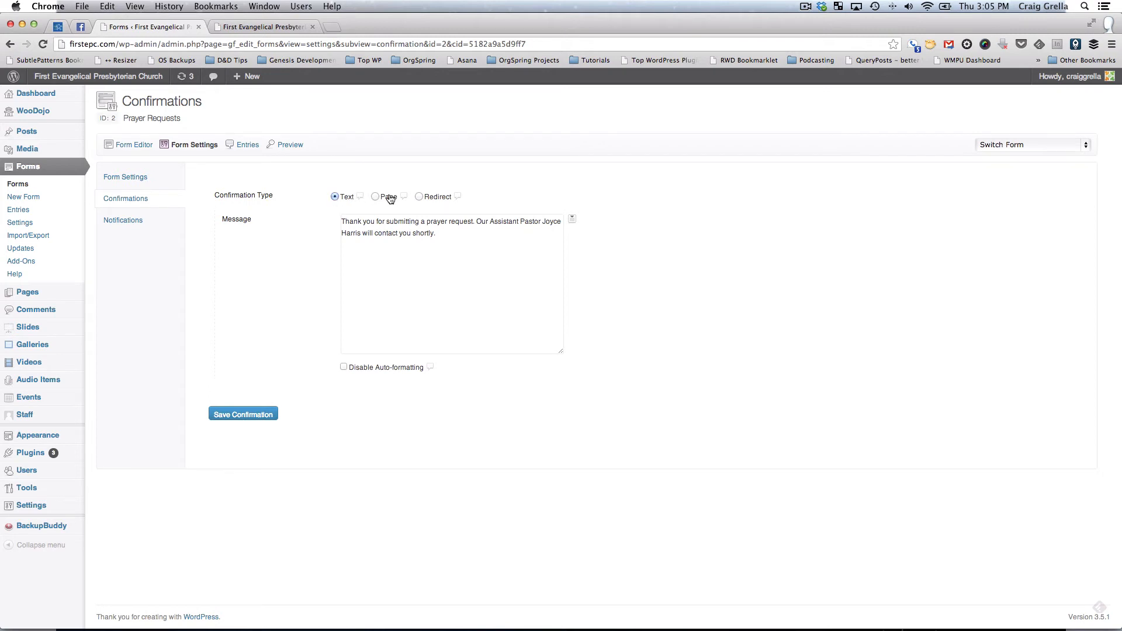
Switch the Default Confirmation to Page type and browse the list of destination pages.
left_click(375, 196)
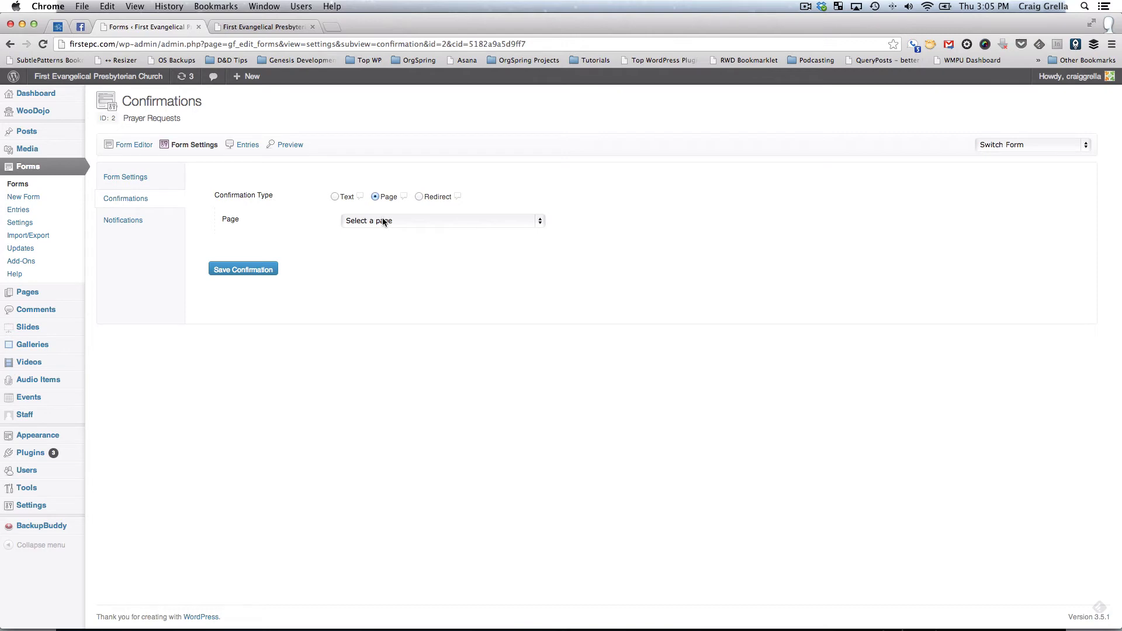
mouse_move(384, 223)
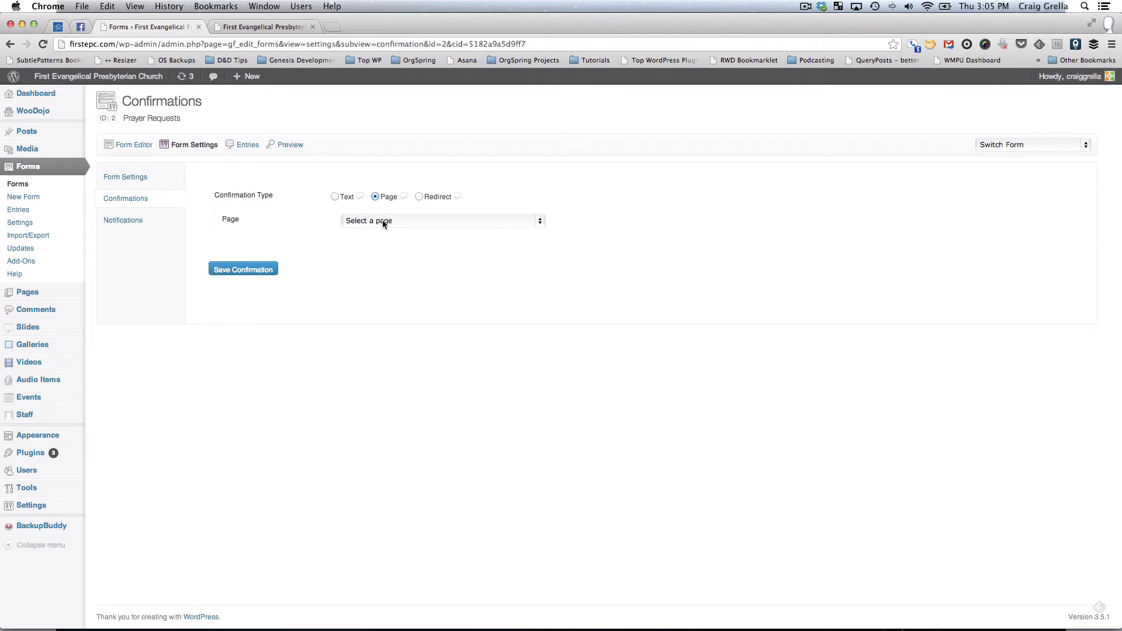
left_click(440, 221)
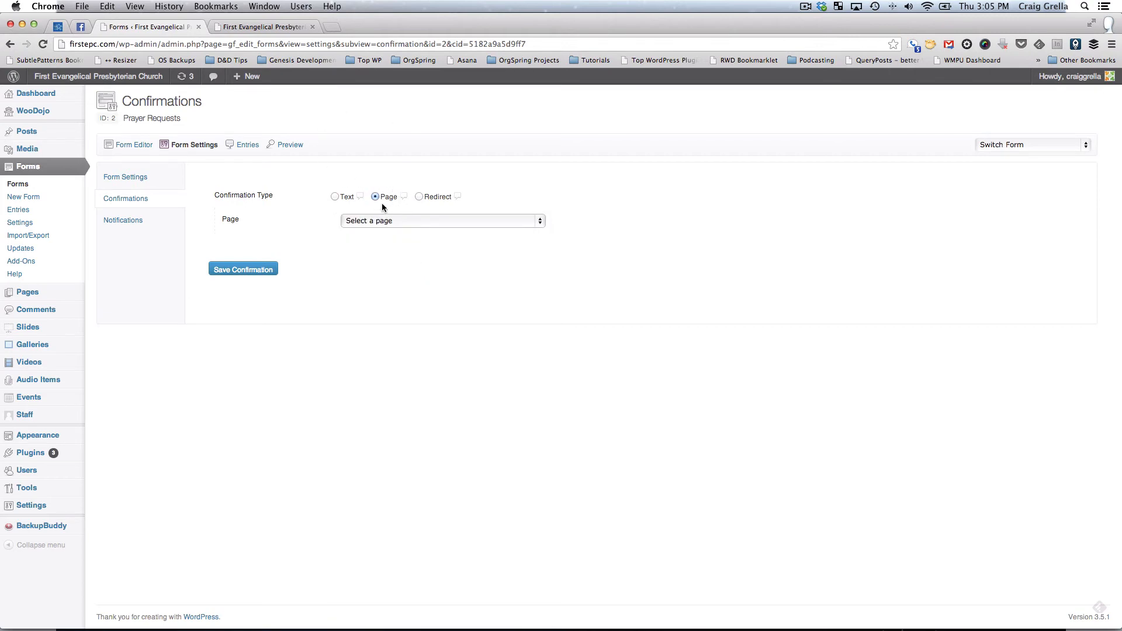
mouse_move(389, 200)
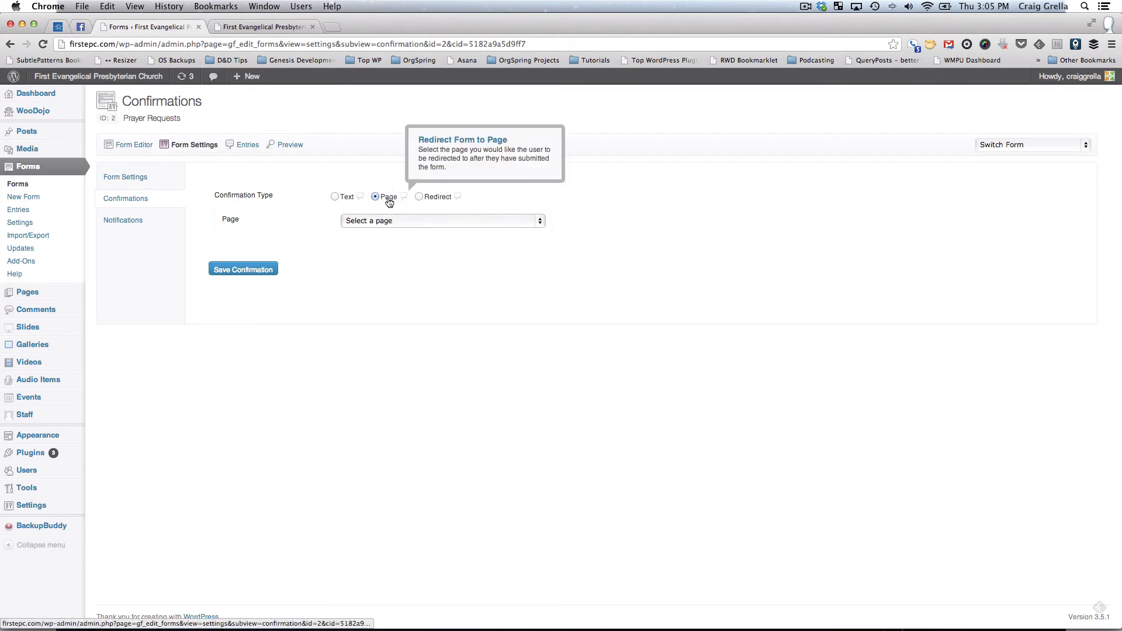
left_click(440, 220)
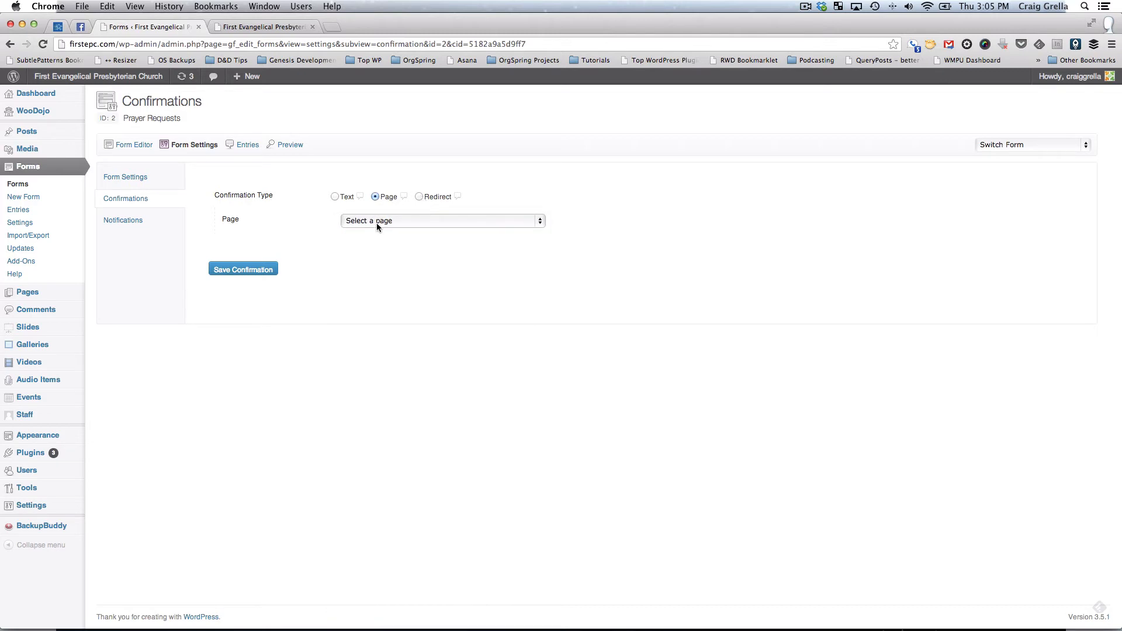
left_click(440, 220)
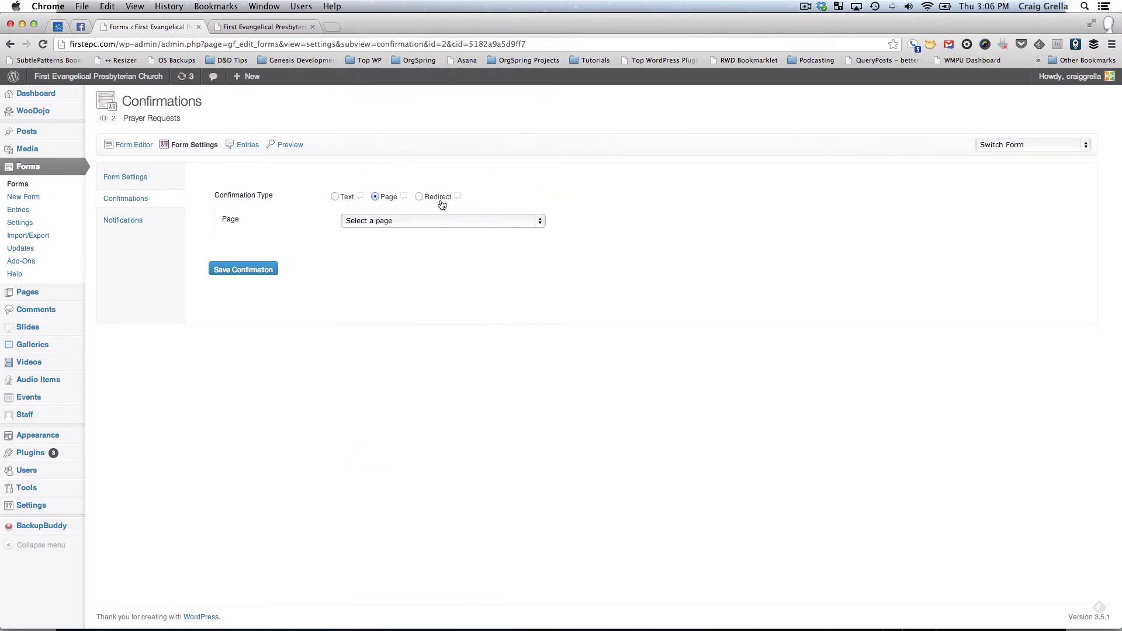
Preview the Redirect URL option, then set the confirmation back to Text type.
left_click(418, 197)
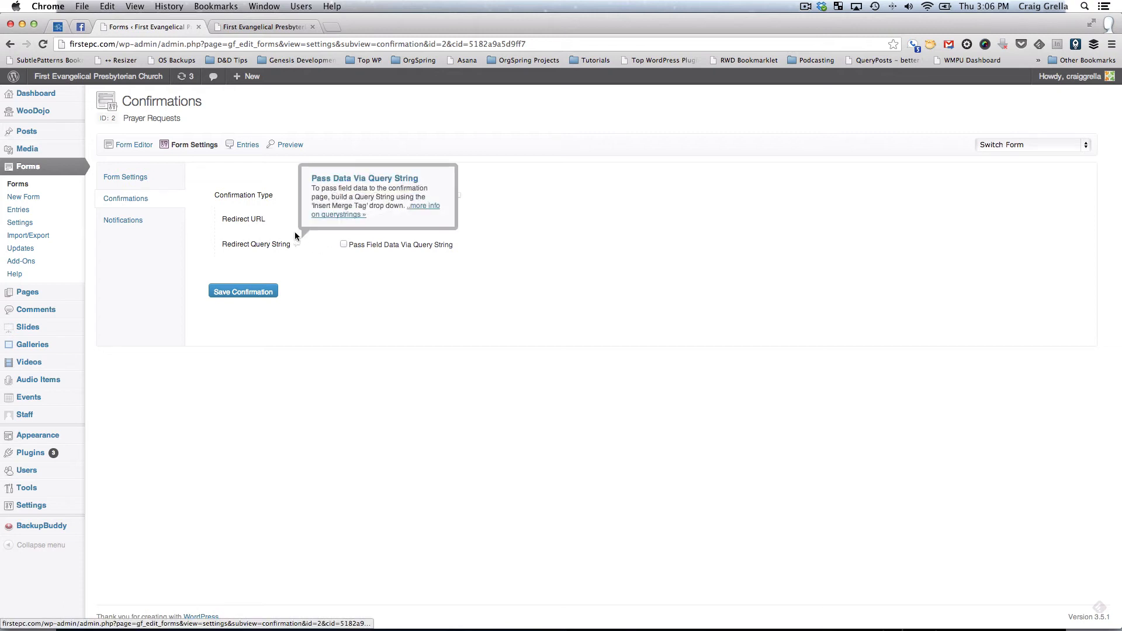
mouse_move(300, 249)
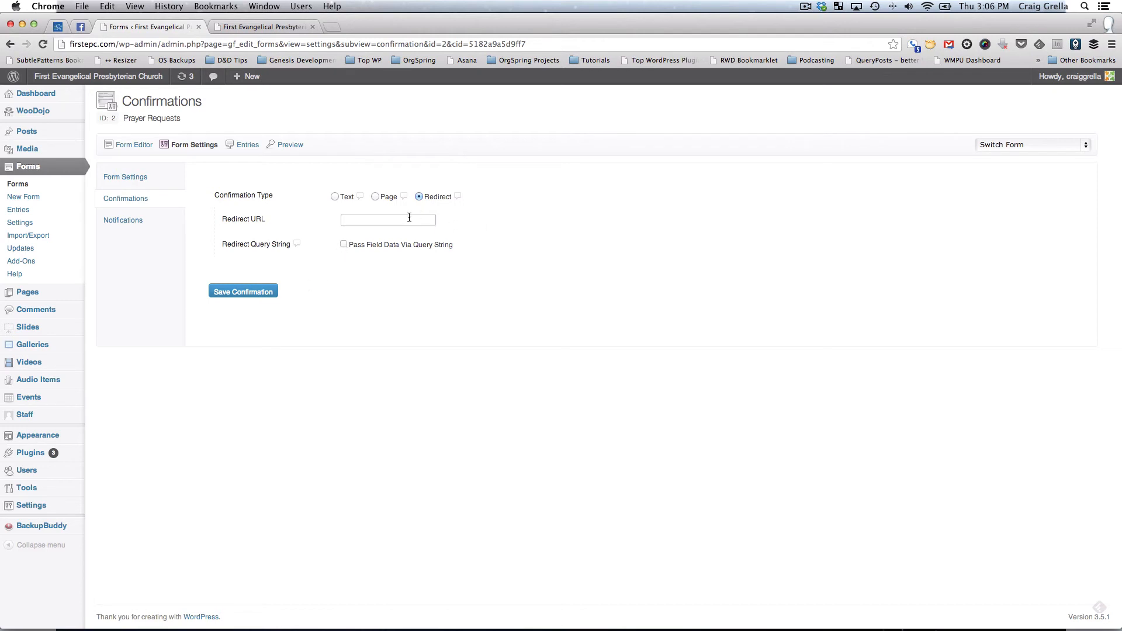
mouse_move(250, 172)
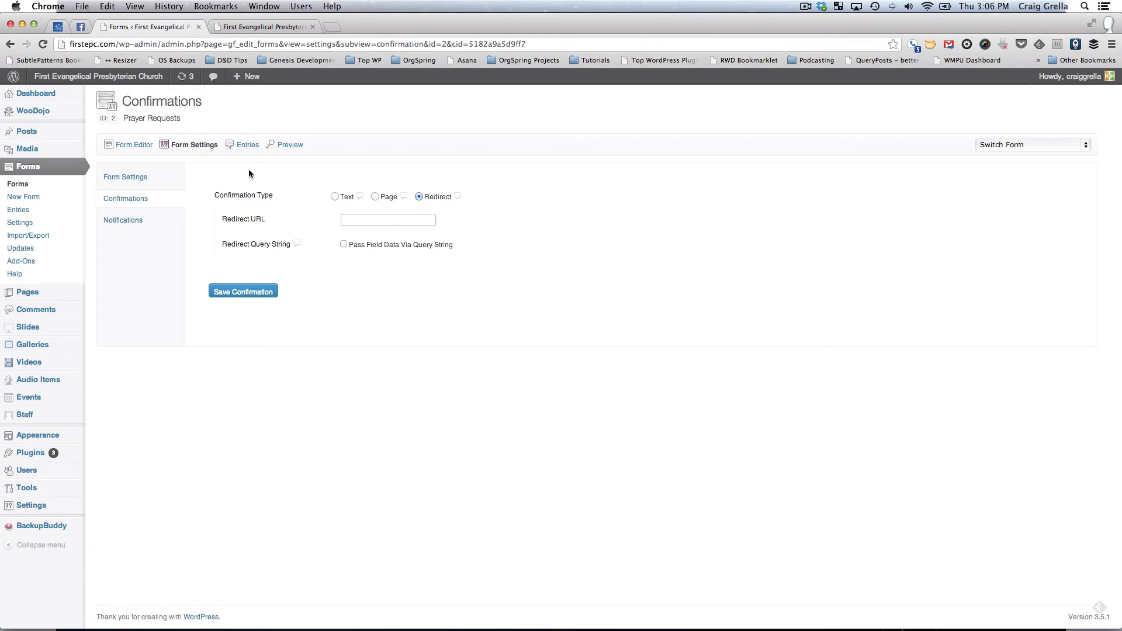
left_click(334, 196)
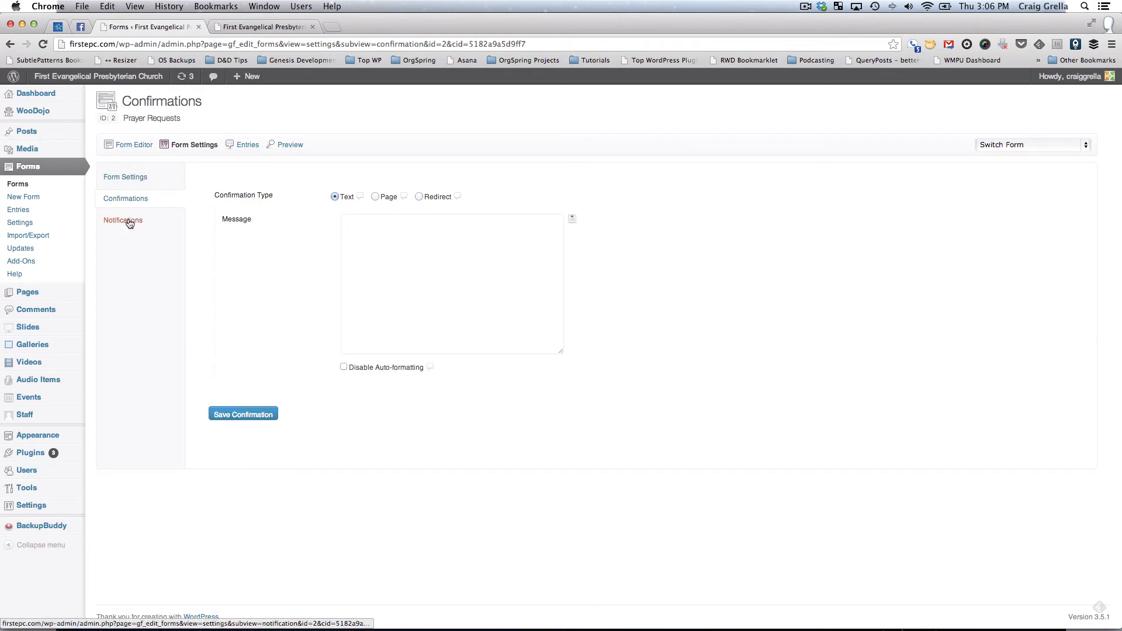
left_click(123, 219)
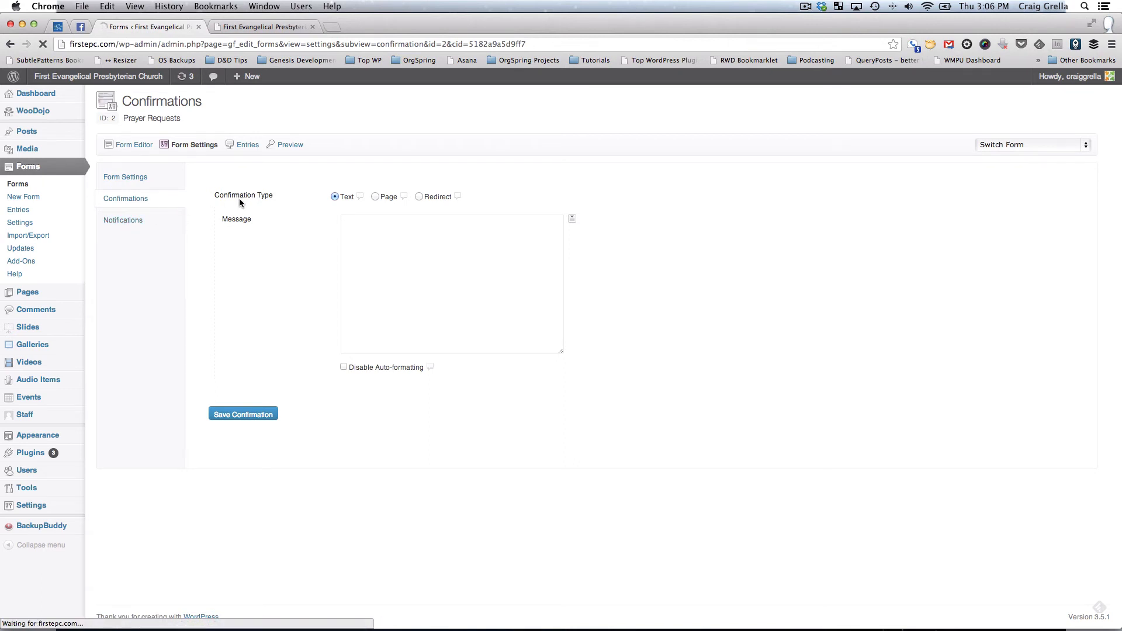
Review the Admin Notification's settings, then return to the notifications list.
left_click(122, 220)
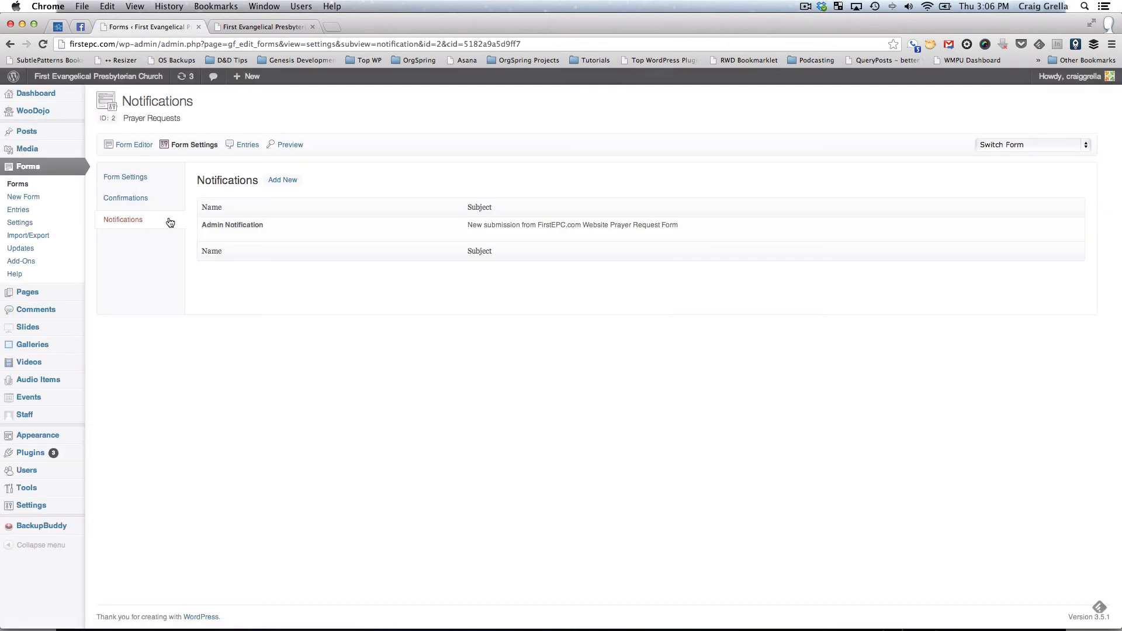
mouse_move(232, 224)
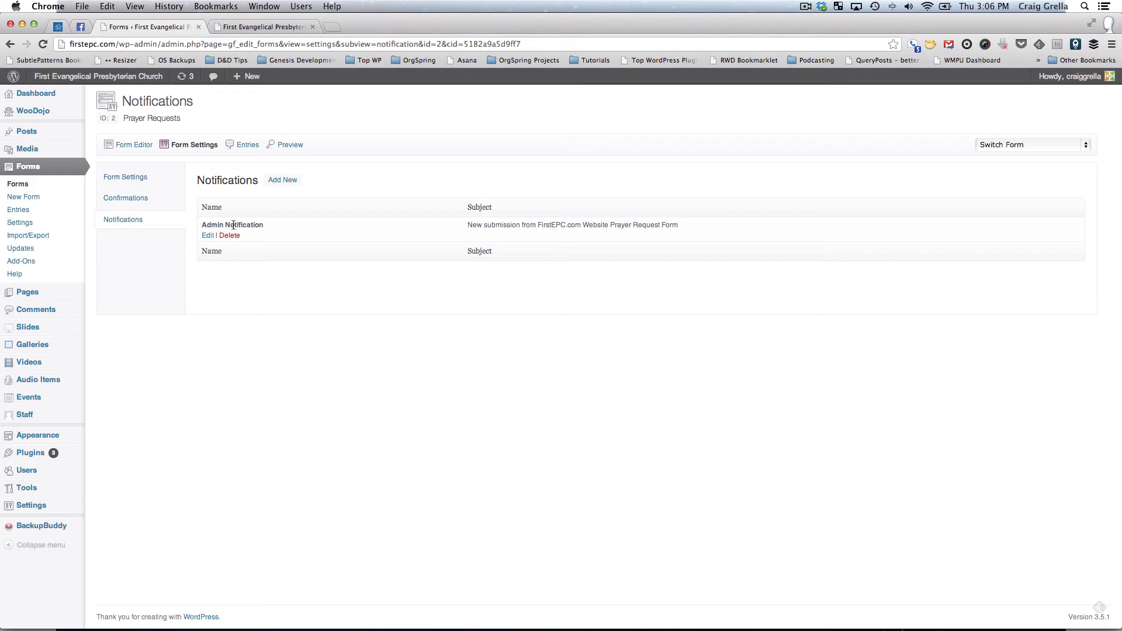
mouse_move(221, 239)
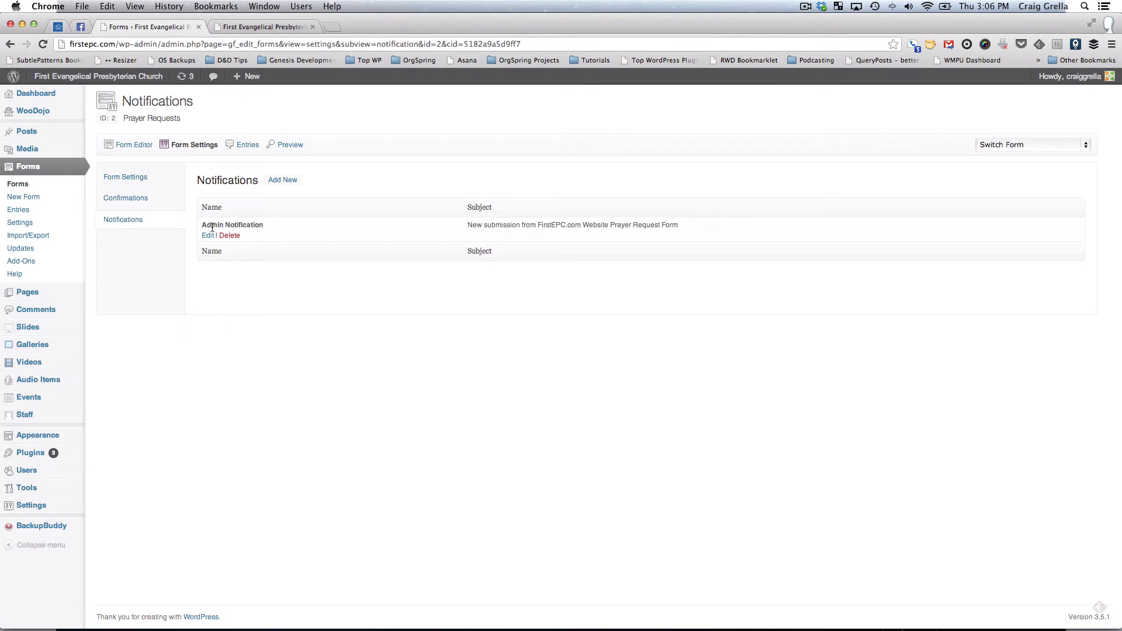
mouse_move(449, 233)
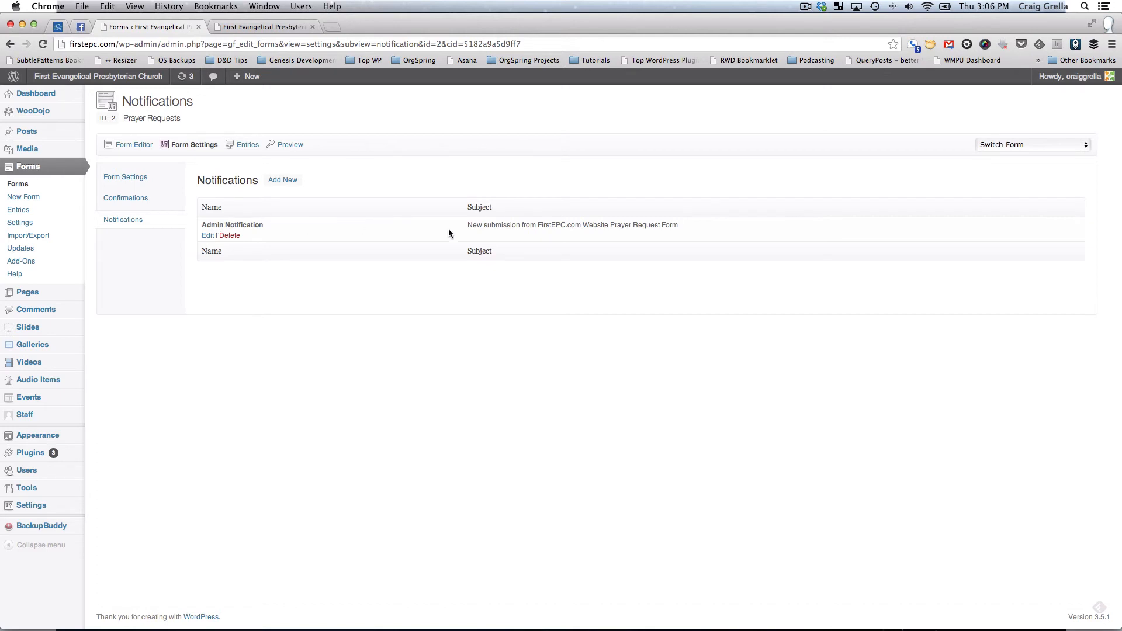
left_click(207, 235)
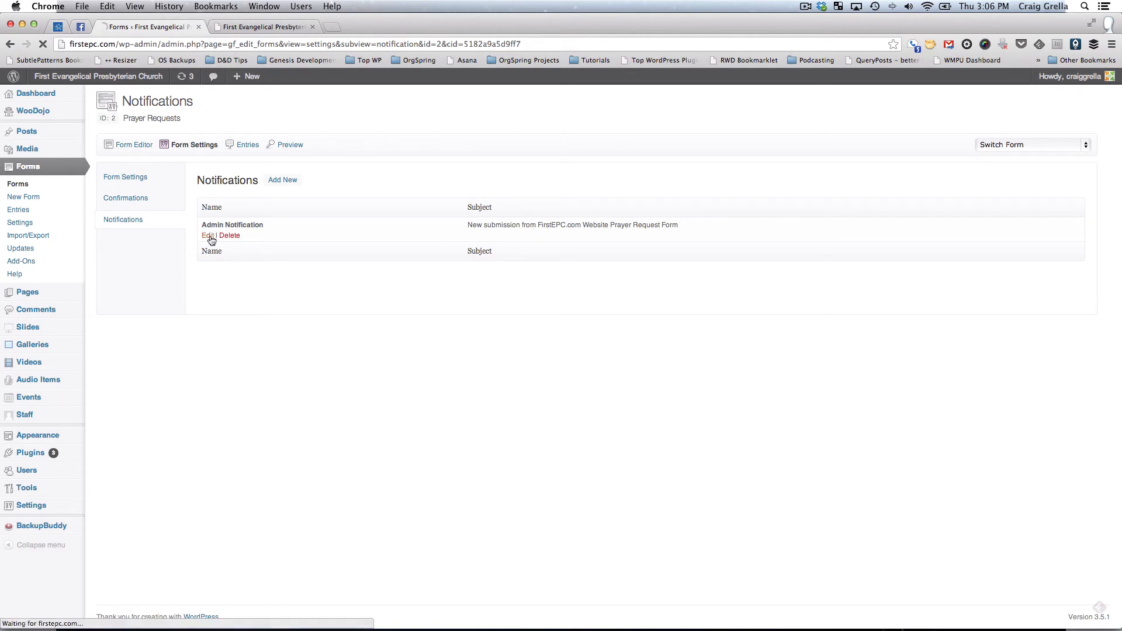
left_click(205, 235)
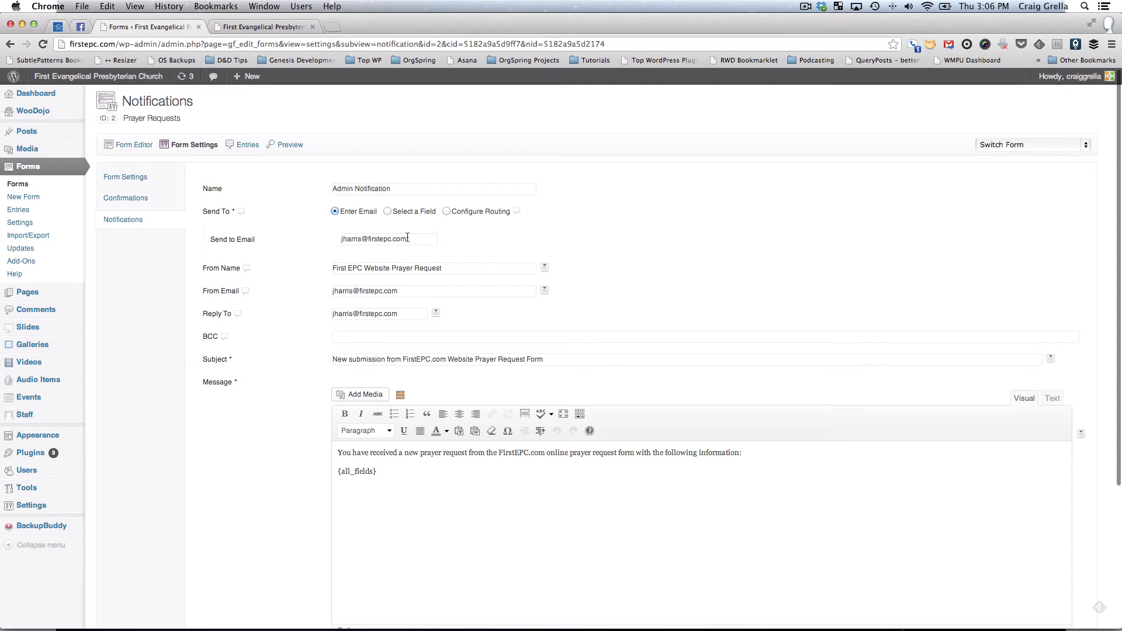
scroll("down", 3)
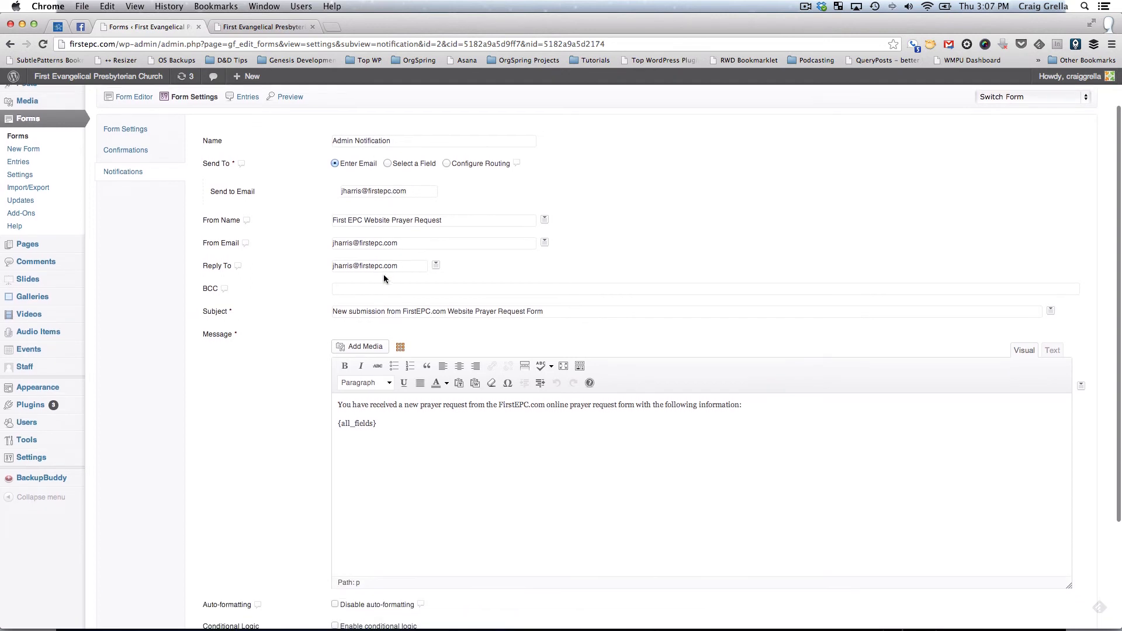
scroll("down", 3)
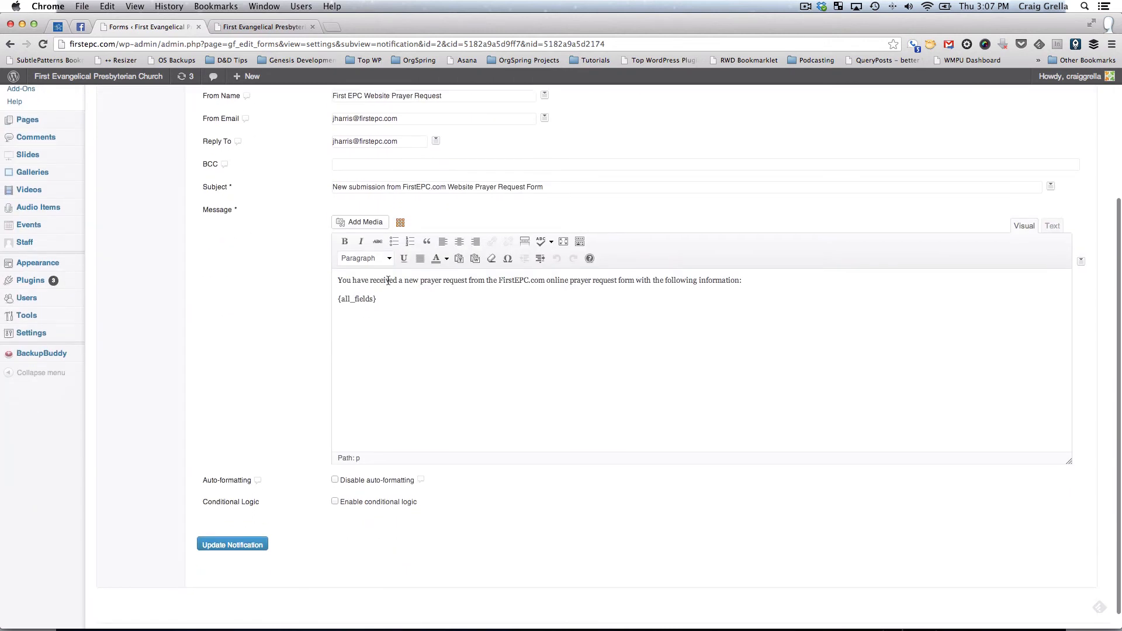
mouse_move(396, 259)
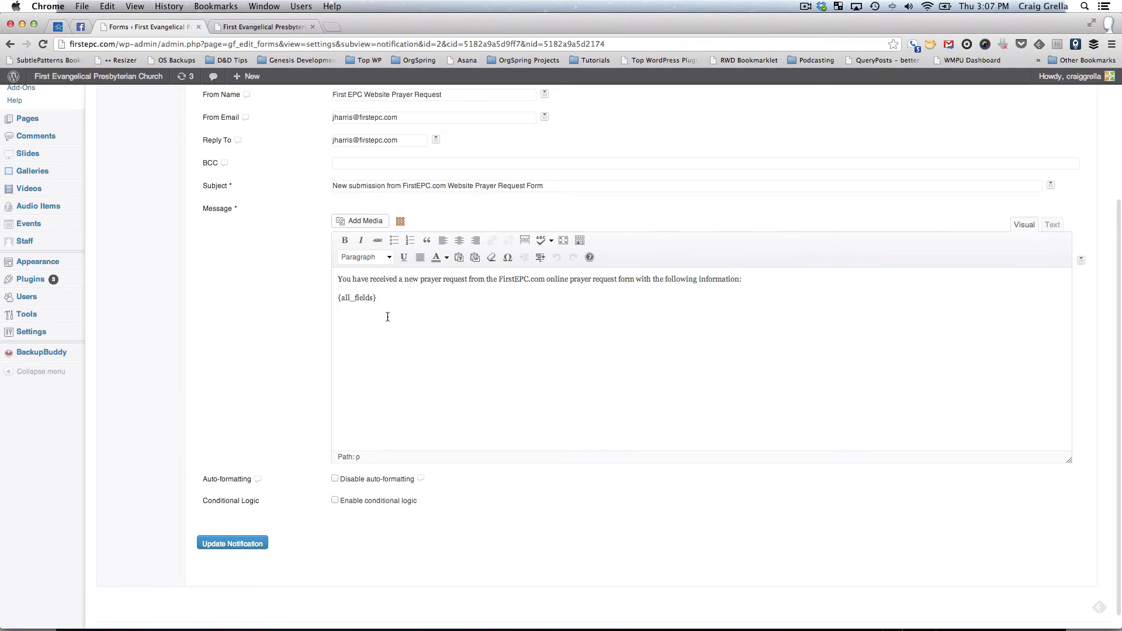
mouse_move(358, 395)
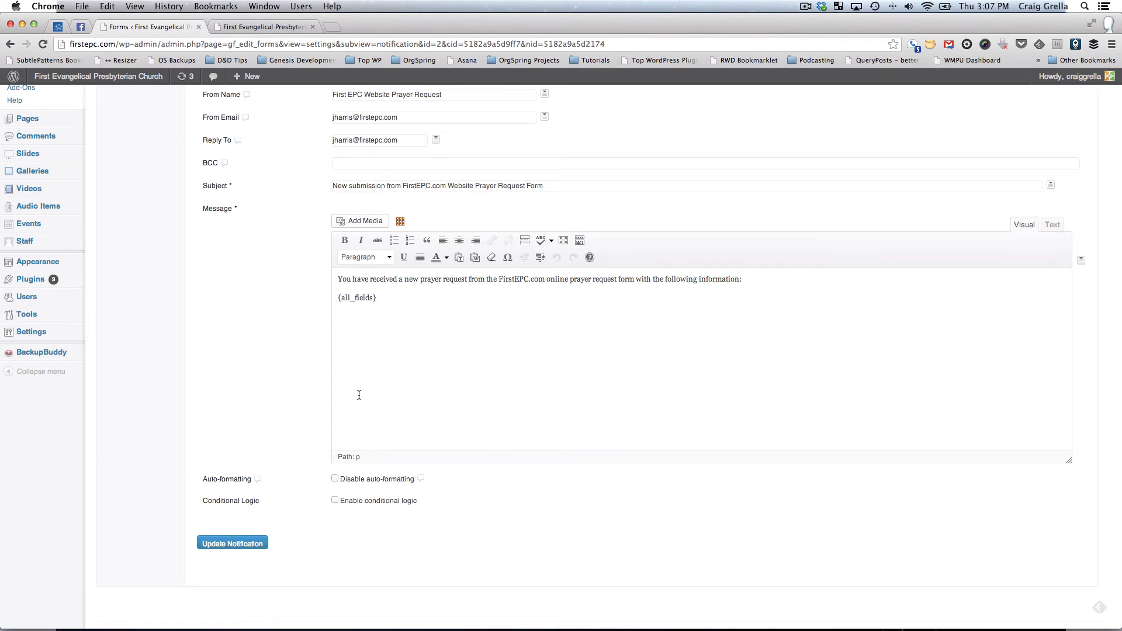
scroll("up", 3)
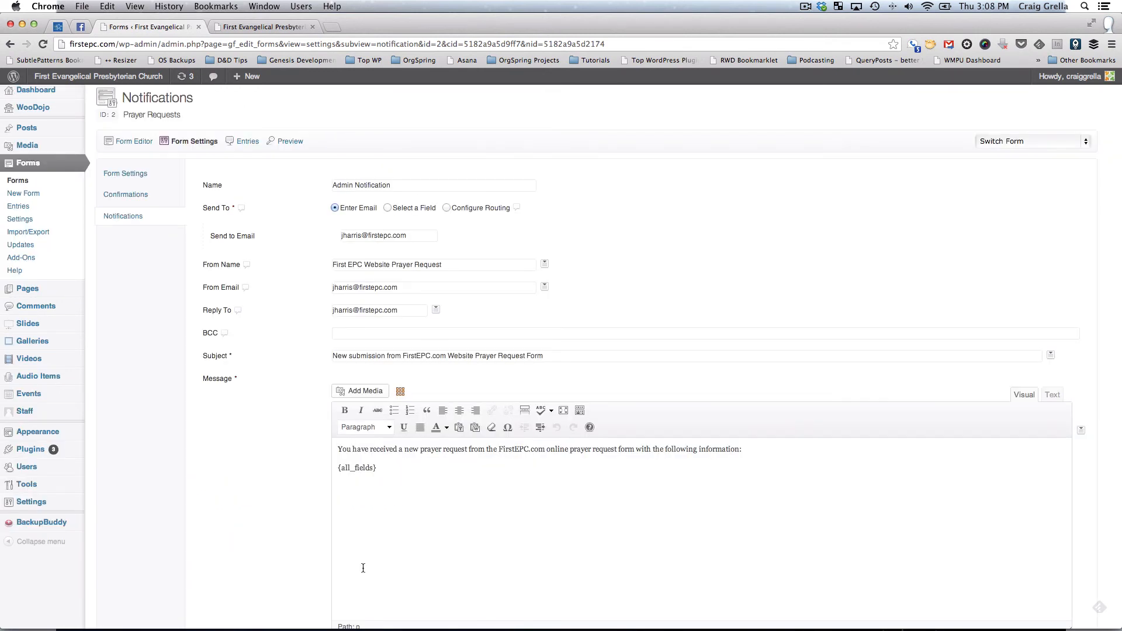
mouse_move(122, 216)
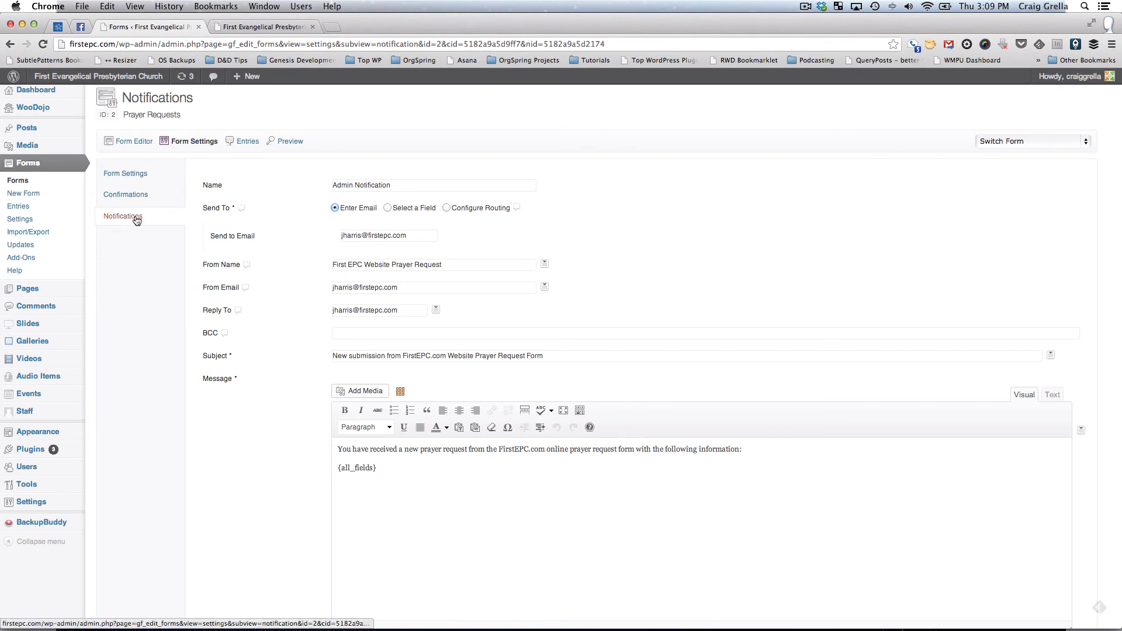
left_click(122, 219)
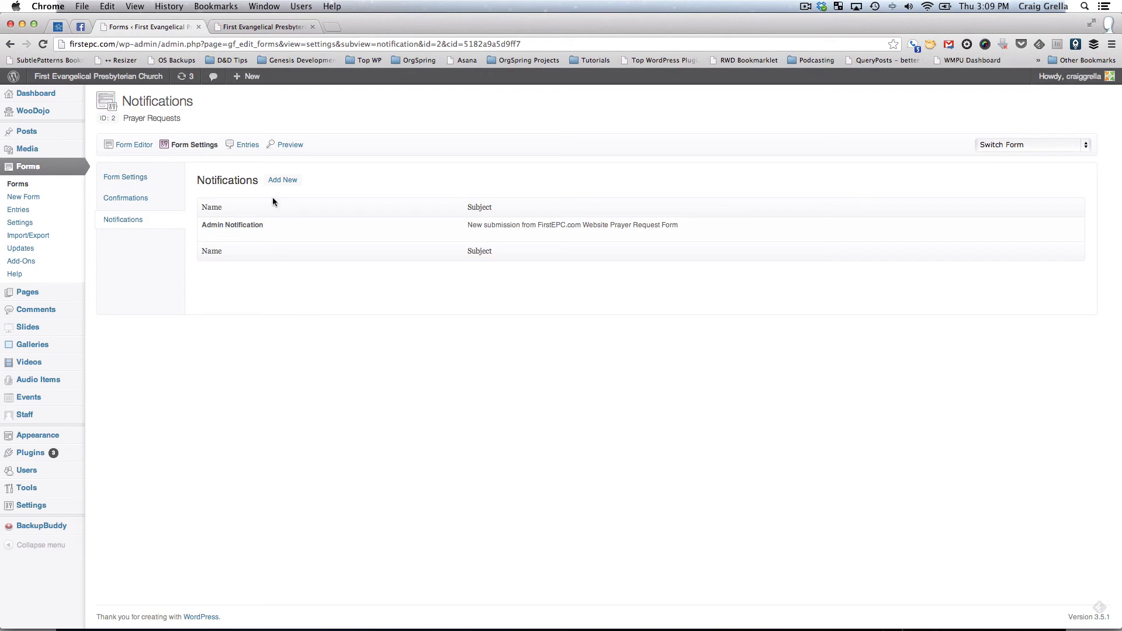
Create a notification named 'Submitter Notification' that sends to the form's Email field.
left_click(283, 180)
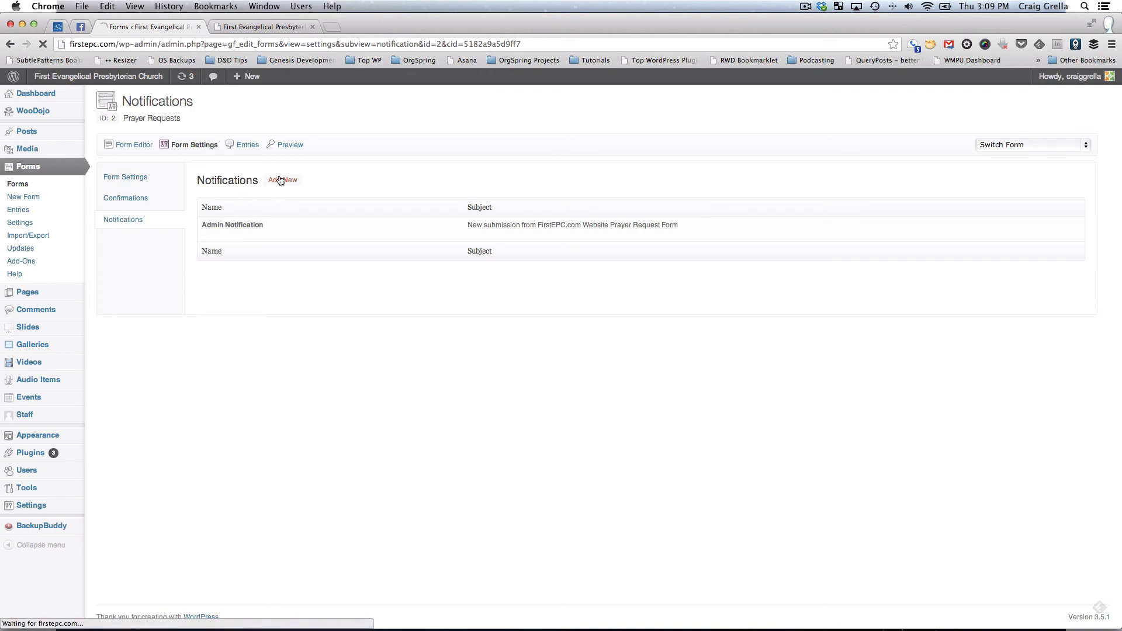
left_click(282, 180)
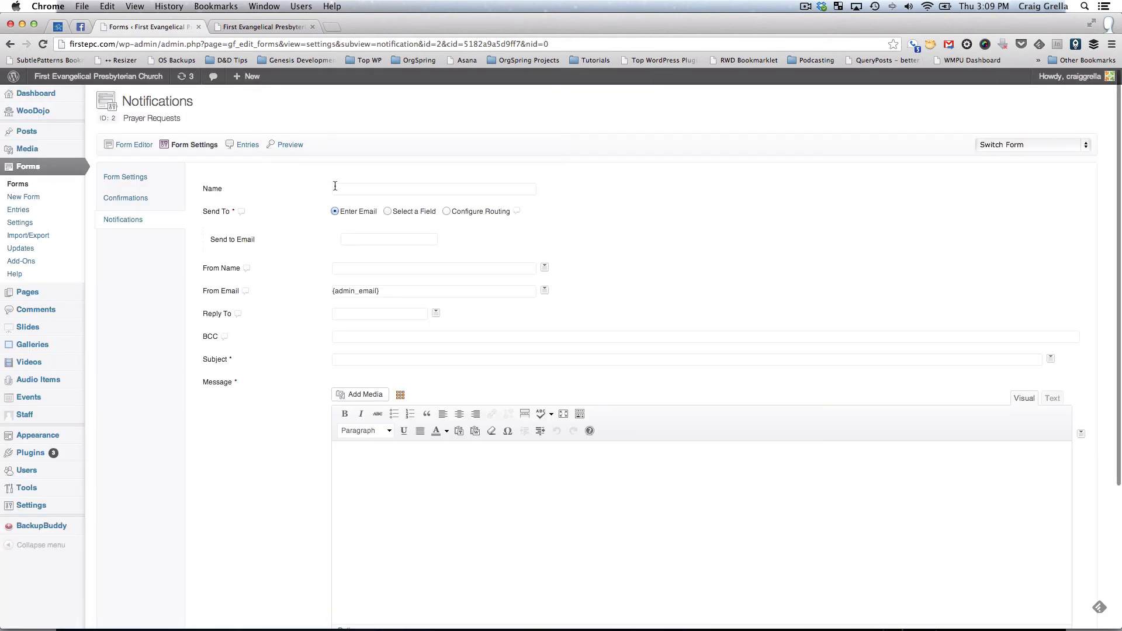
type("Submitter Notification")
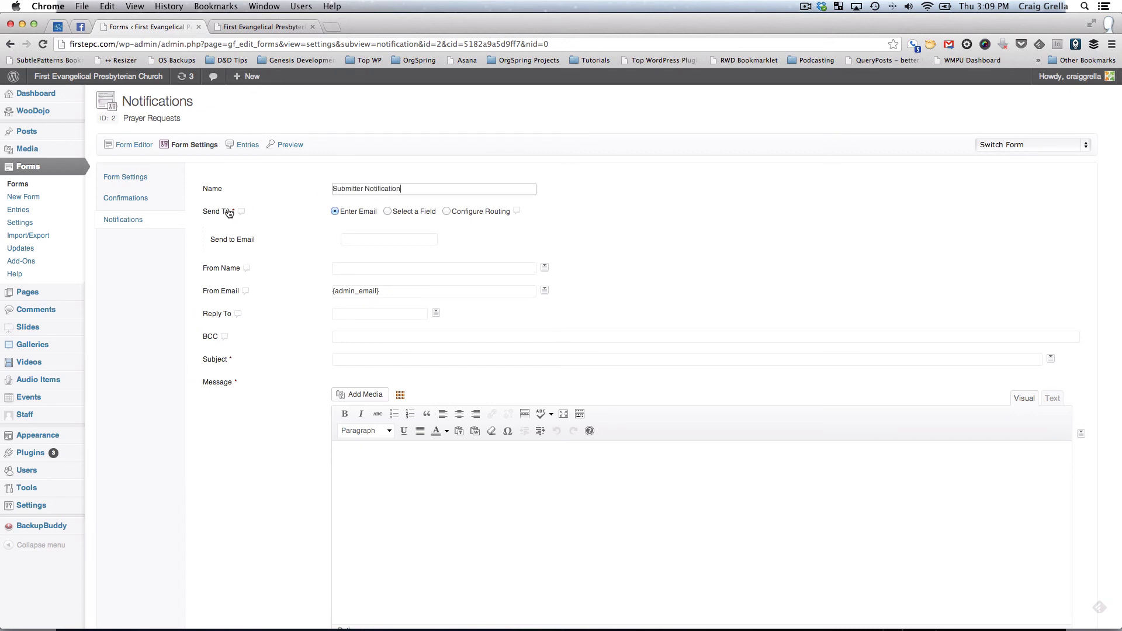
mouse_move(239, 214)
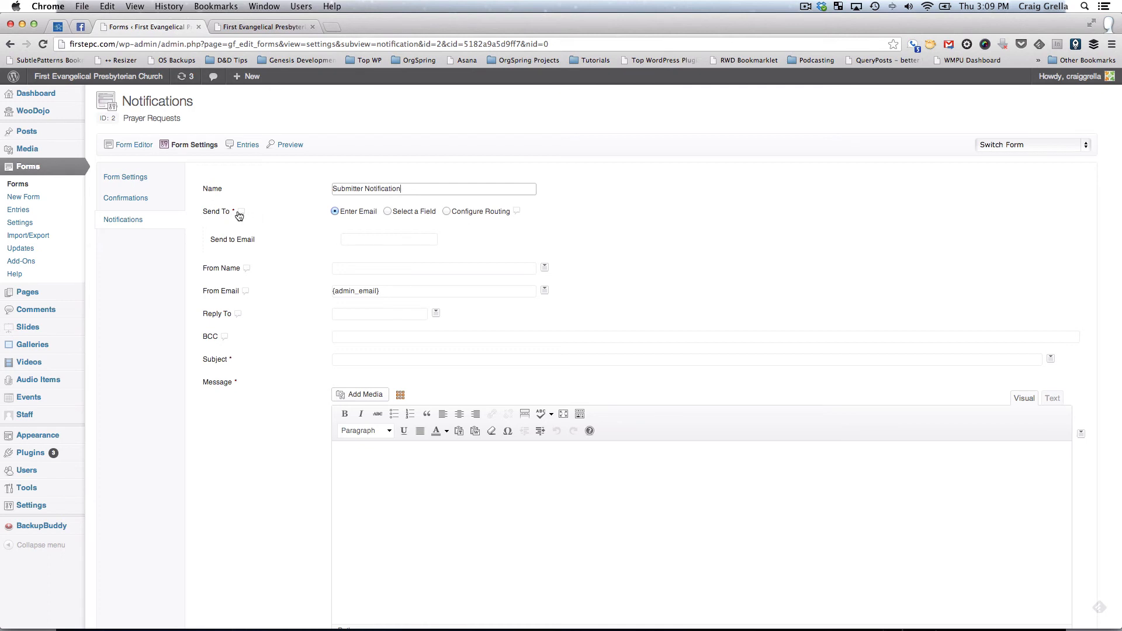
mouse_move(255, 215)
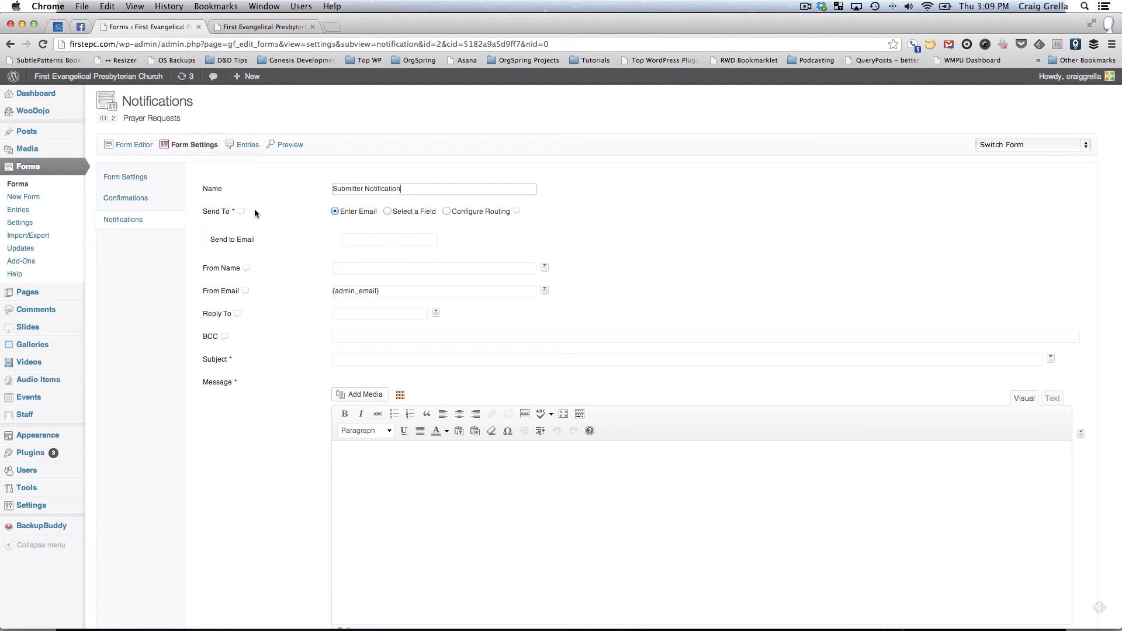
mouse_move(408, 214)
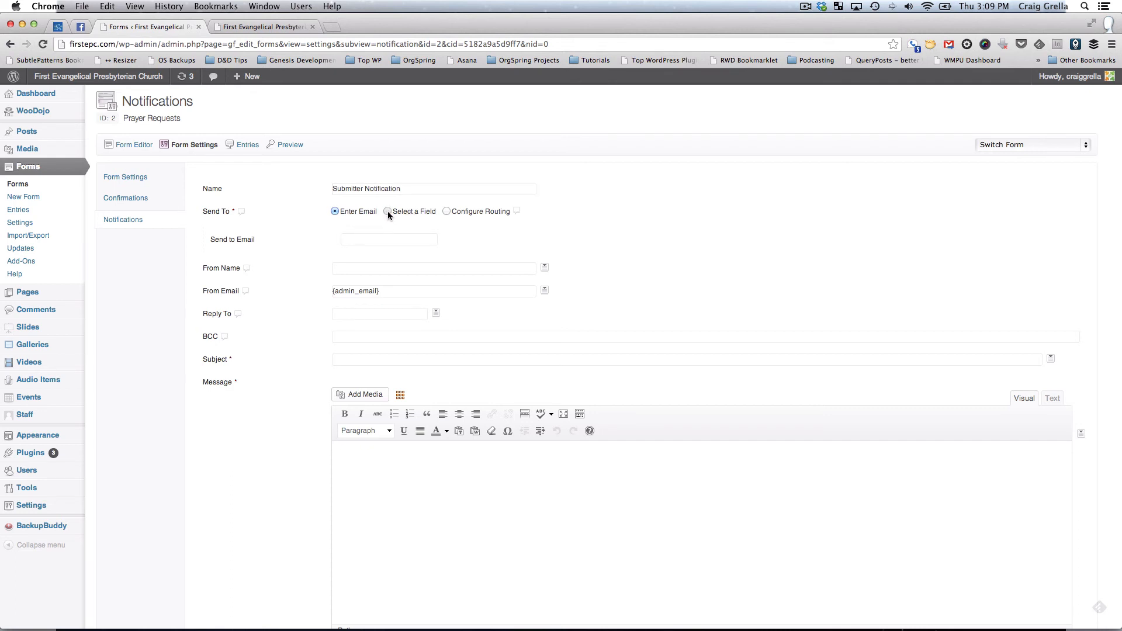
left_click(387, 211)
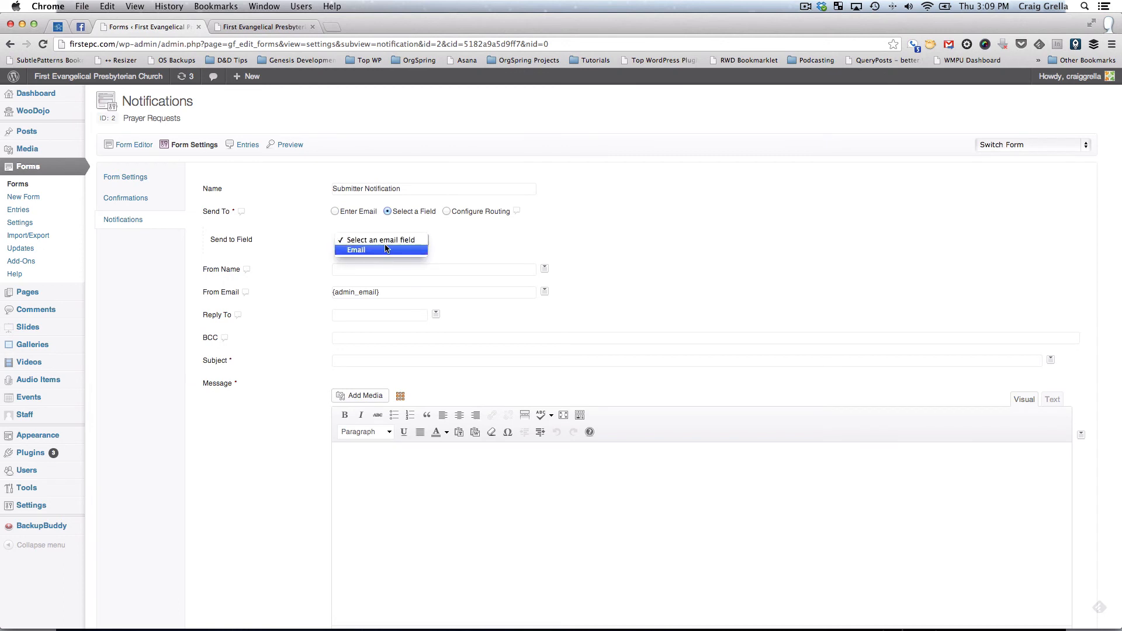
left_click(356, 250)
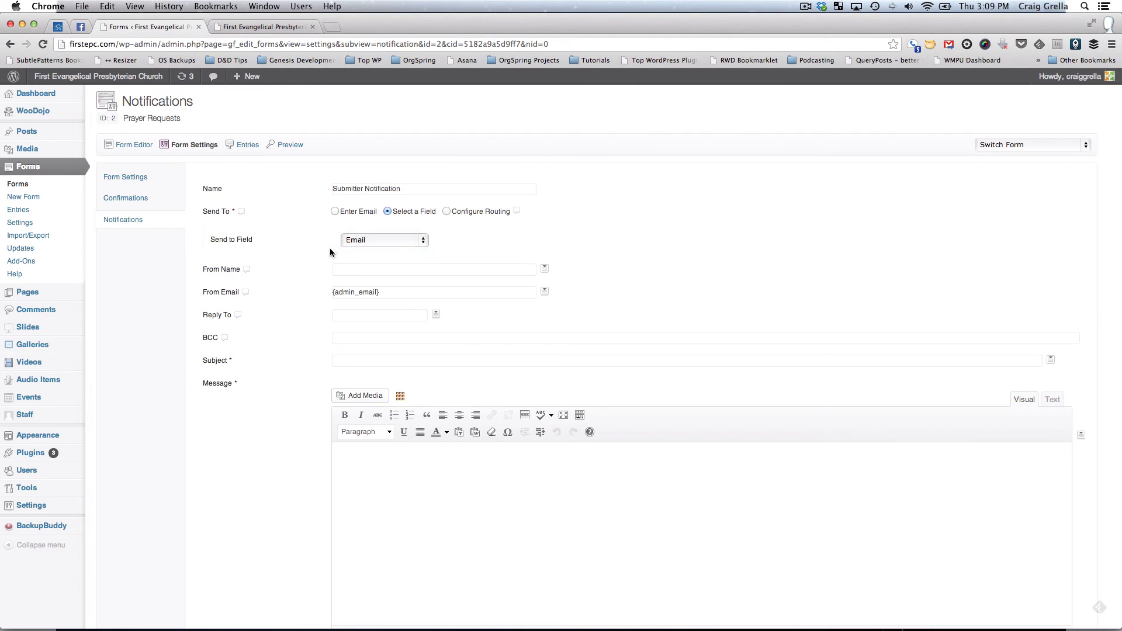
mouse_move(339, 233)
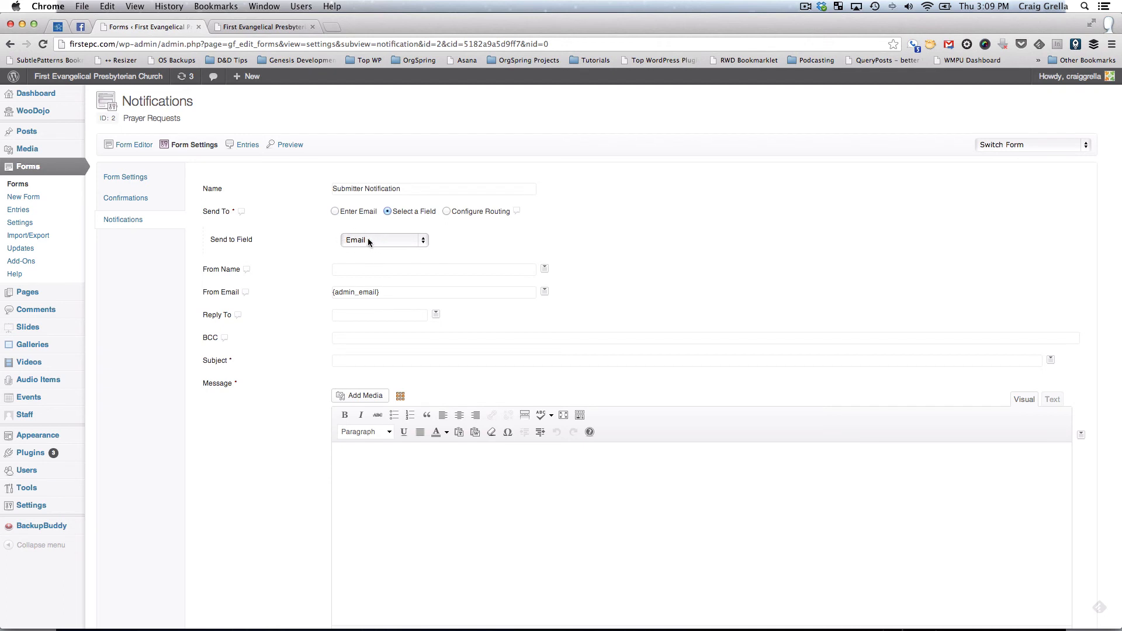
mouse_move(395, 242)
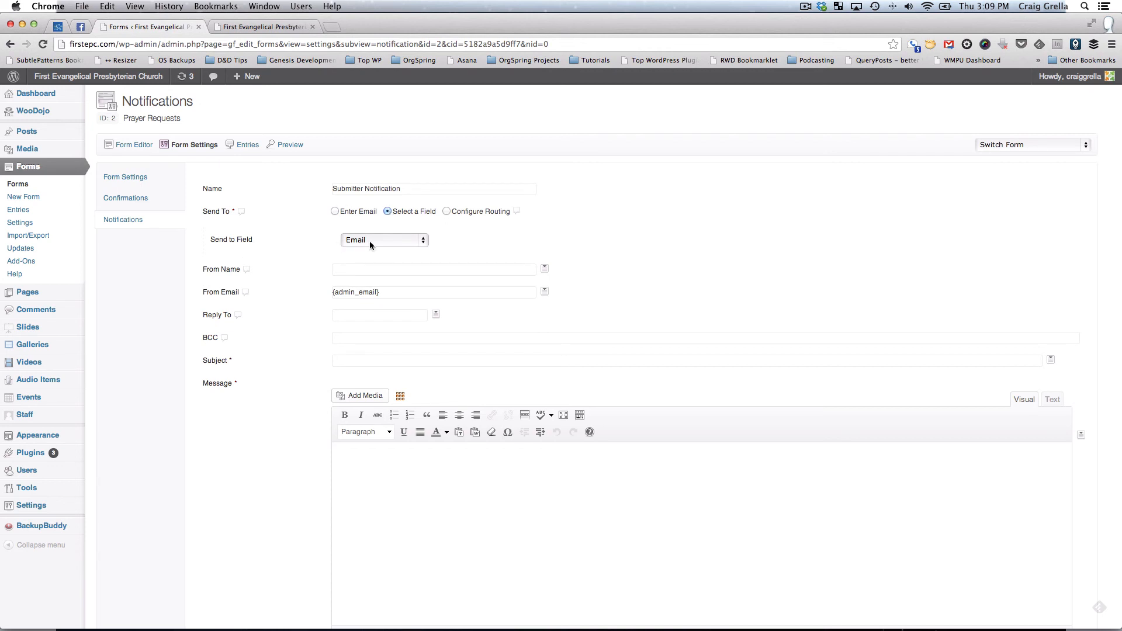
mouse_move(380, 267)
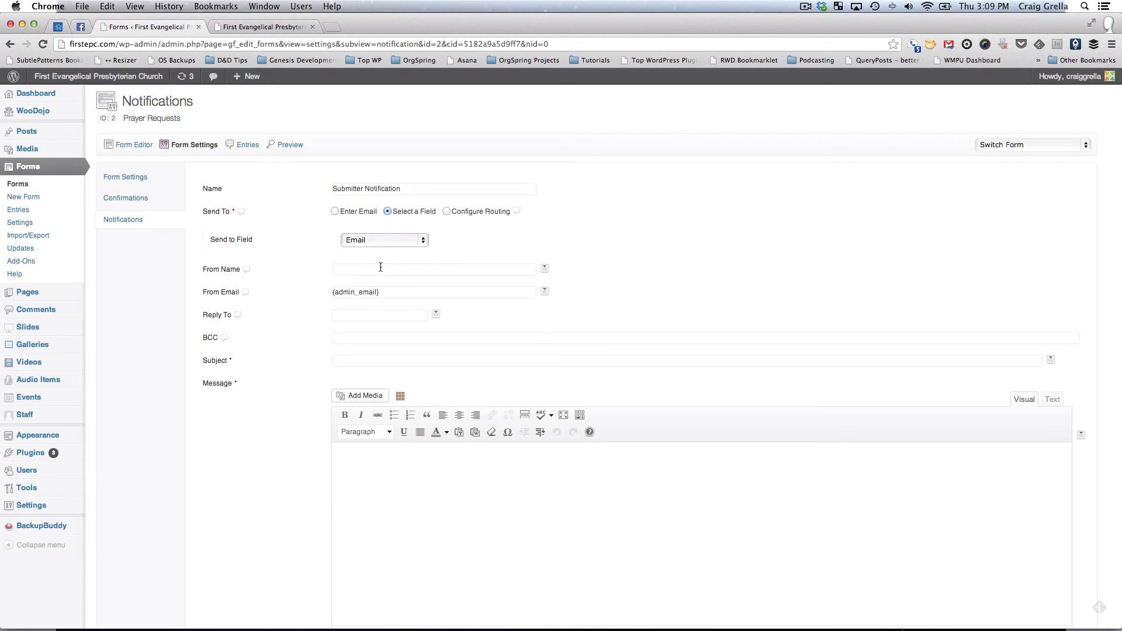
Set From Name to First Evangelical Presbyterian Church, and try then clear {admin_email} as Reply To.
type("First")
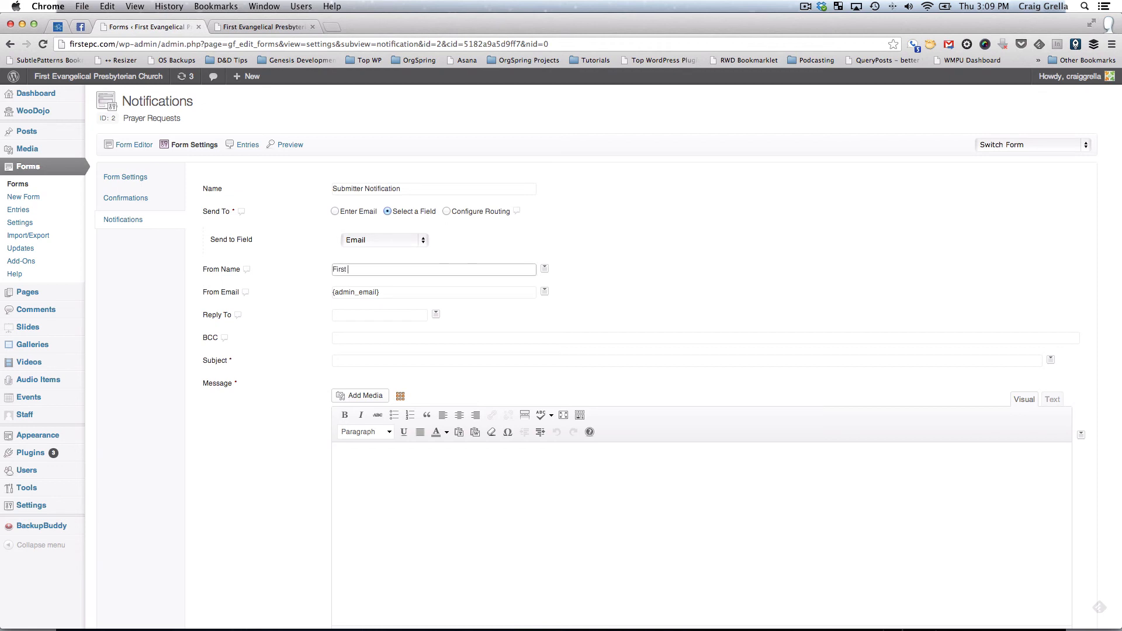
type("Evangelical Presbyterian Church")
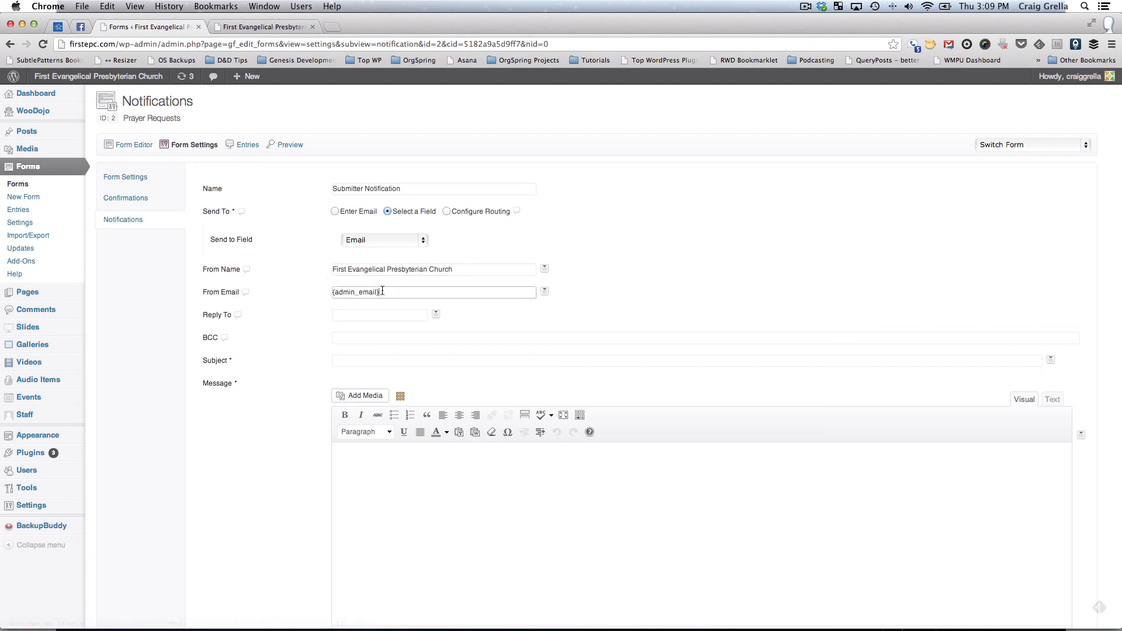
mouse_move(233, 296)
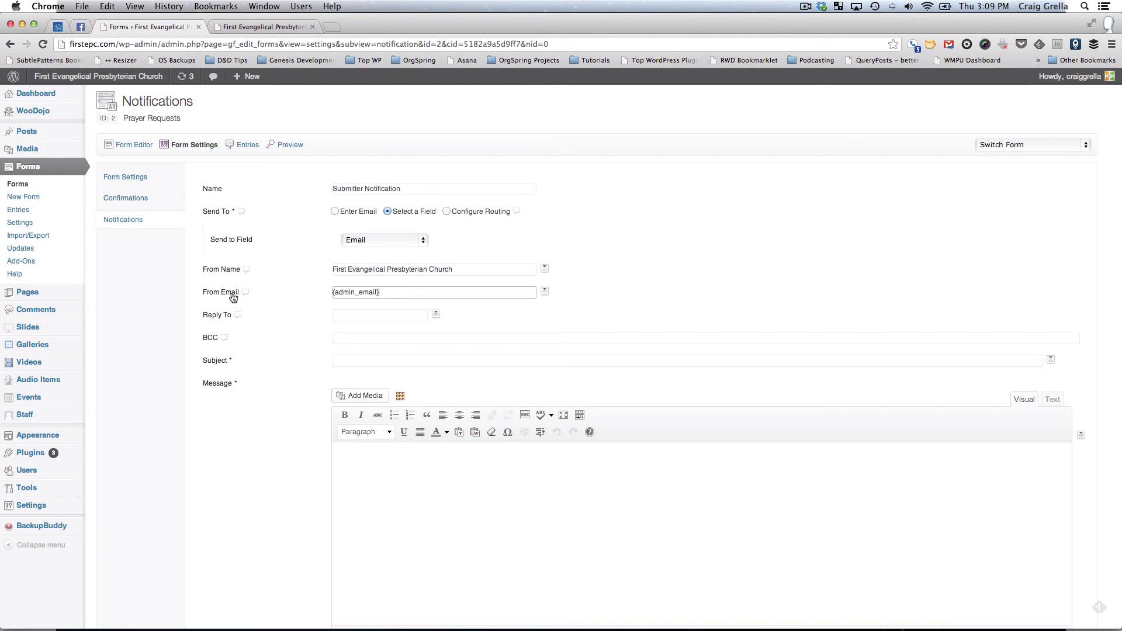
mouse_move(551, 289)
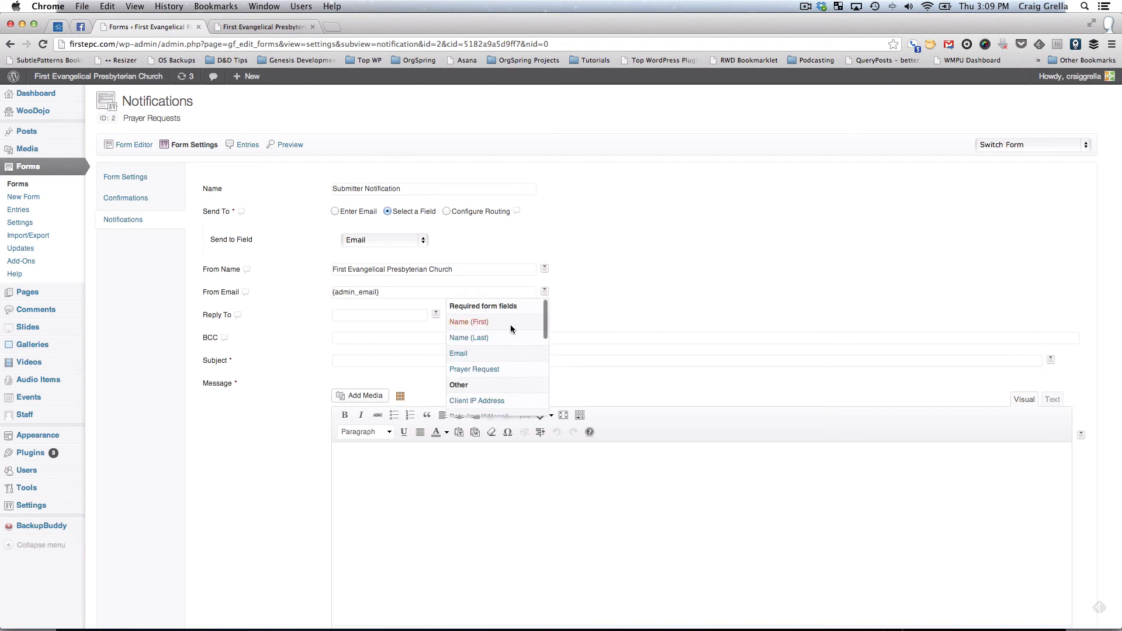
scroll("down", 3)
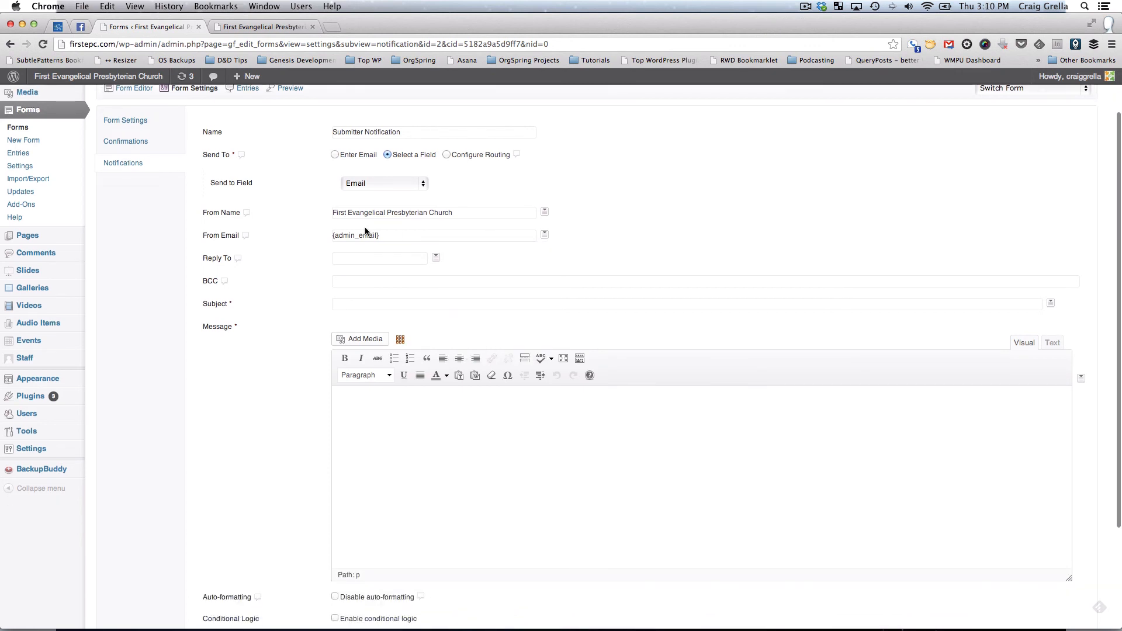
left_click(433, 235)
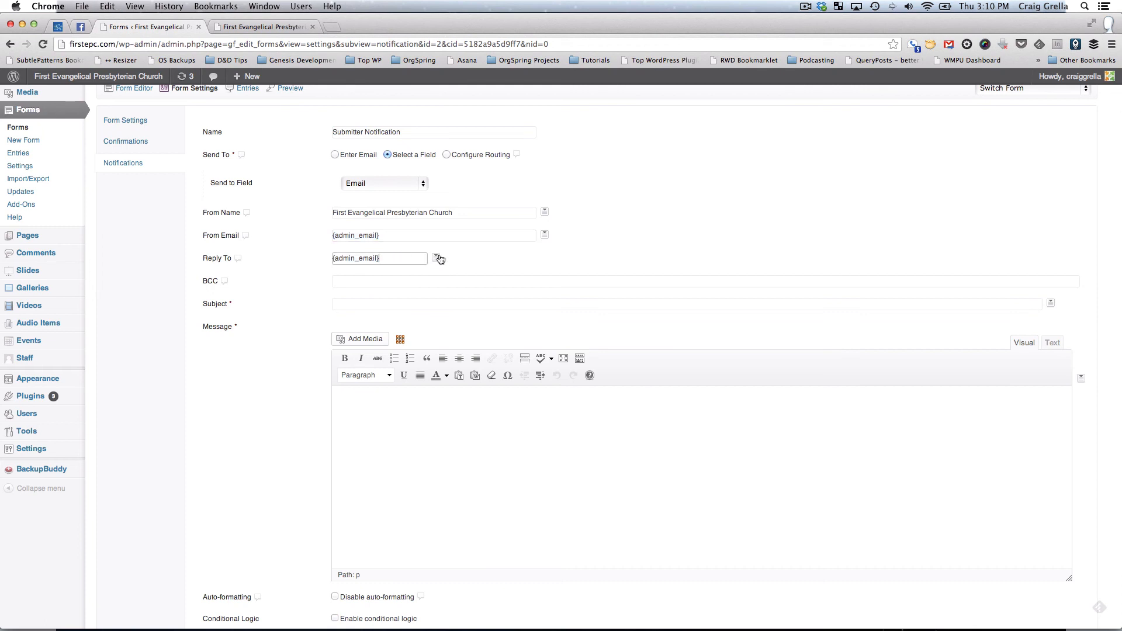
left_click(435, 257)
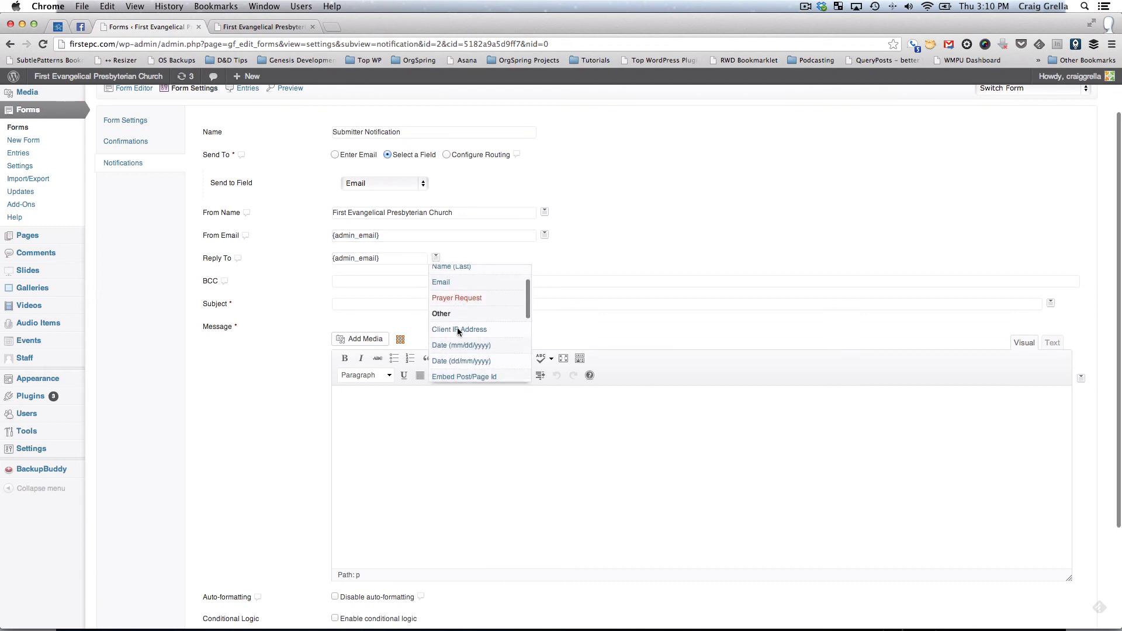
left_click(284, 226)
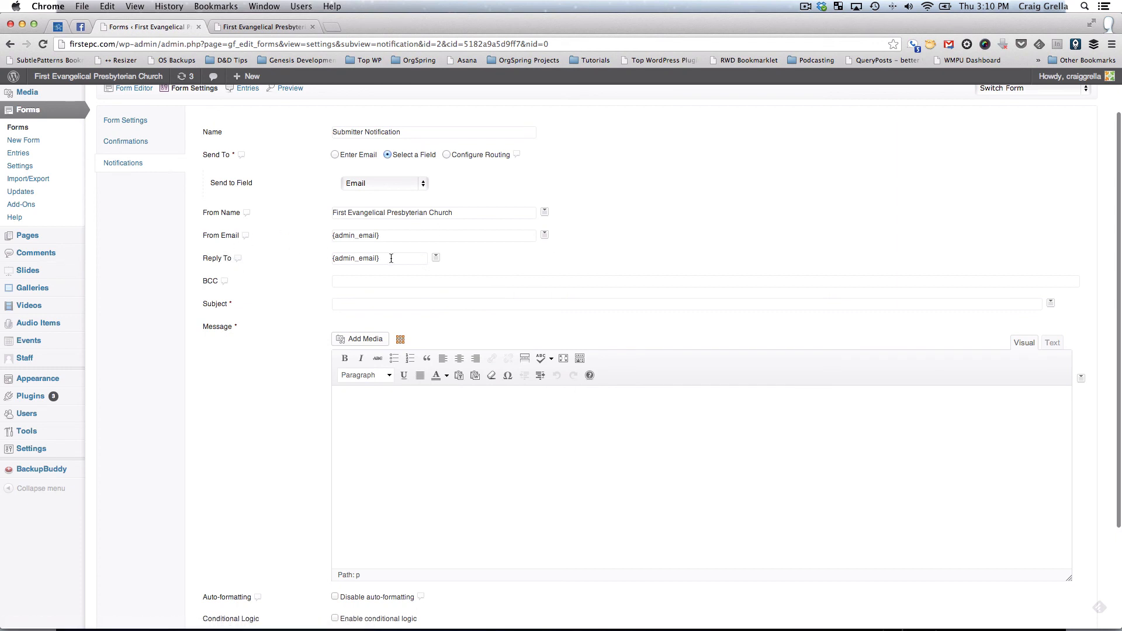
left_click(379, 258)
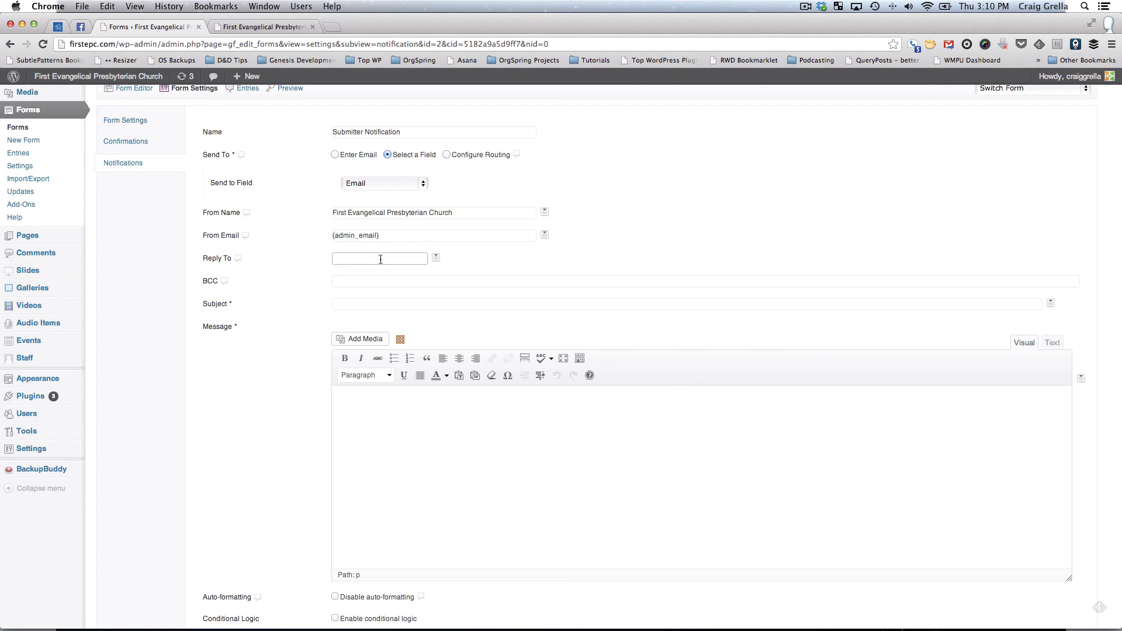
scroll("down", 3)
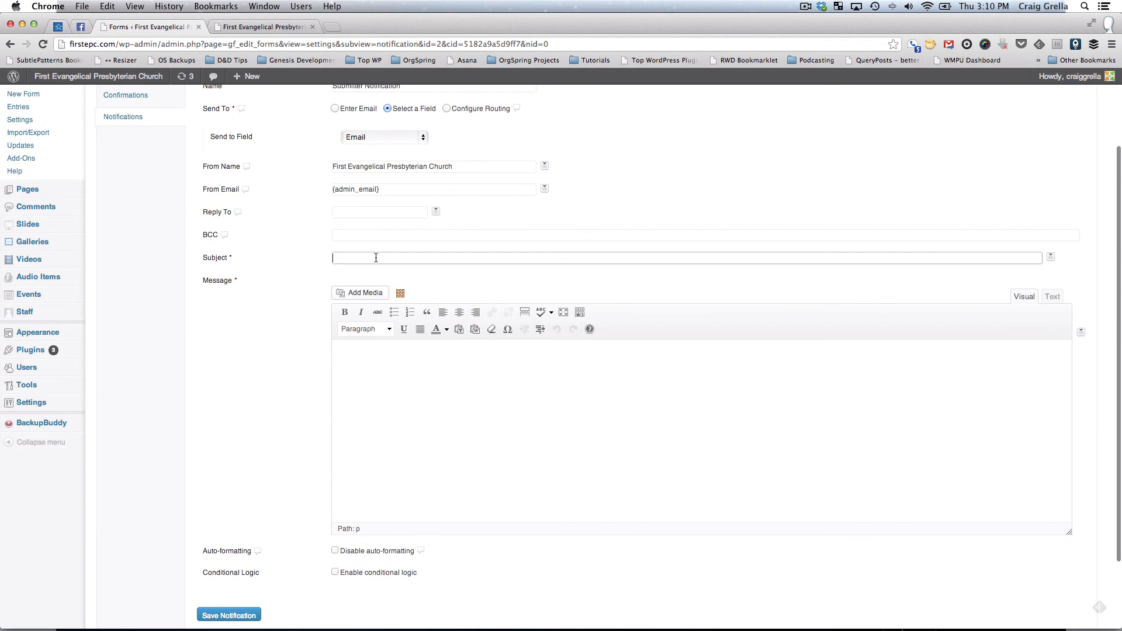
Enter subject 'Prayer Request Notification' and a thank-you message promising contact shortly, then save.
type("Prayer REq")
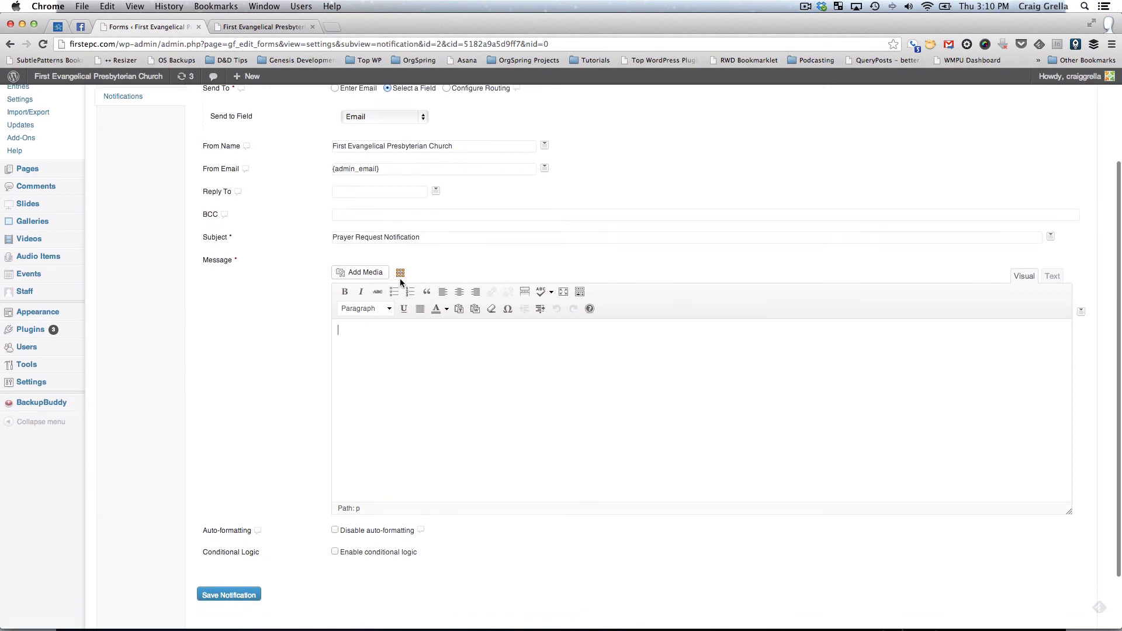
mouse_move(374, 369)
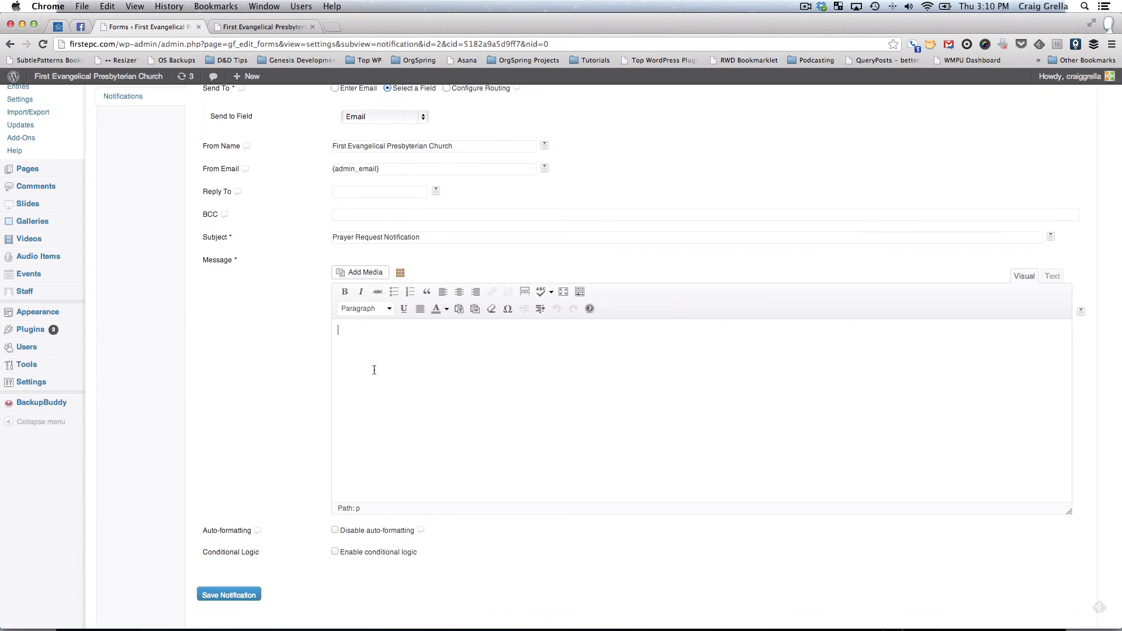
type("Thank you for submitting a pray")
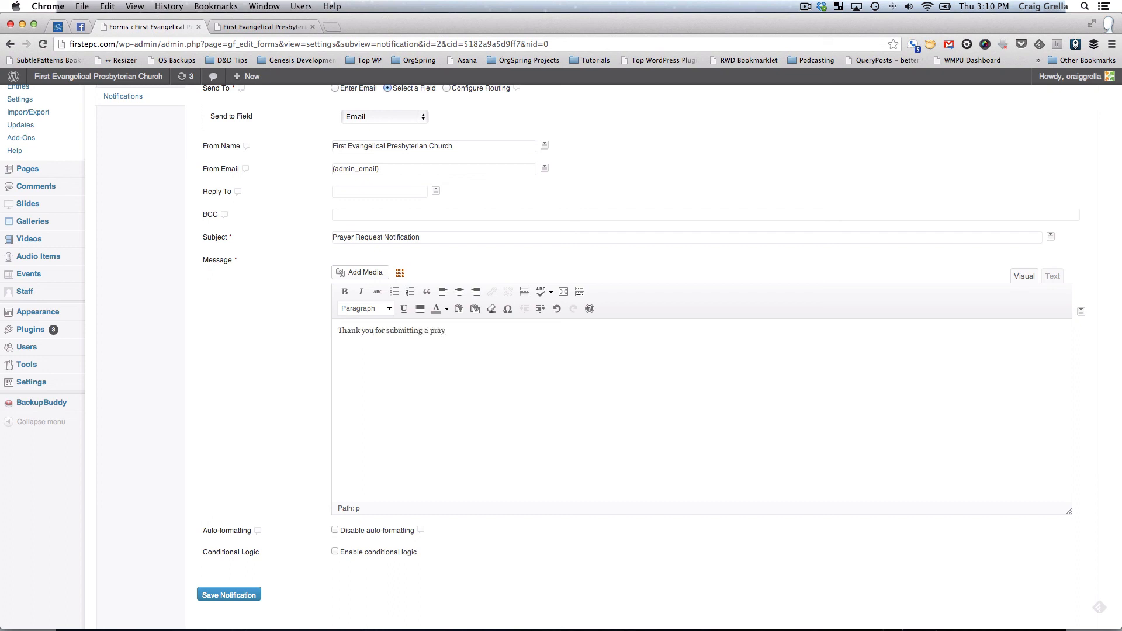
type("er request")
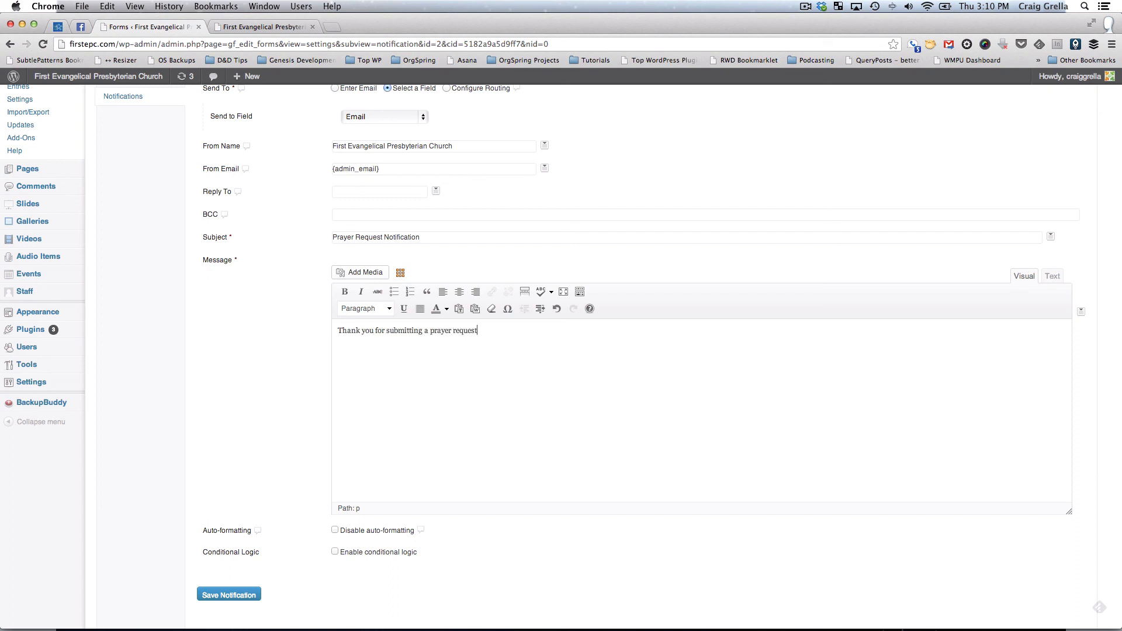
type(". We wi")
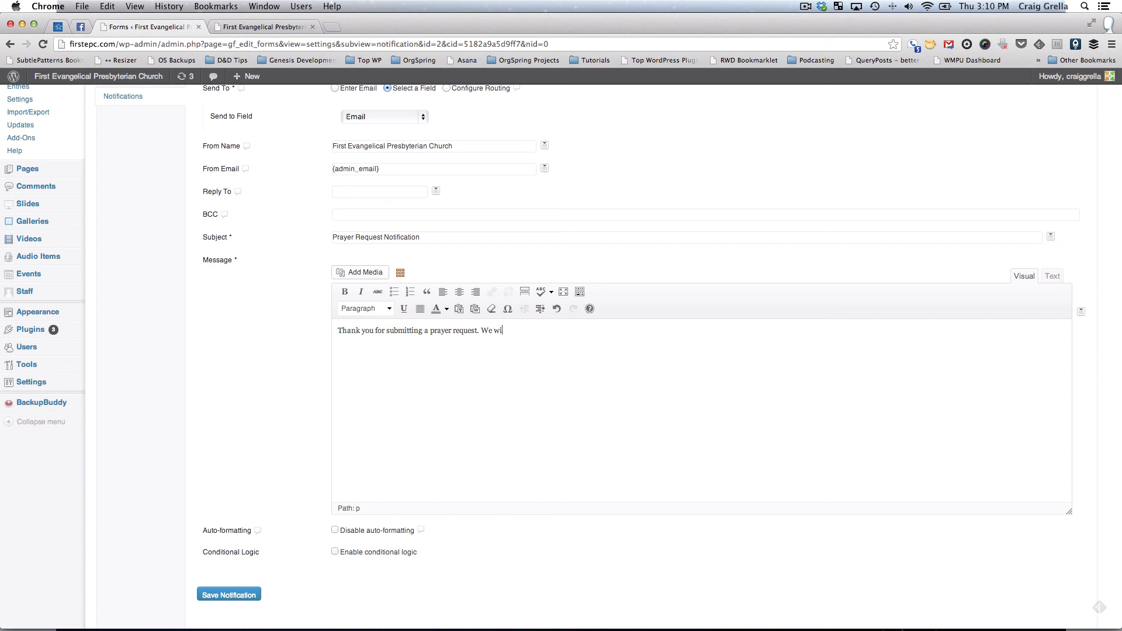
type("ll be in touch s")
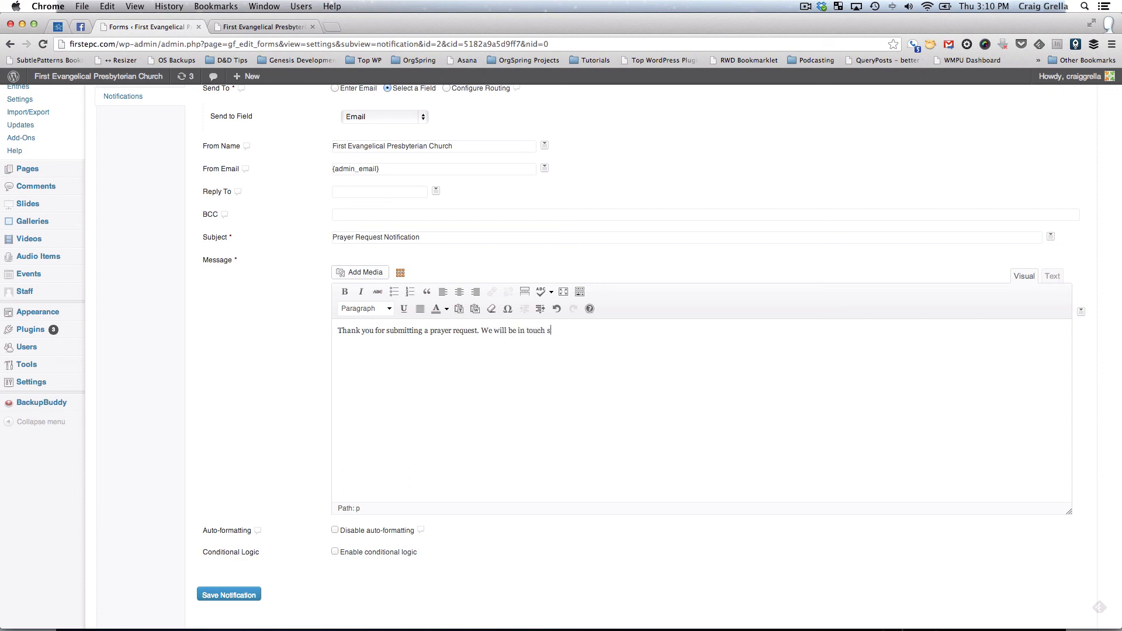
type("hortl")
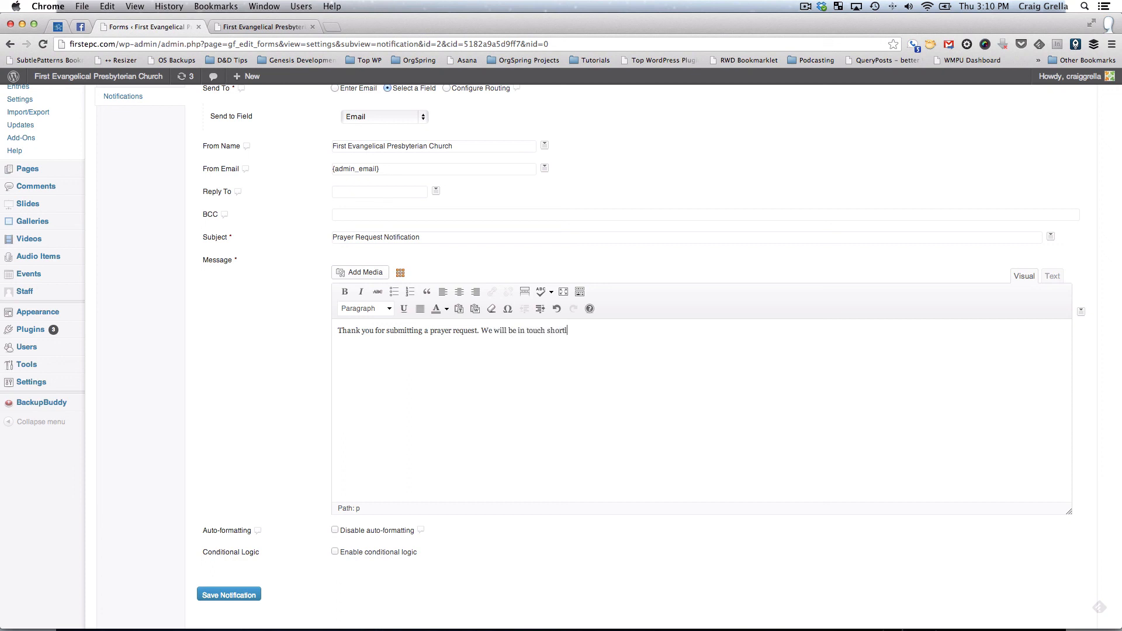
type("y.")
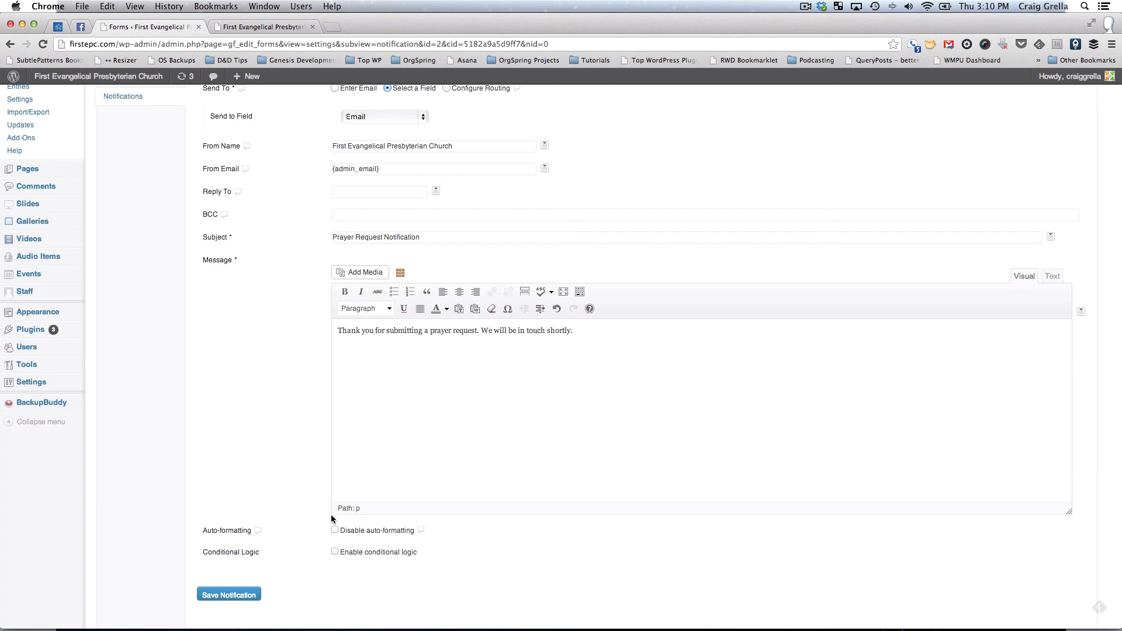
left_click(229, 594)
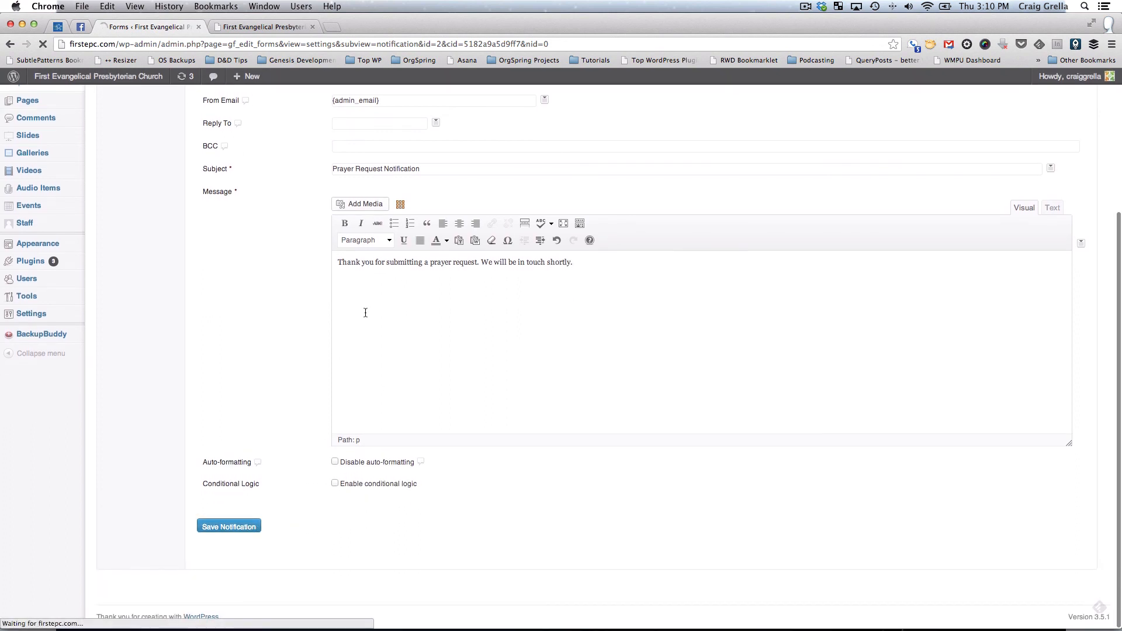
left_click(229, 526)
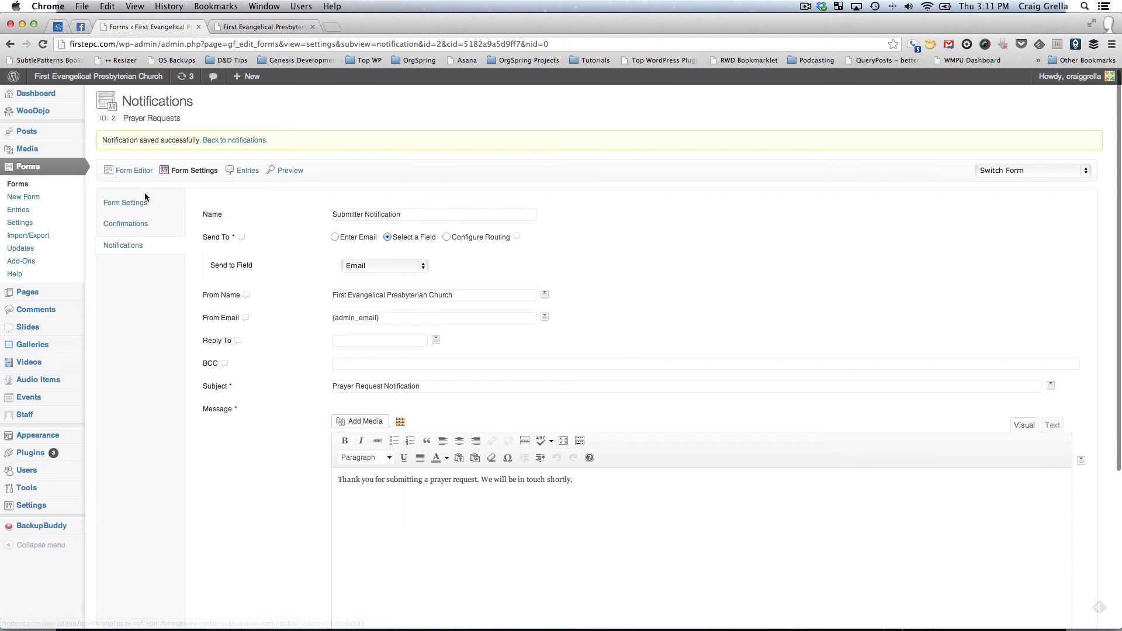
mouse_move(123, 239)
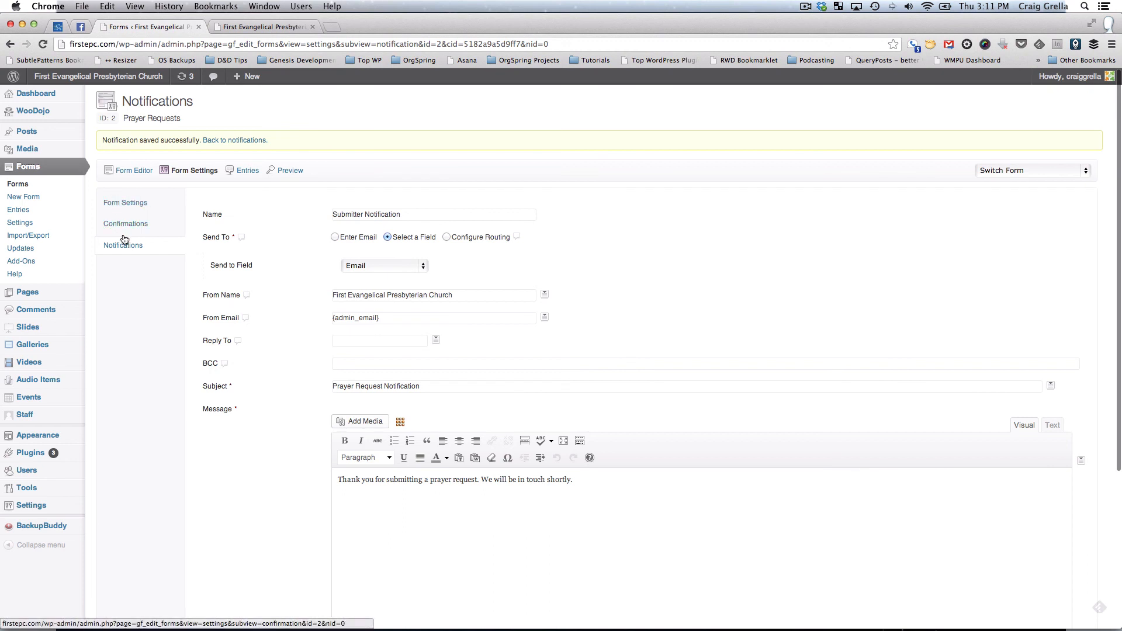
mouse_move(17, 184)
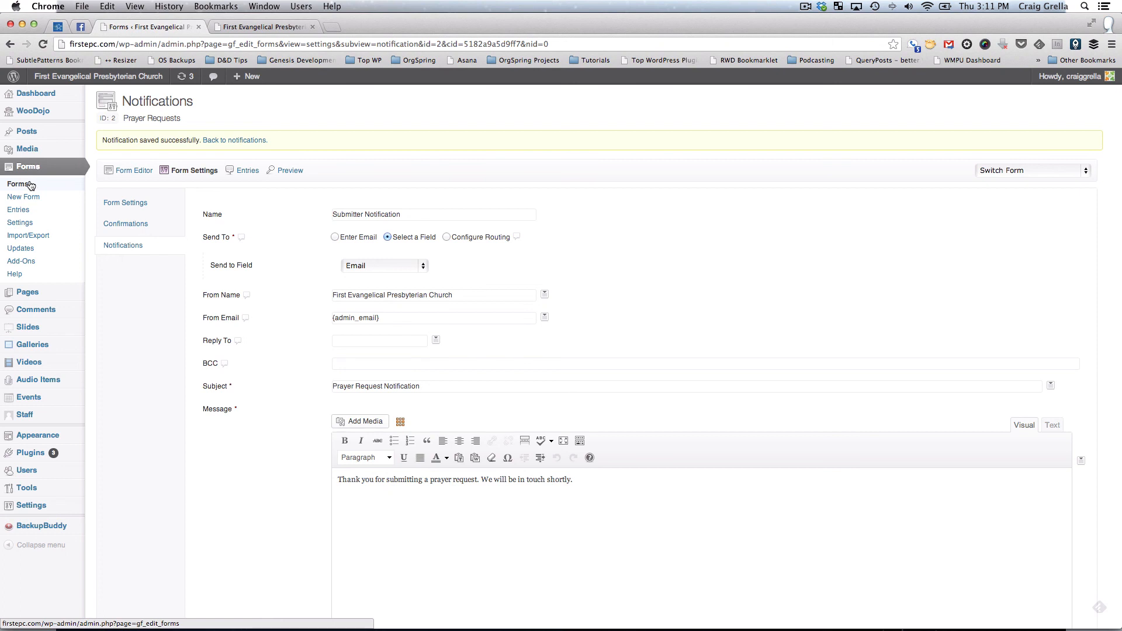
mouse_move(35, 184)
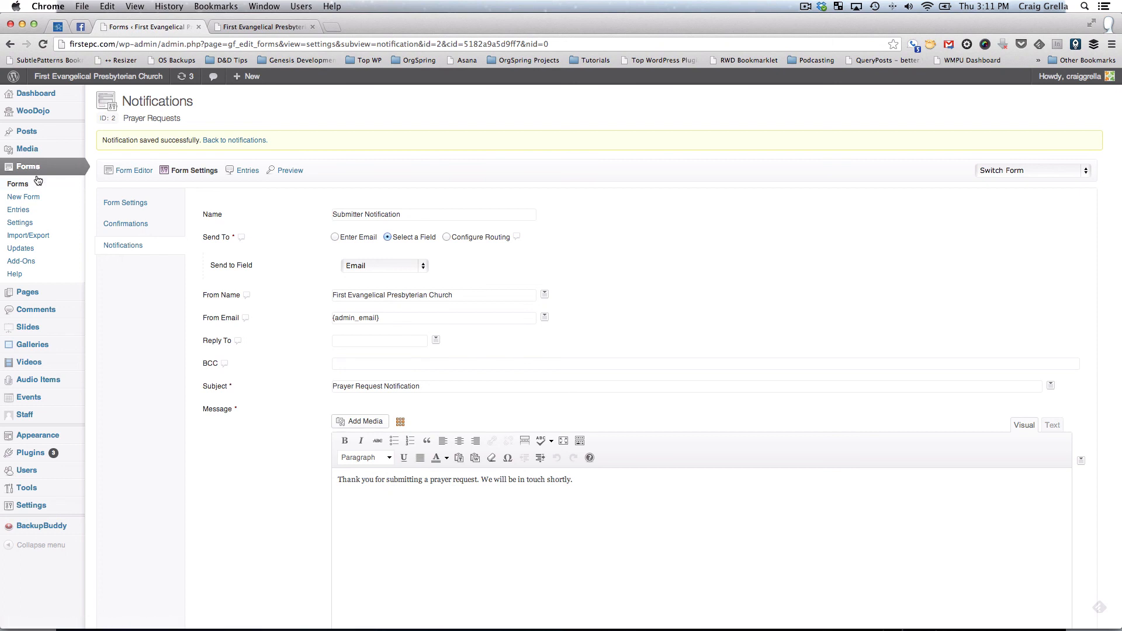
mouse_move(335, 175)
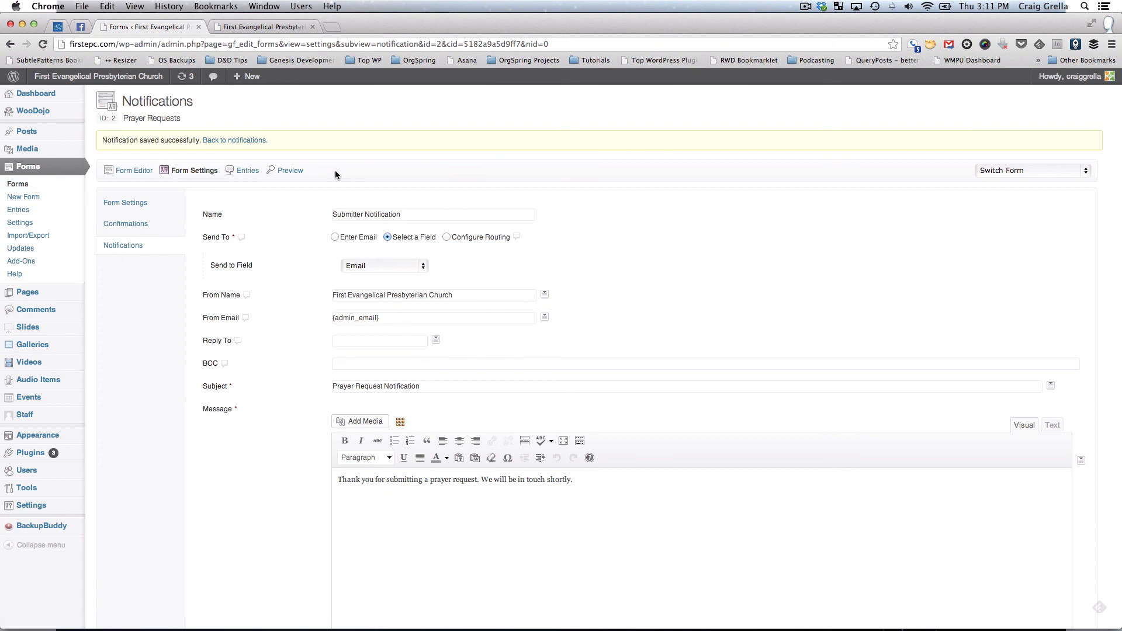
mouse_move(312, 176)
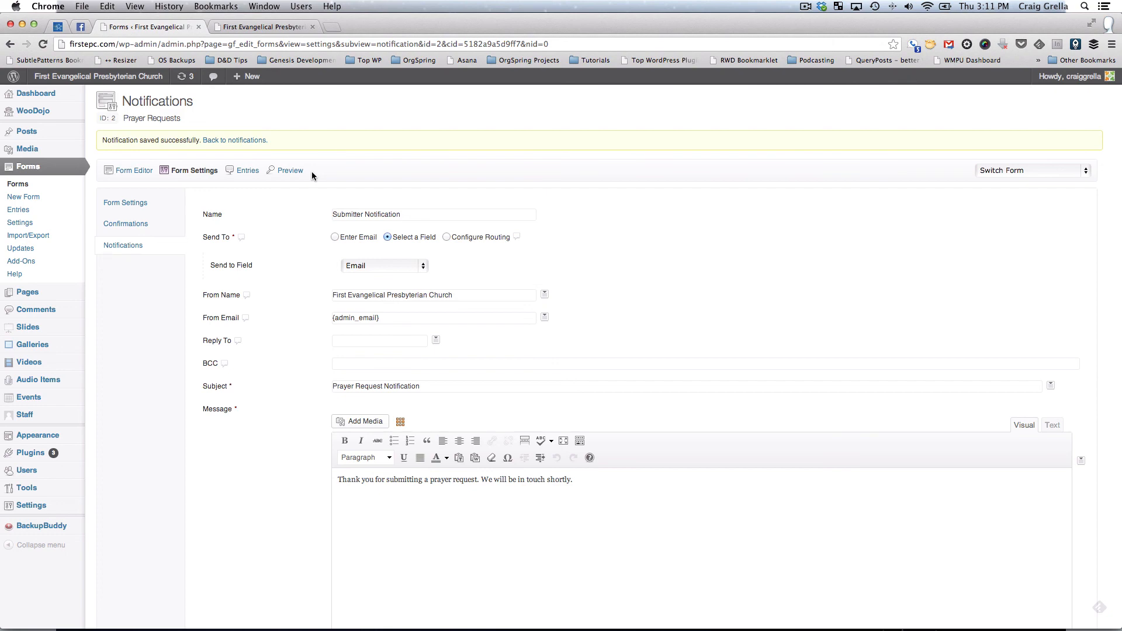